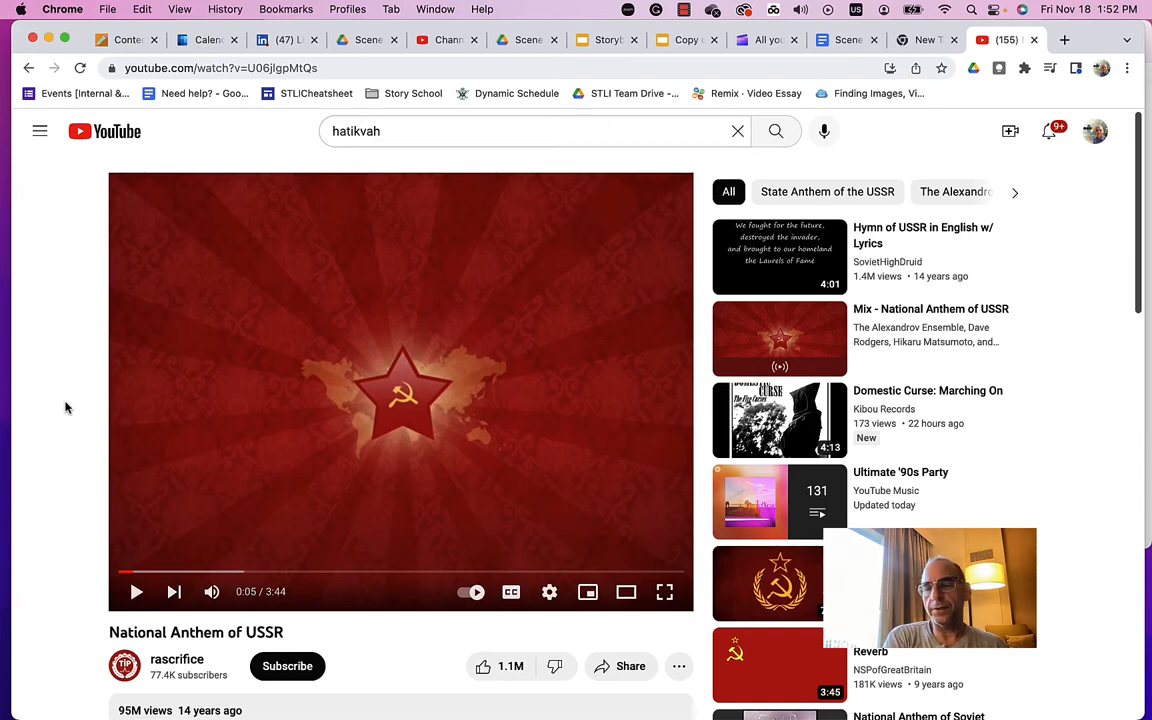
- Switch to the Scene 3 Script and highlight the [Interview with Bella] placeholder, then clear it
click(843, 40)
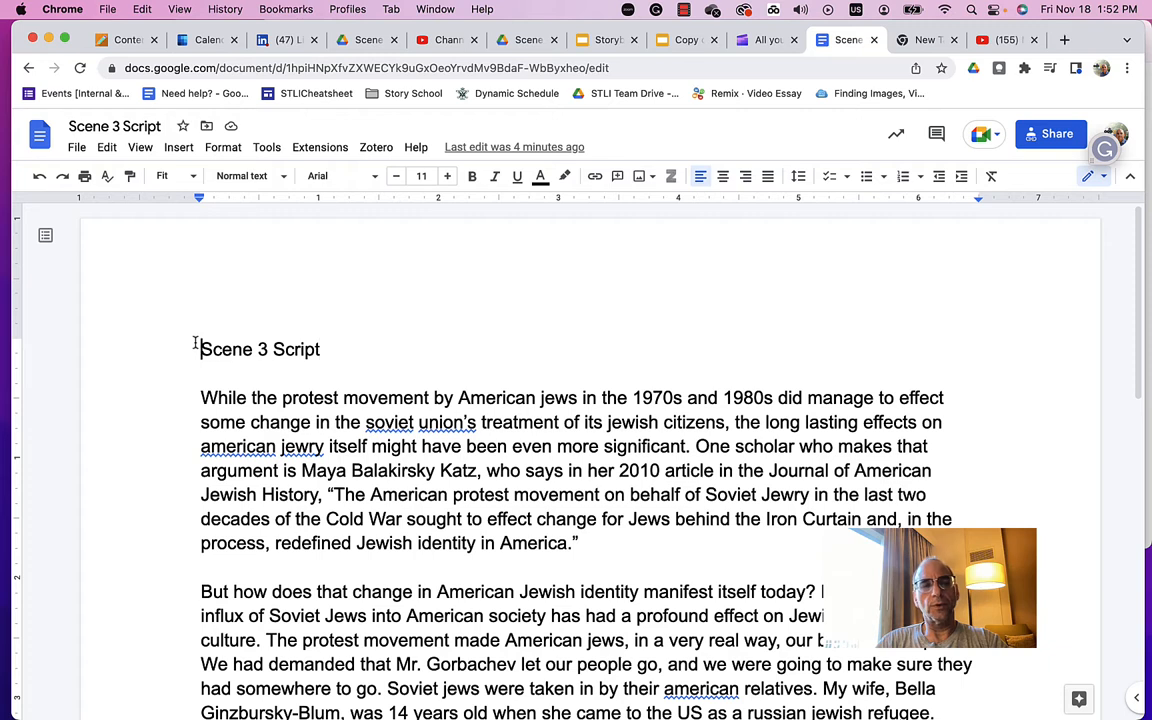
drag(200, 349, 413, 446)
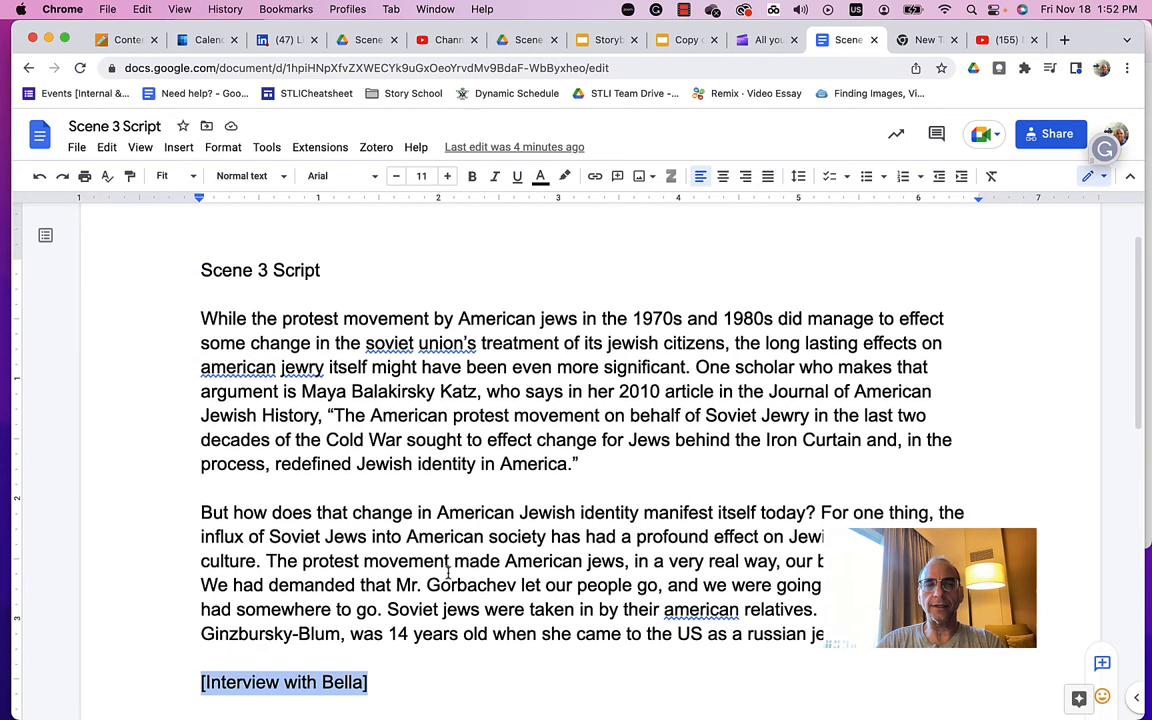
click(201, 270)
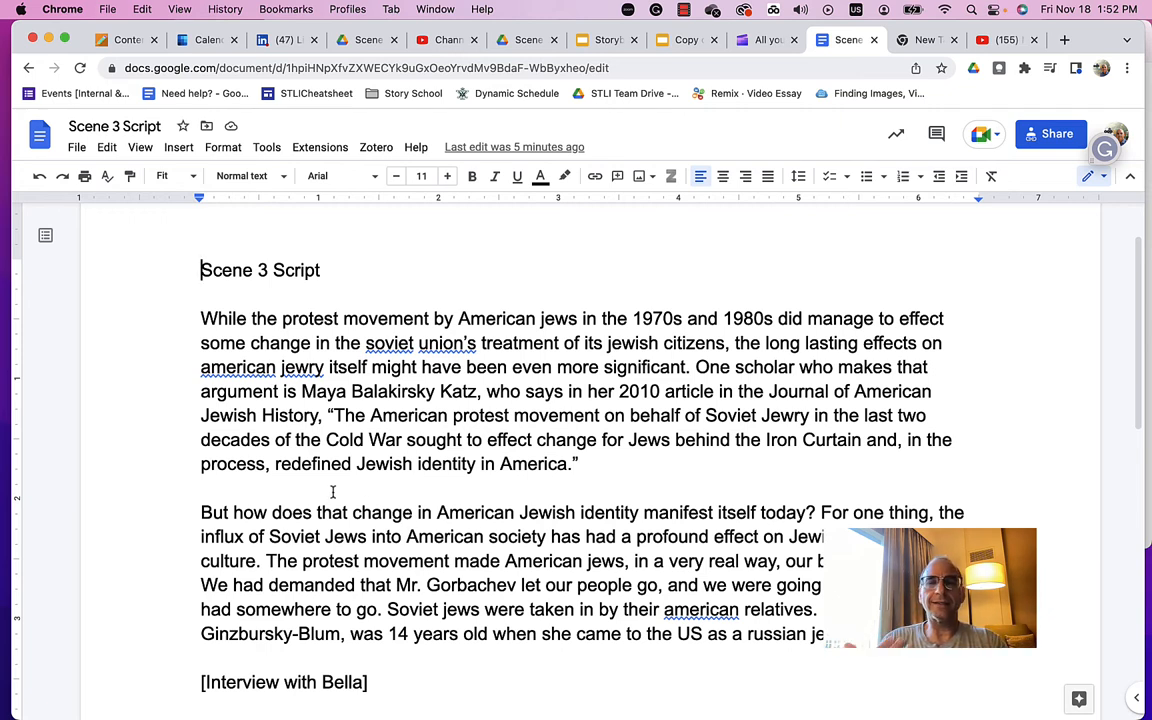
mouse_move(603, 705)
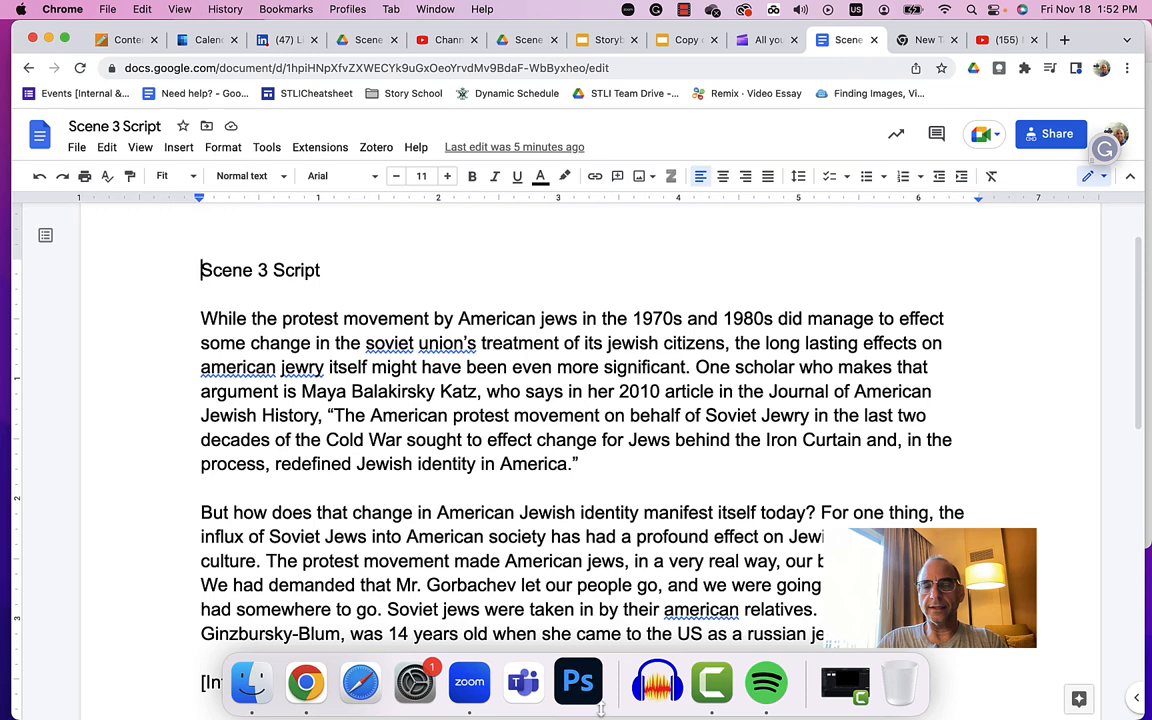
mouse_move(661, 685)
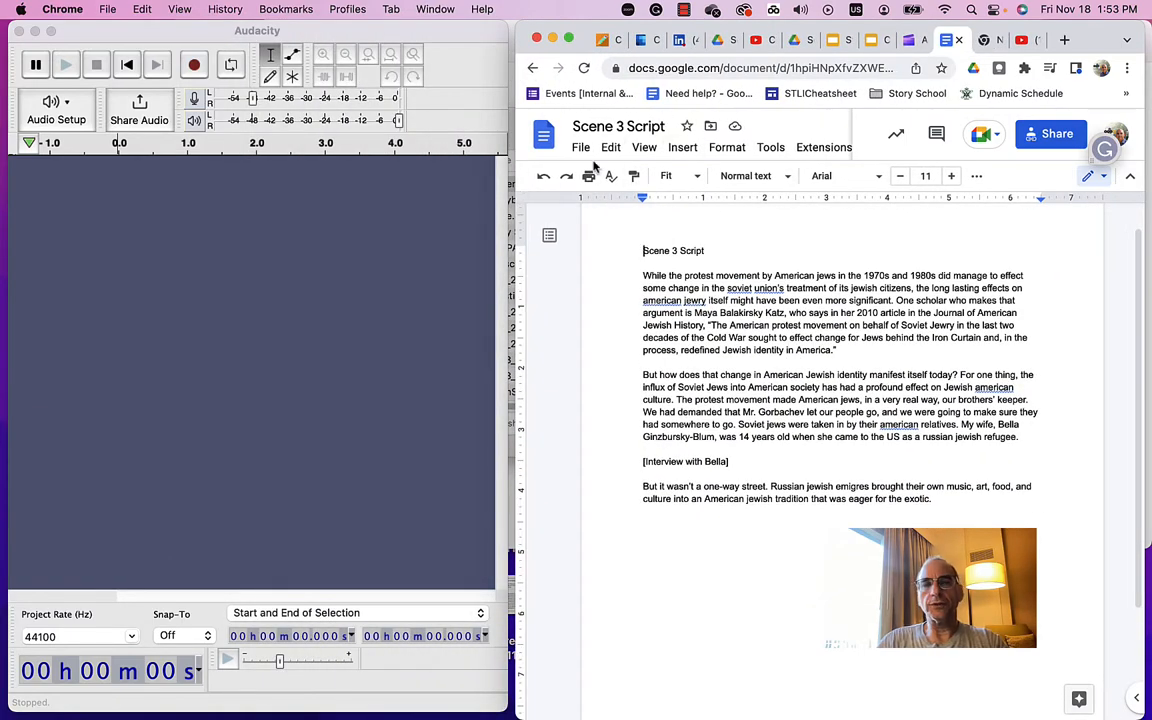
- Raise the Docs zoom level so the script text is larger for reading aloud
click(672, 176)
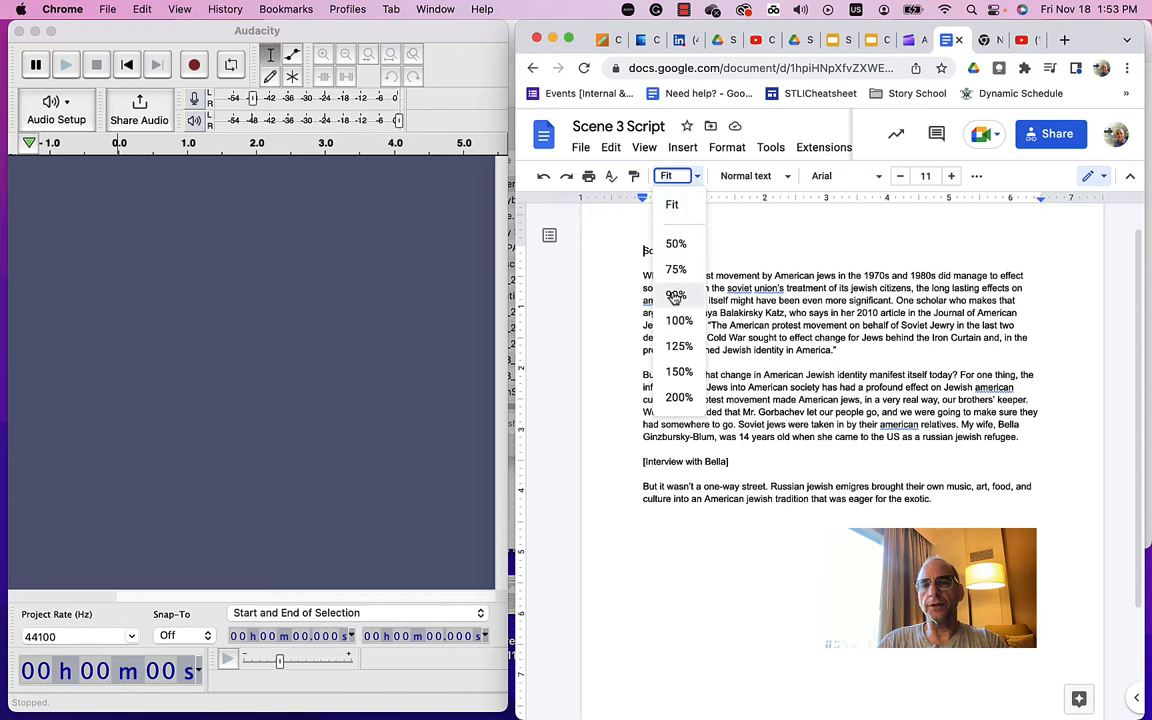
click(676, 269)
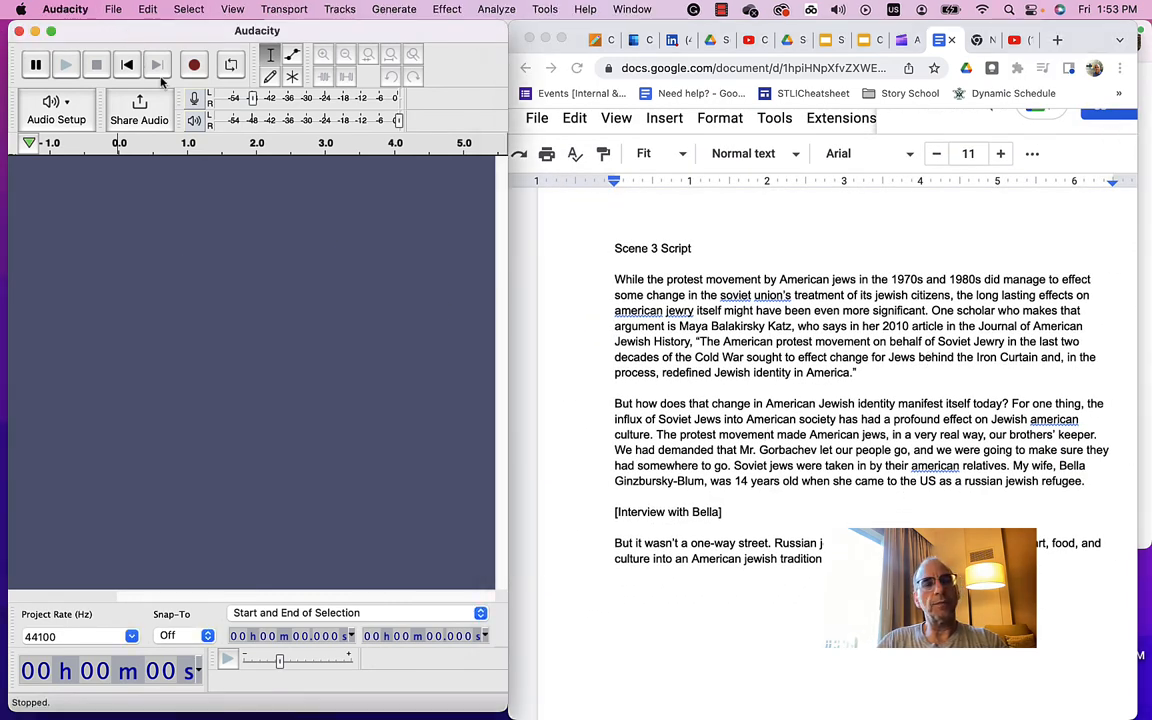
mouse_move(192, 65)
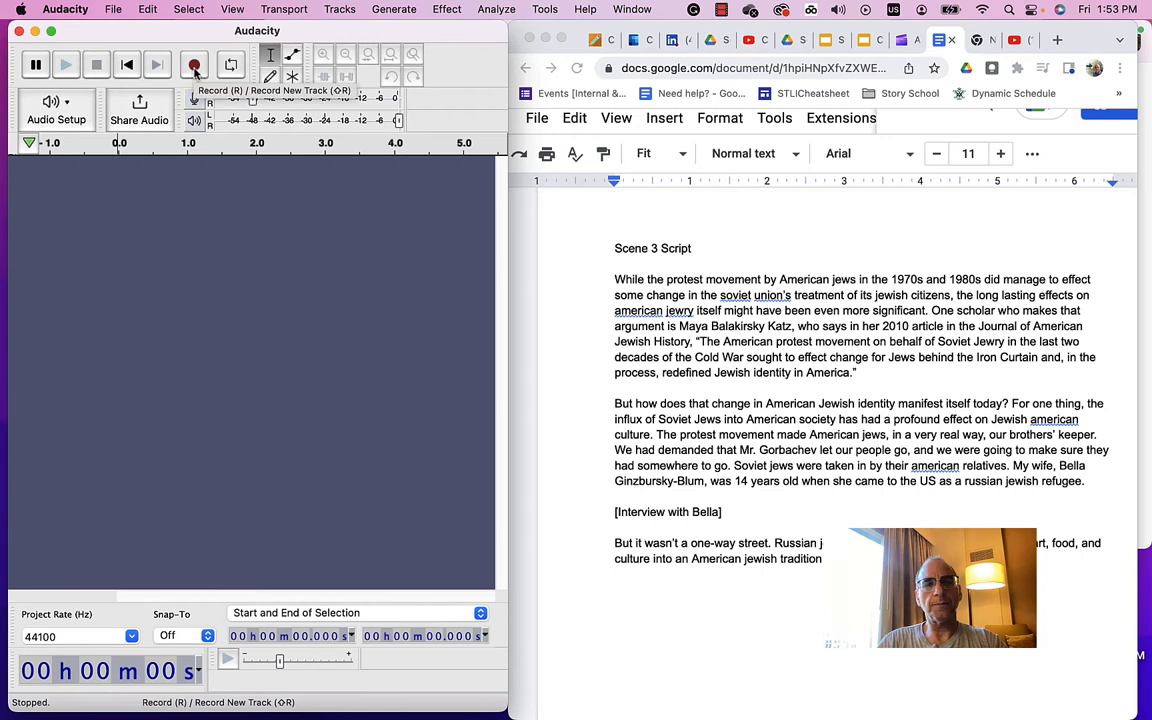
- Record the spoken narration as a new mono track
click(191, 65)
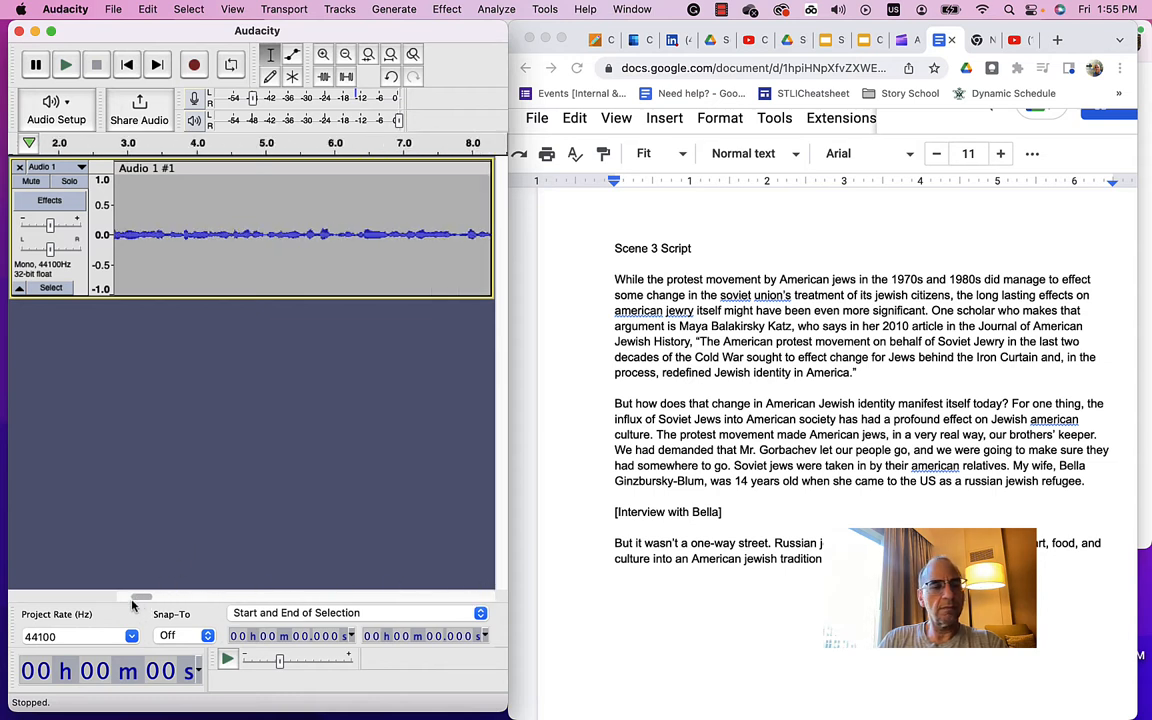
- Play the narration back from the start to check the take
click(127, 65)
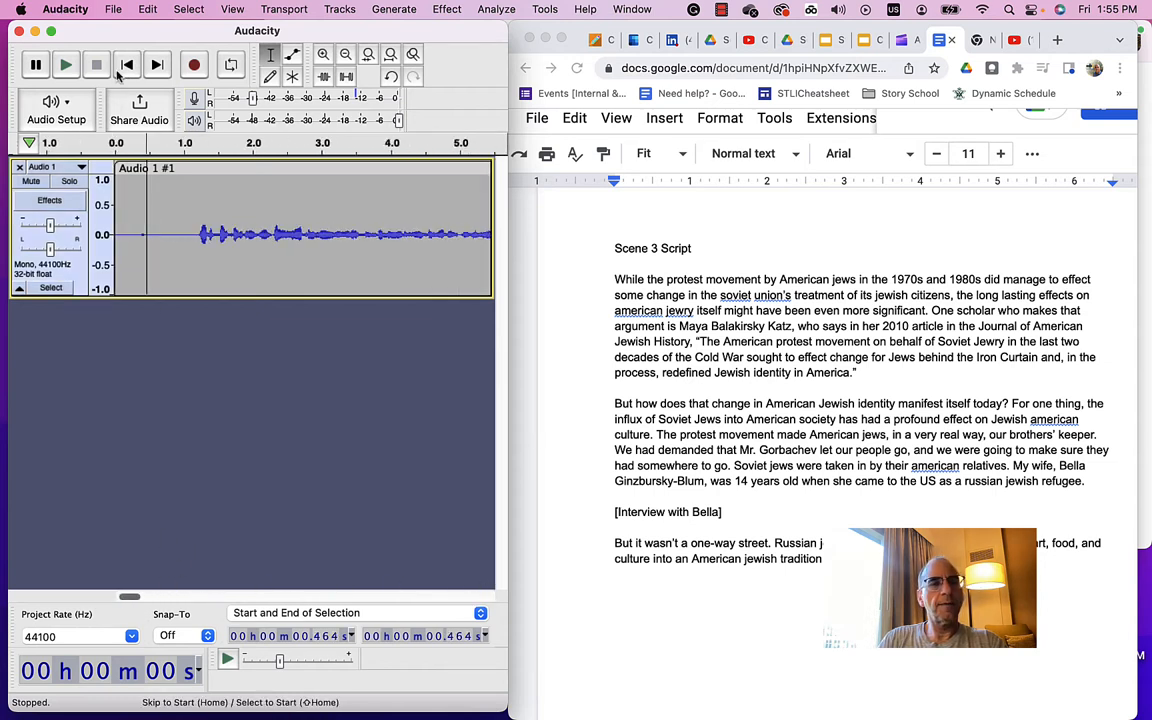
click(64, 65)
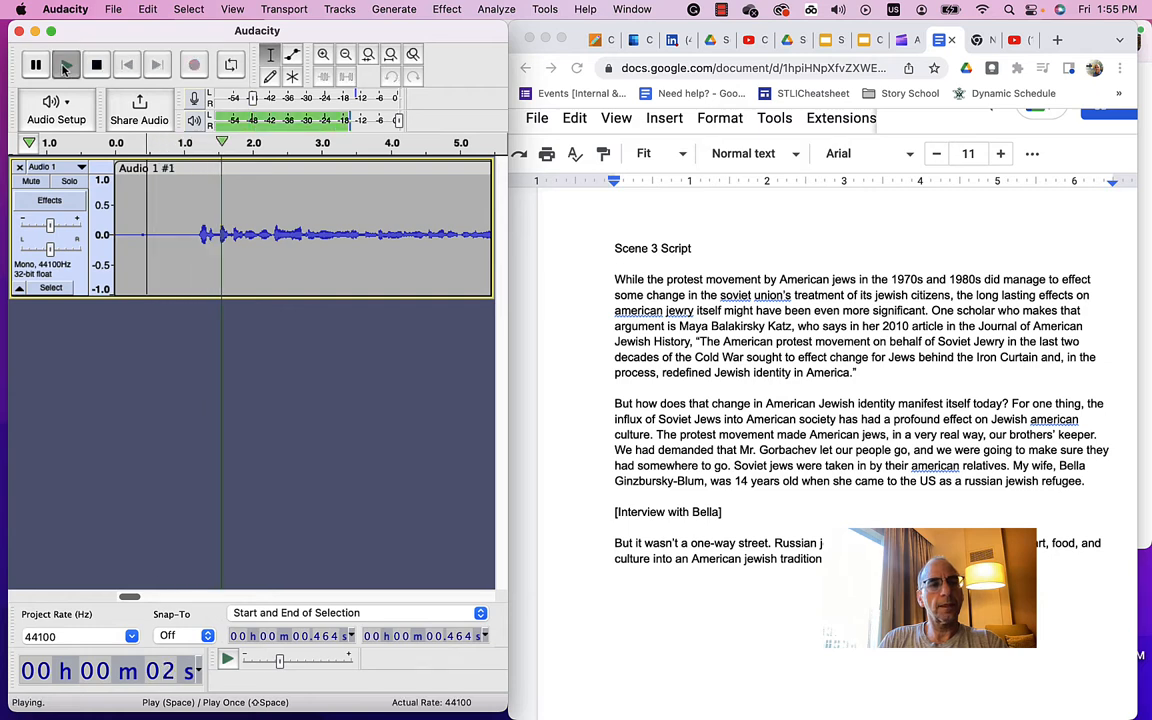
click(98, 63)
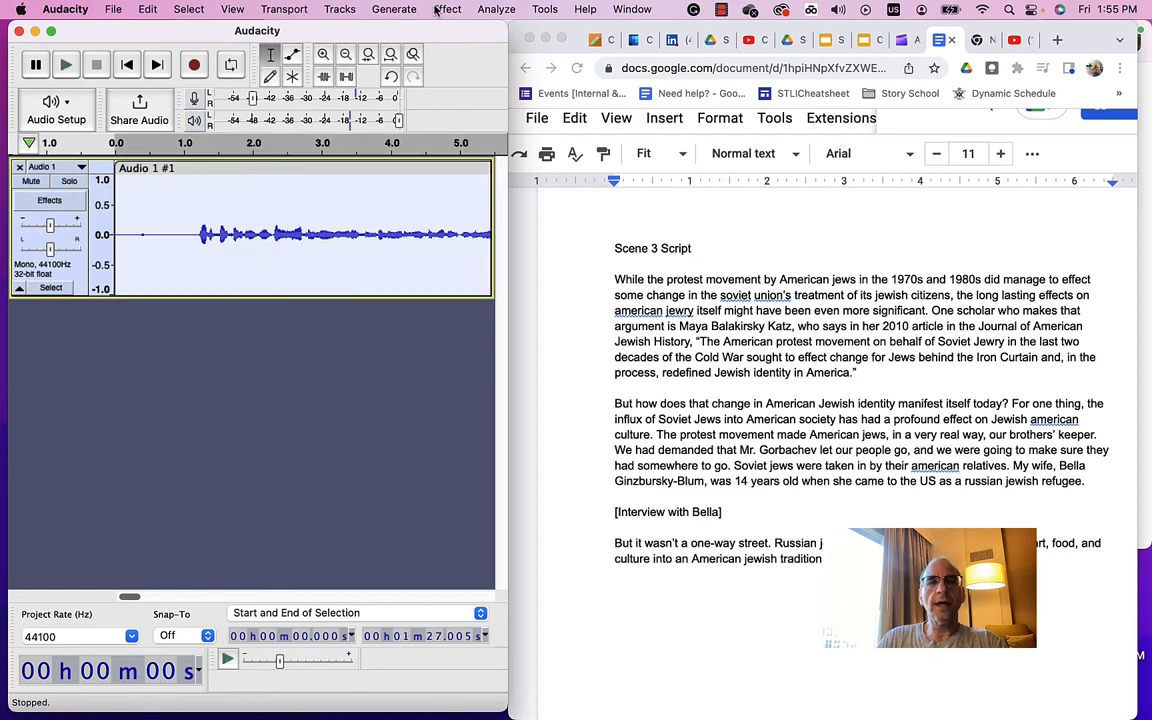
- Apply Effect > Normalize to make the narration louder and replay it to confirm
click(445, 9)
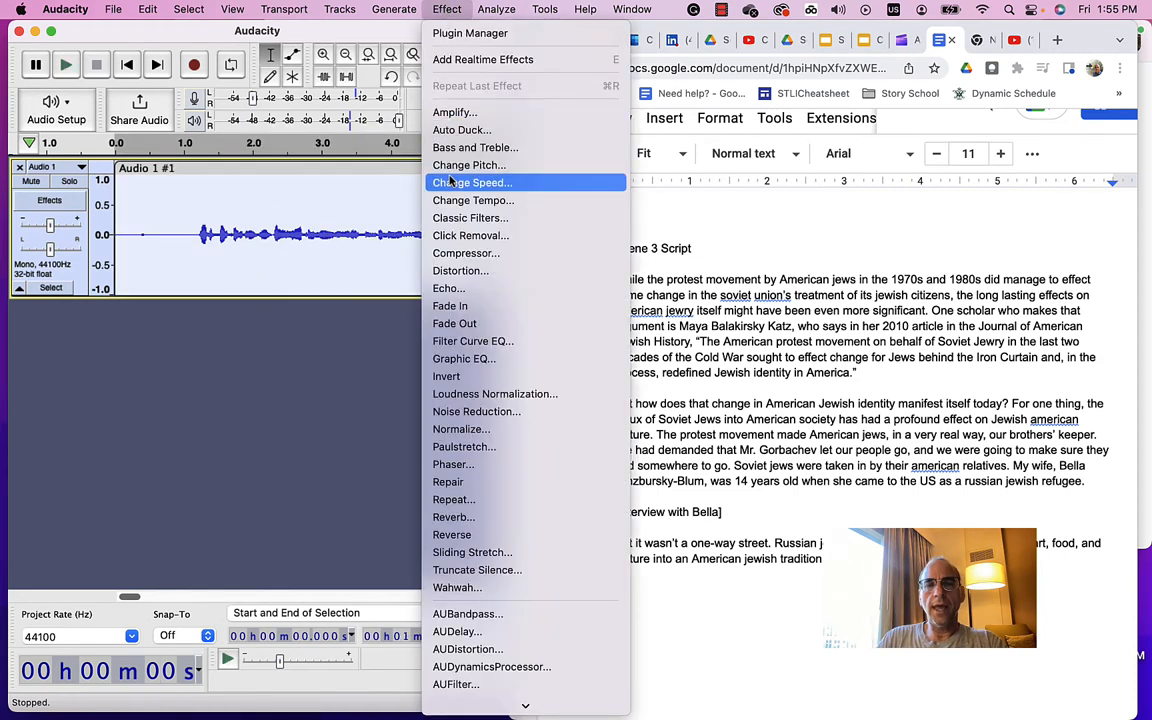
mouse_move(461, 429)
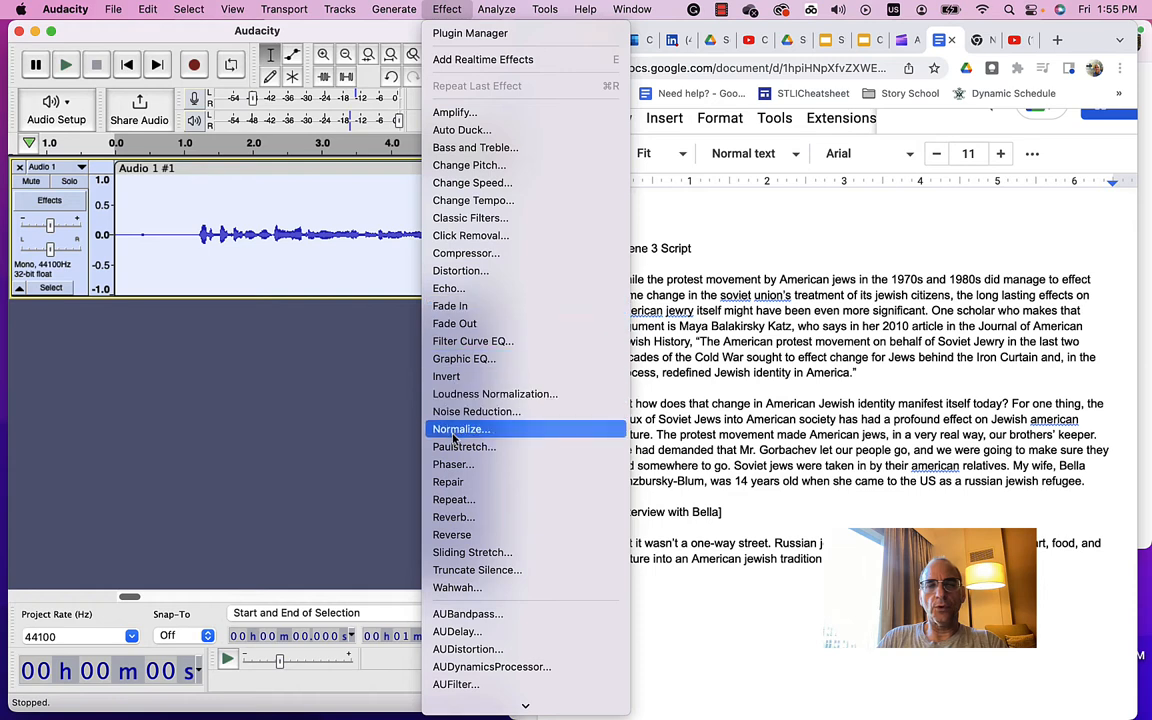
click(459, 428)
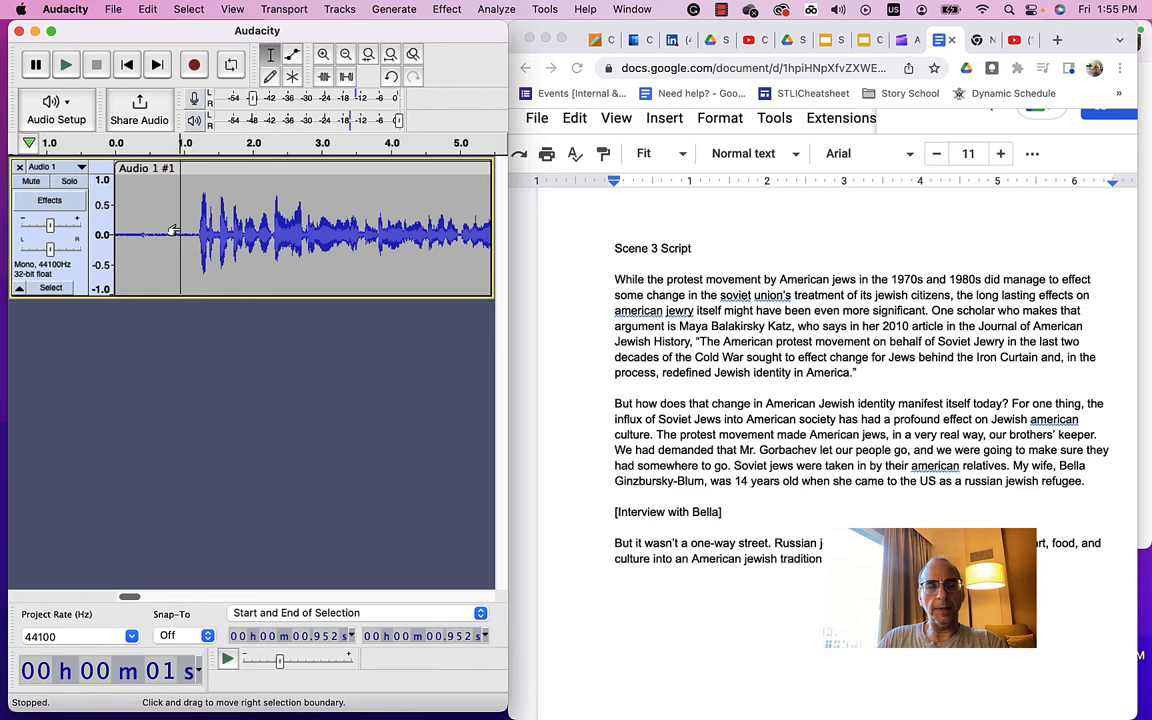
click(64, 66)
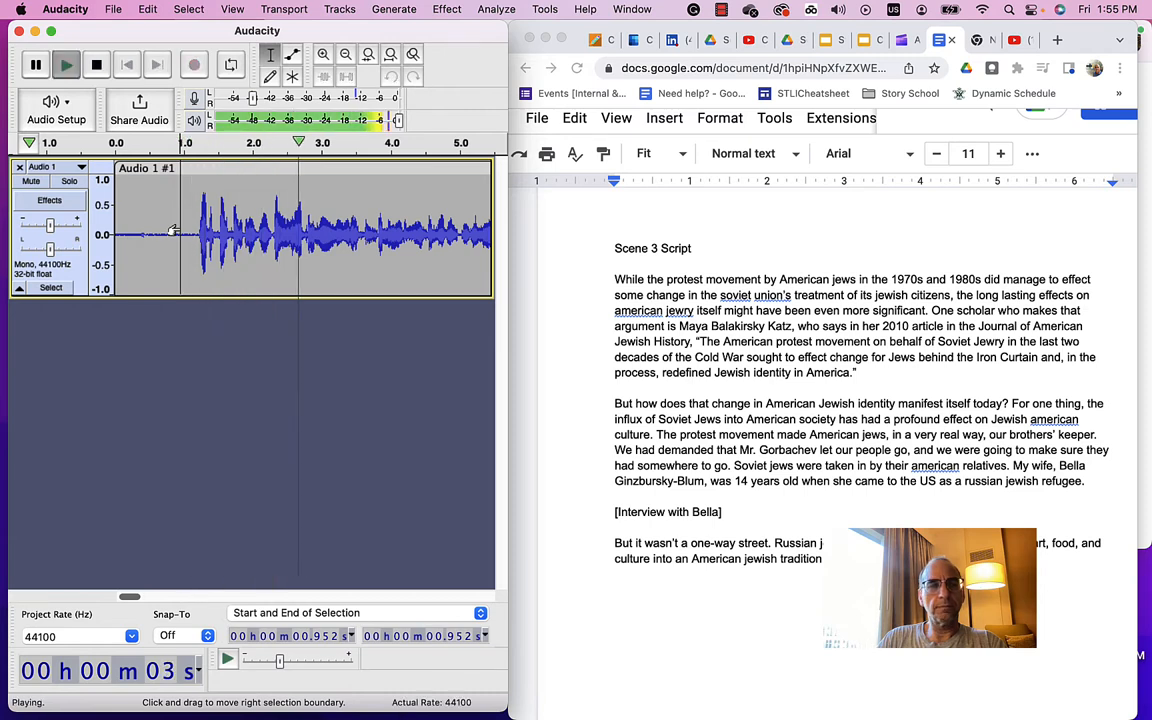
click(99, 65)
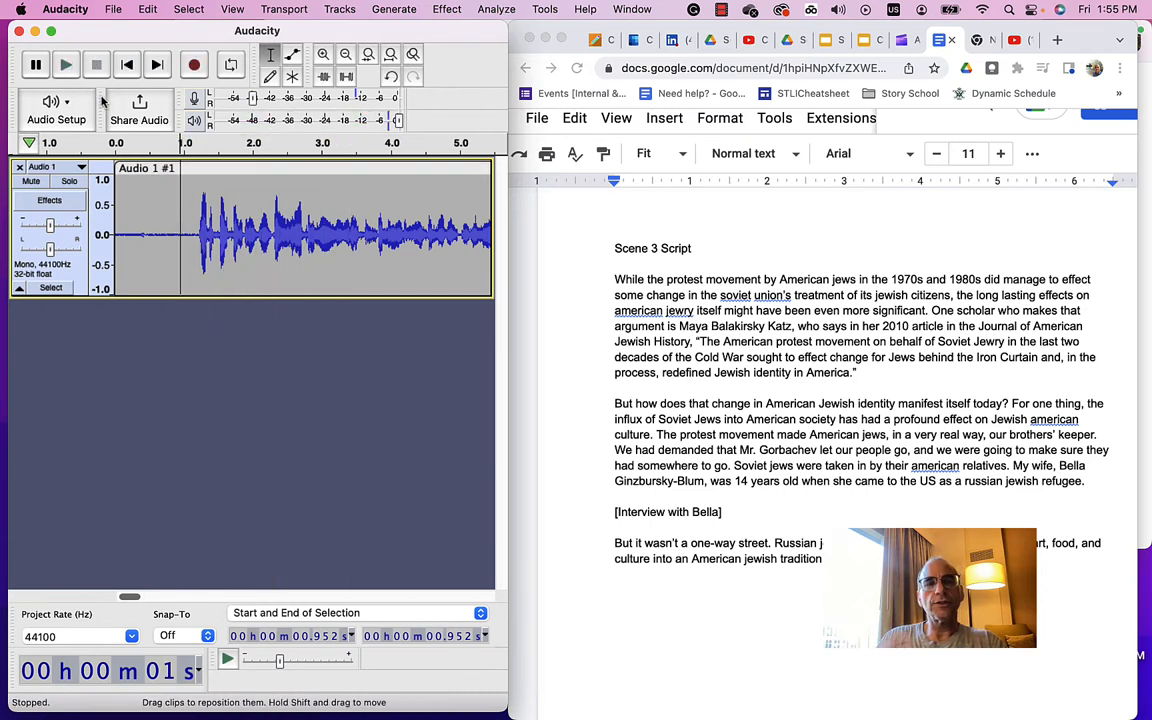
click(114, 9)
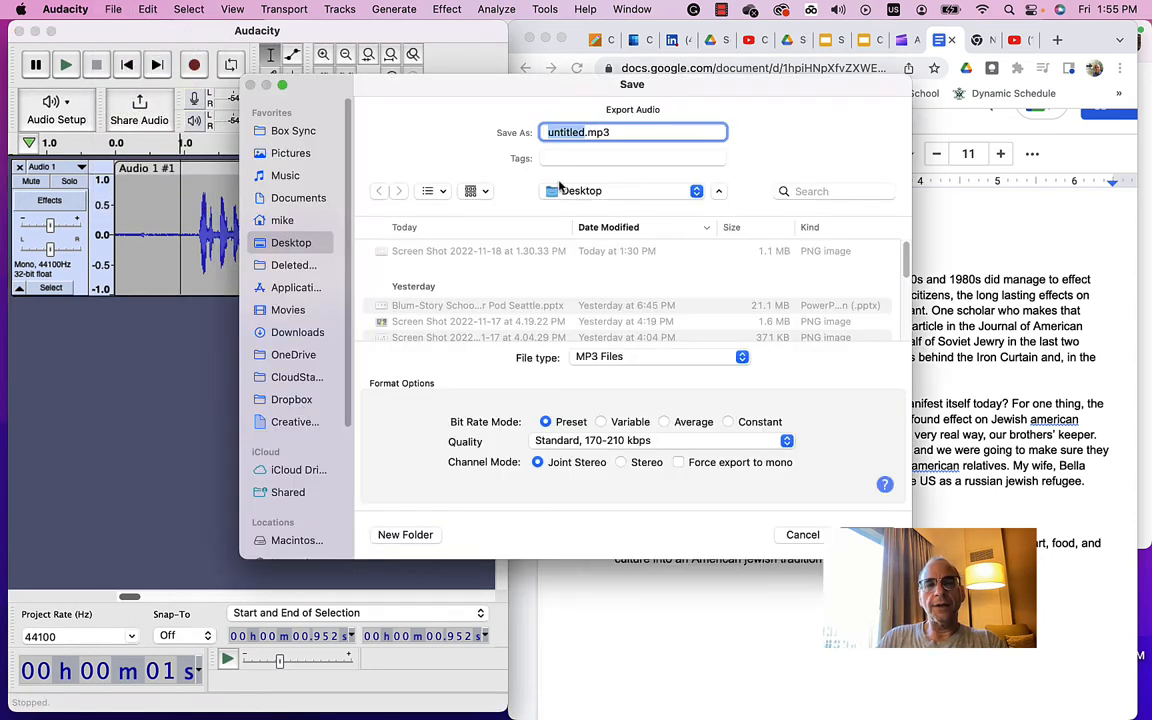
- Export the narration to the Desktop as 'scene 3 audio.mp3', accepting the metadata tags
text(scene 3)
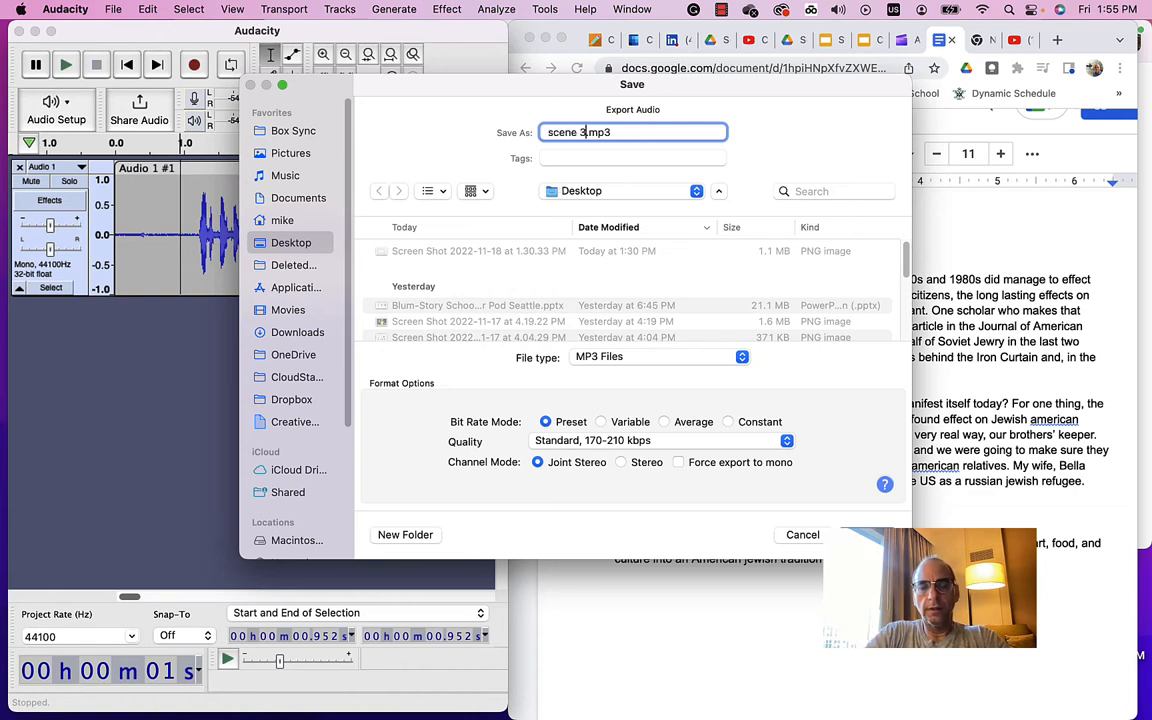
text(a)
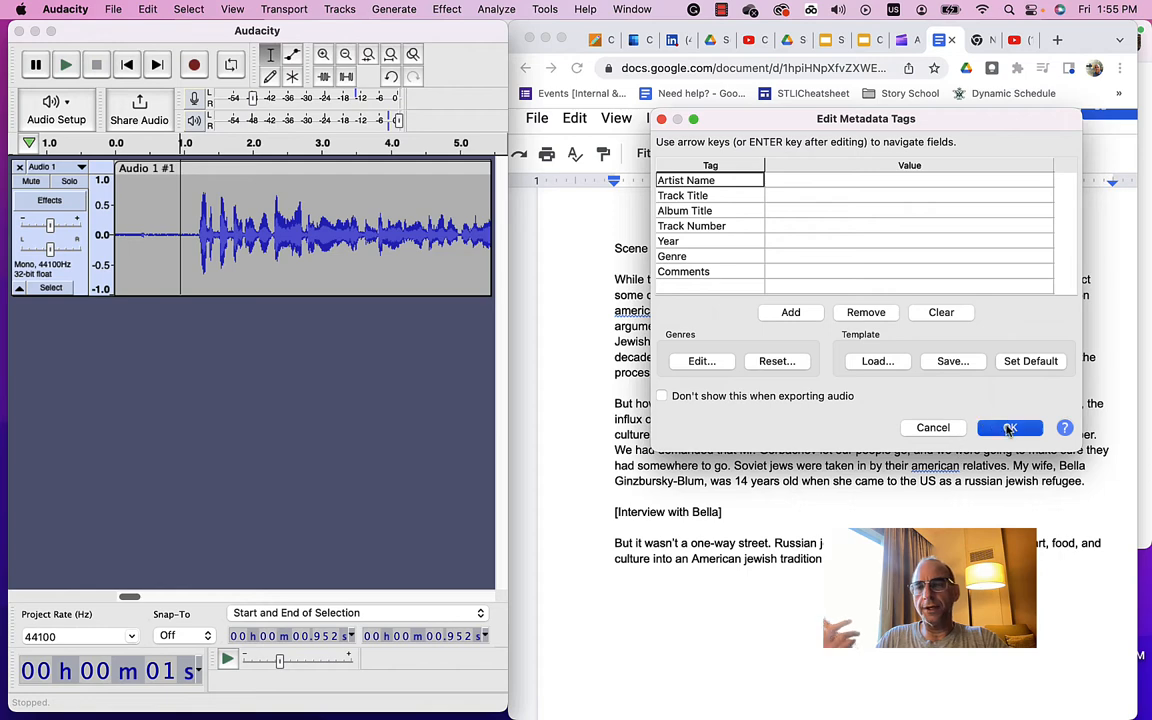
click(1010, 427)
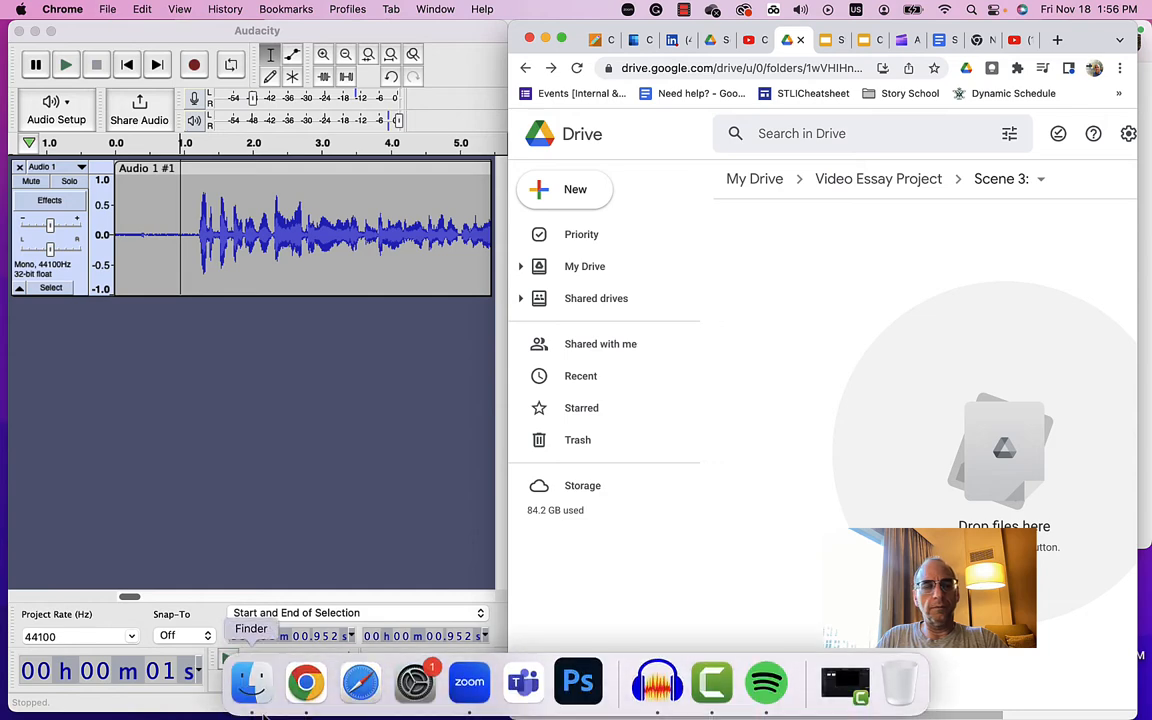
- Show the Desktop in Finder to locate scene 3 audio.mp3 for upload
click(251, 684)
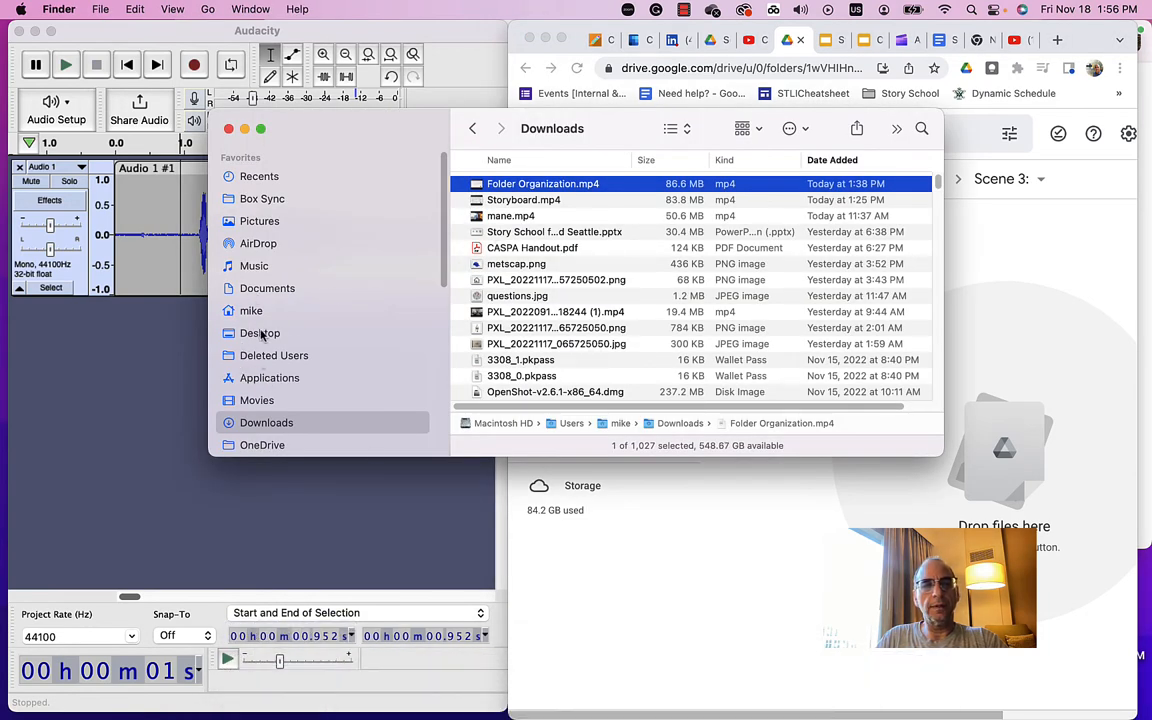
click(260, 333)
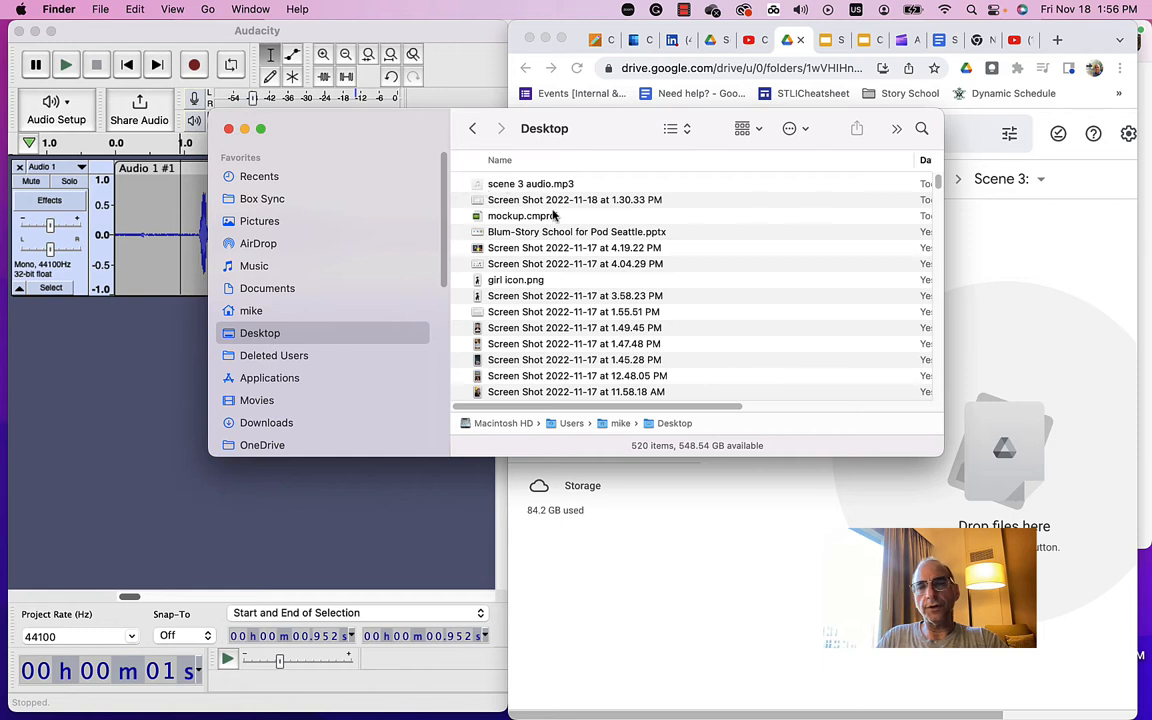
mouse_move(511, 184)
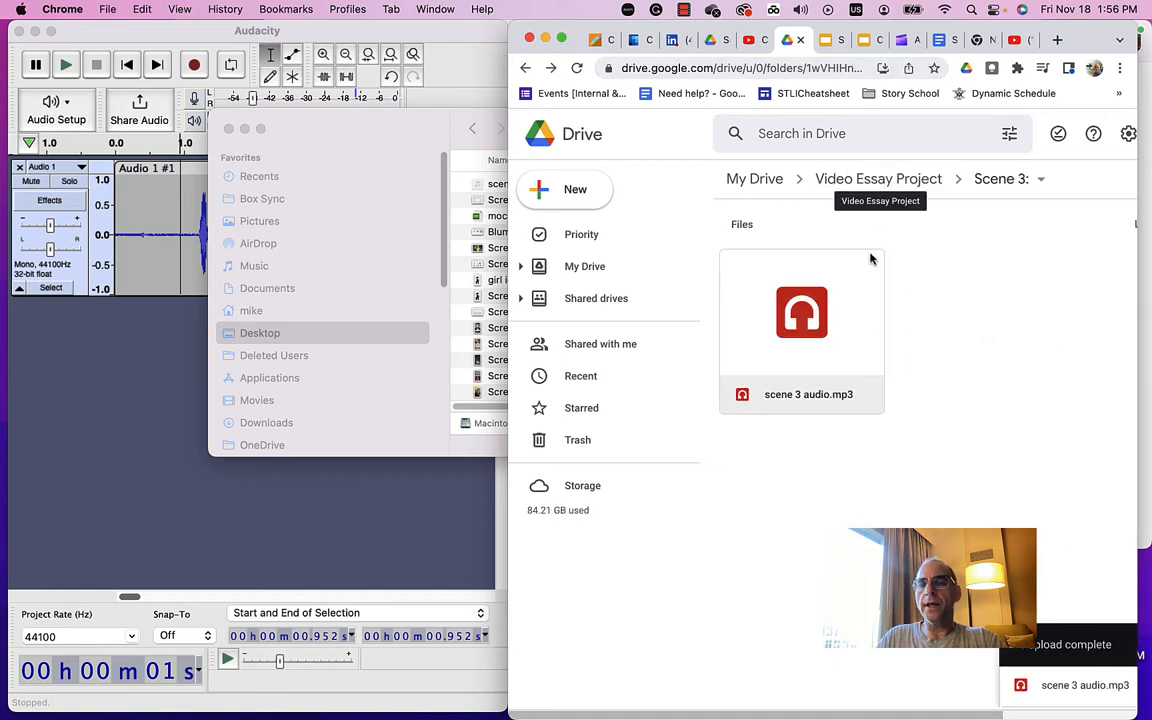
mouse_move(933, 63)
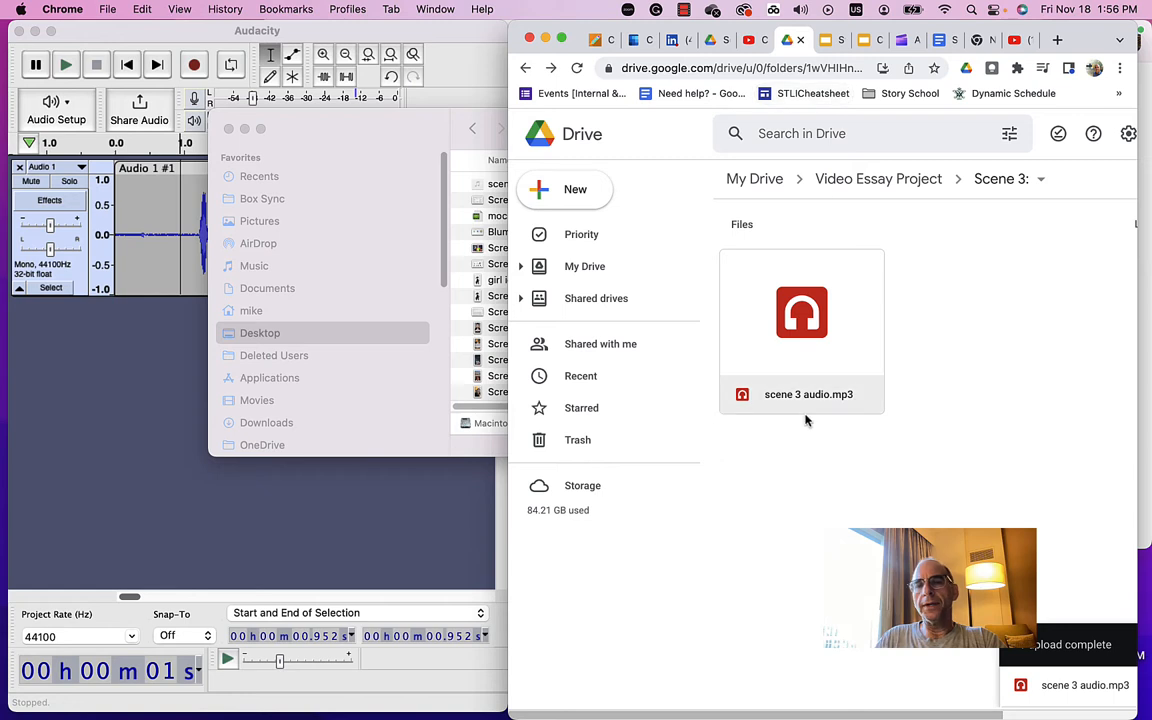
mouse_move(356, 541)
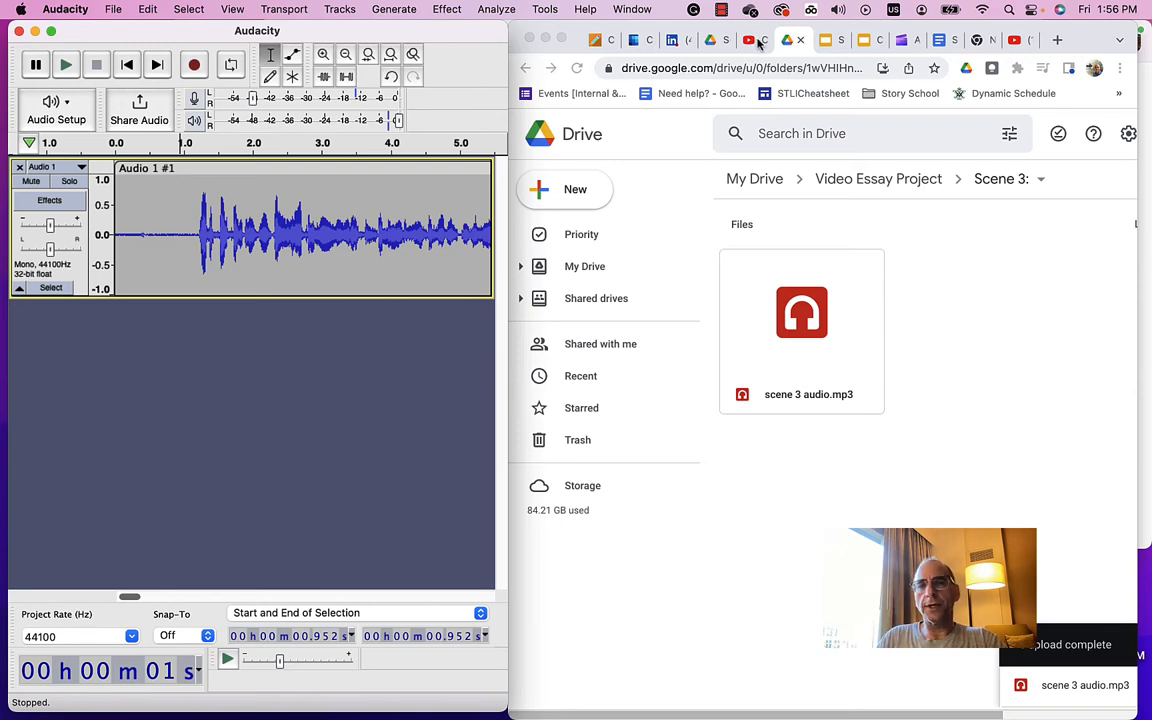
- Bring up the National Anthem of USSR video, play its first seconds and pause it
click(749, 40)
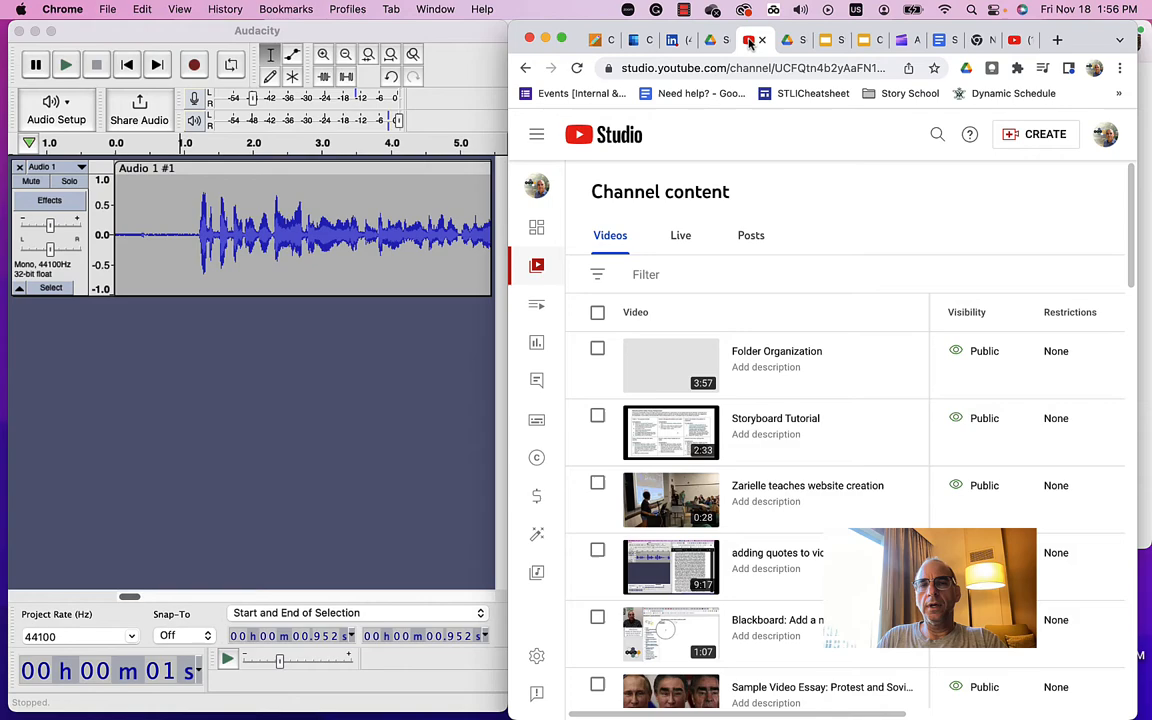
click(757, 40)
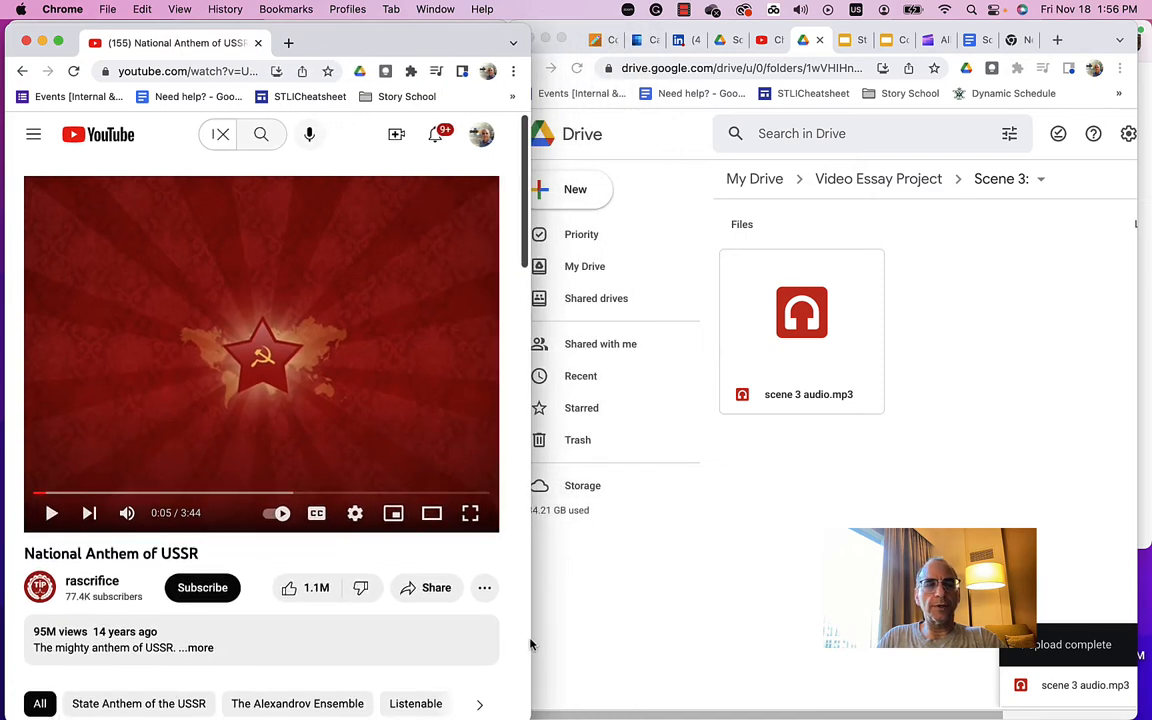
mouse_move(168, 309)
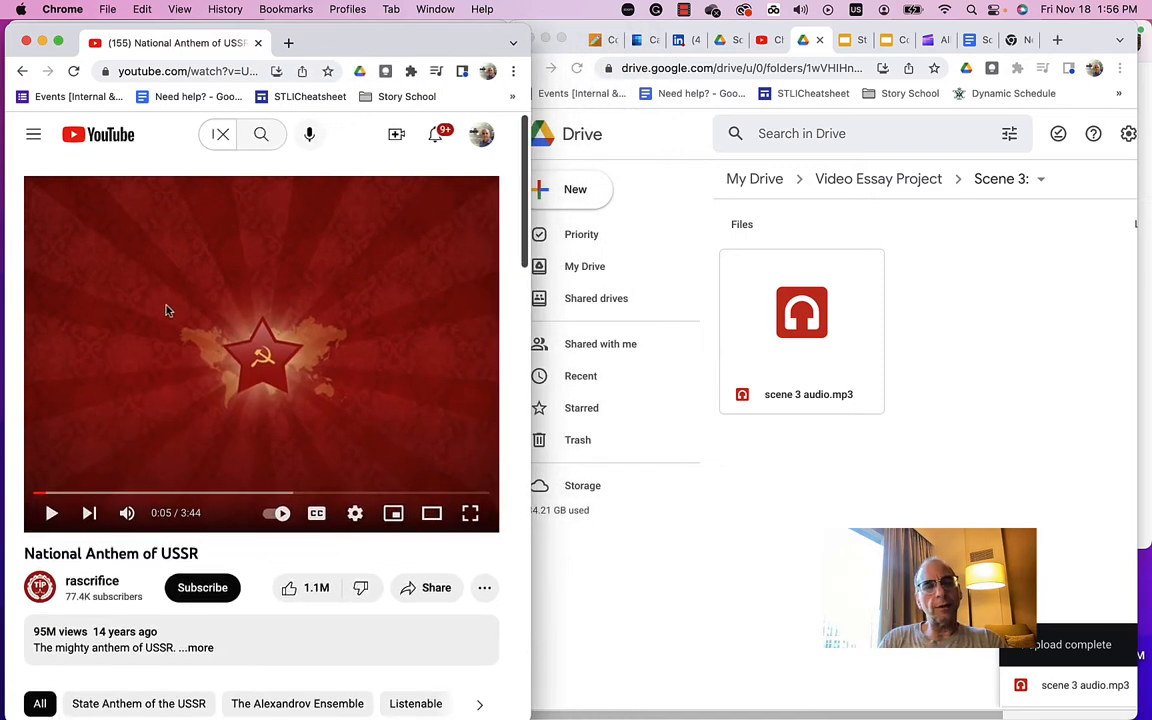
mouse_move(51, 514)
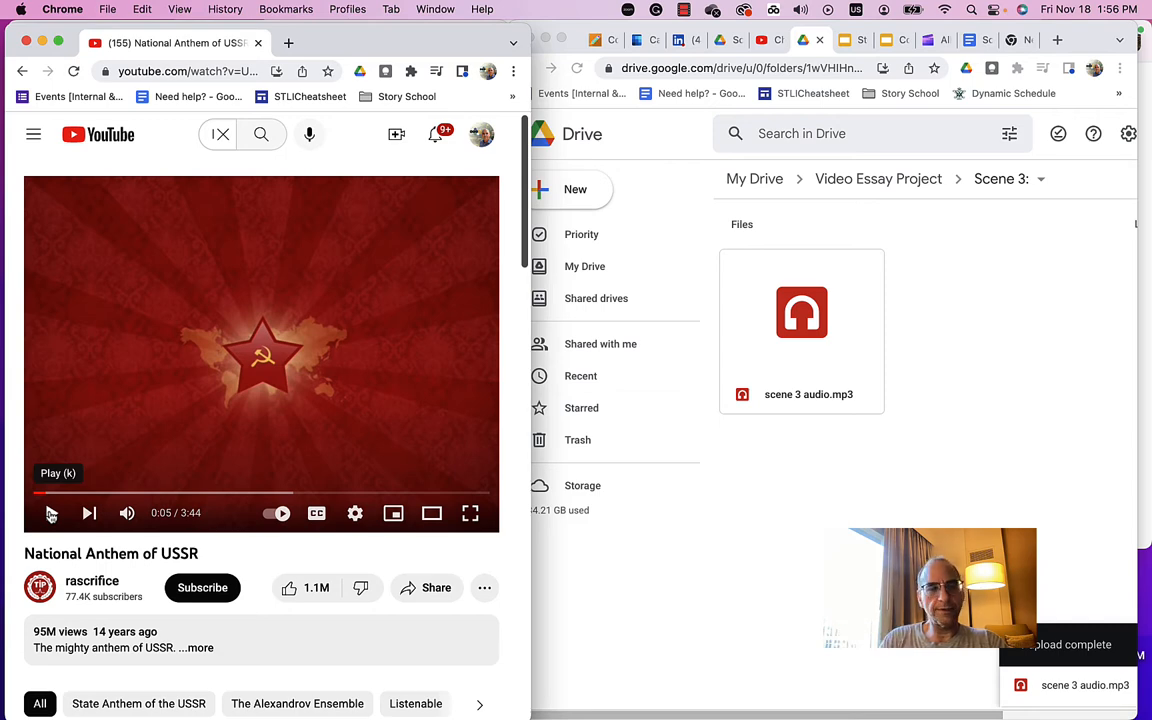
click(48, 513)
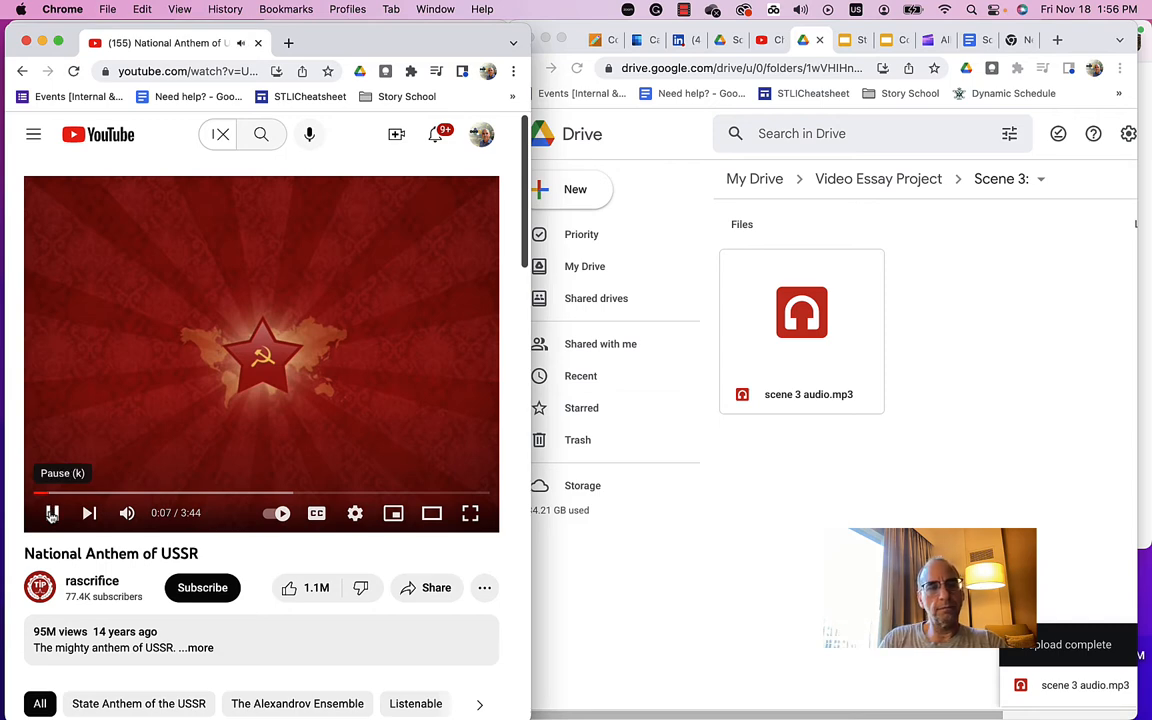
click(52, 513)
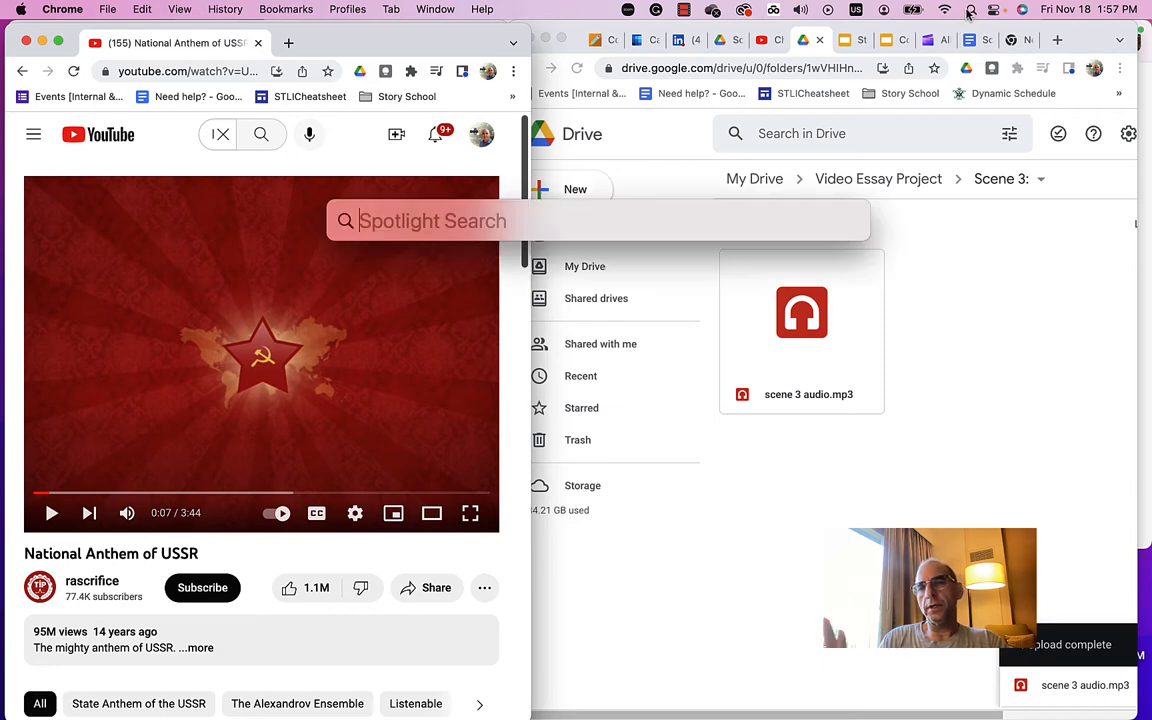
- Launch ClipGrab and give it the anthem video's YouTube URL
text(clipGrab)
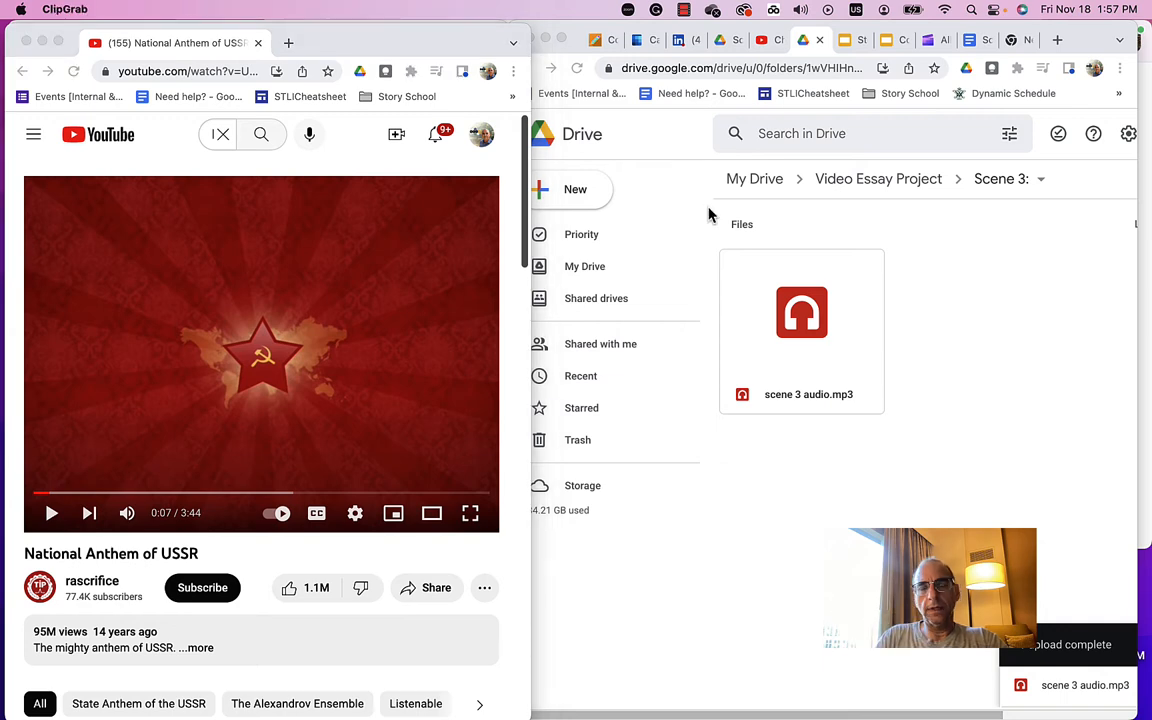
click(180, 69)
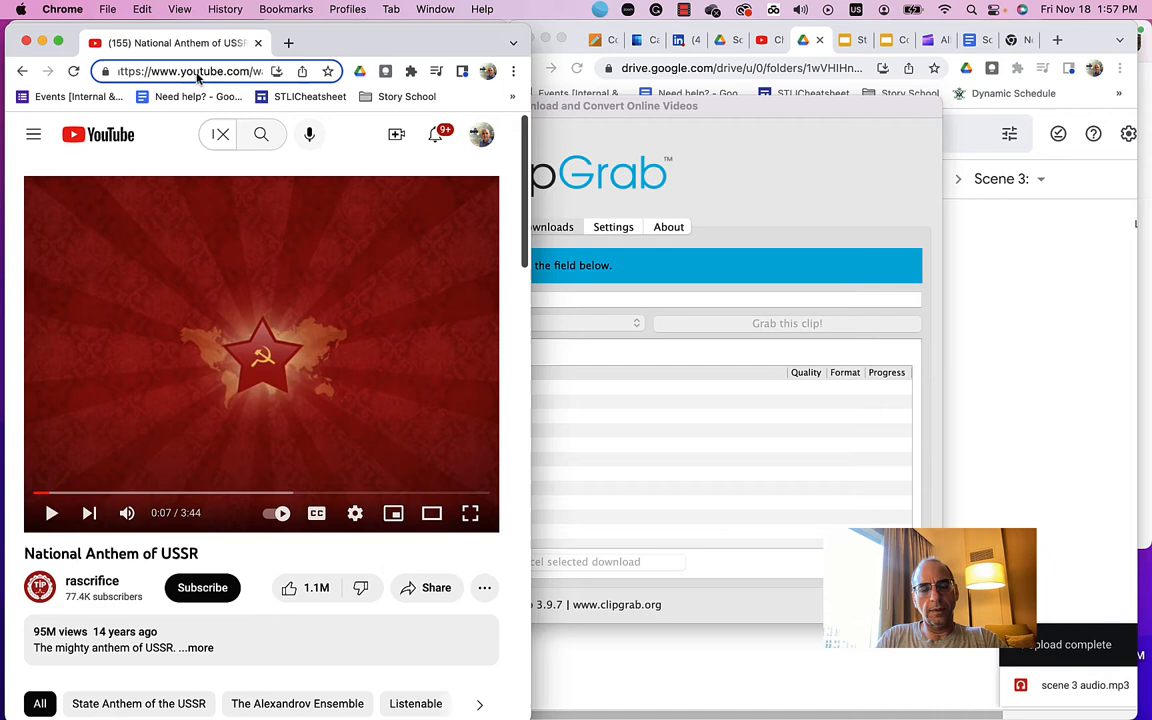
double_click(196, 71)
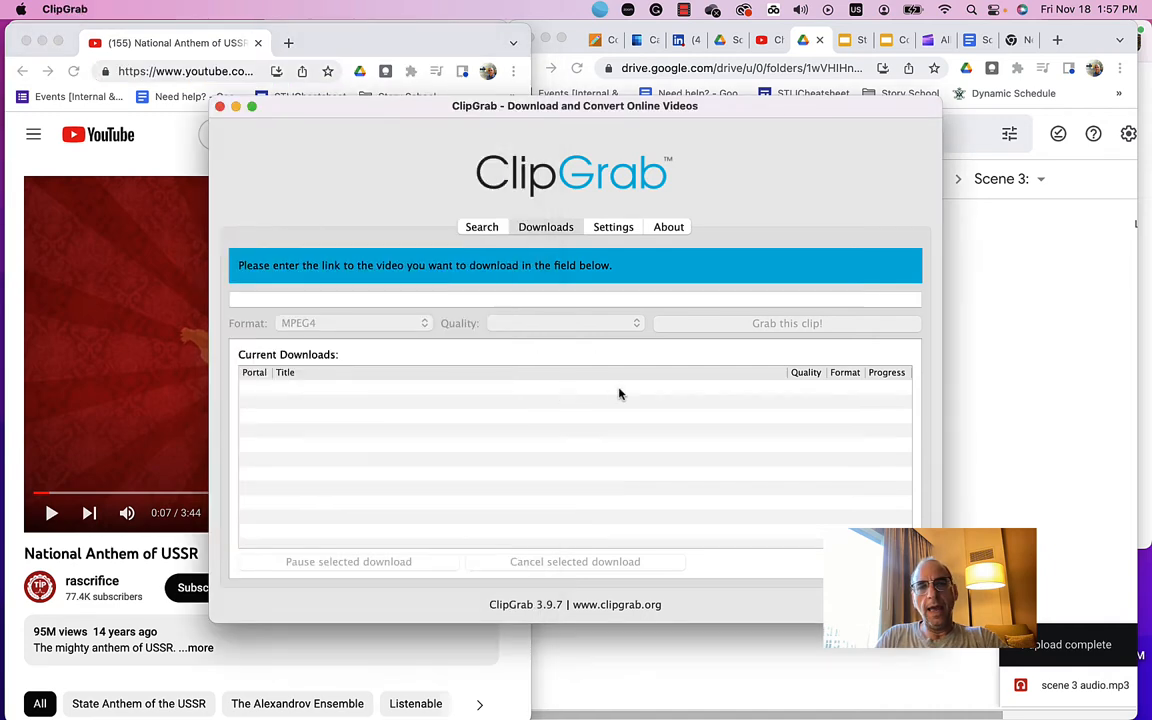
text(https://www.youtube.com/watch?v=U06jlgpMtQs)
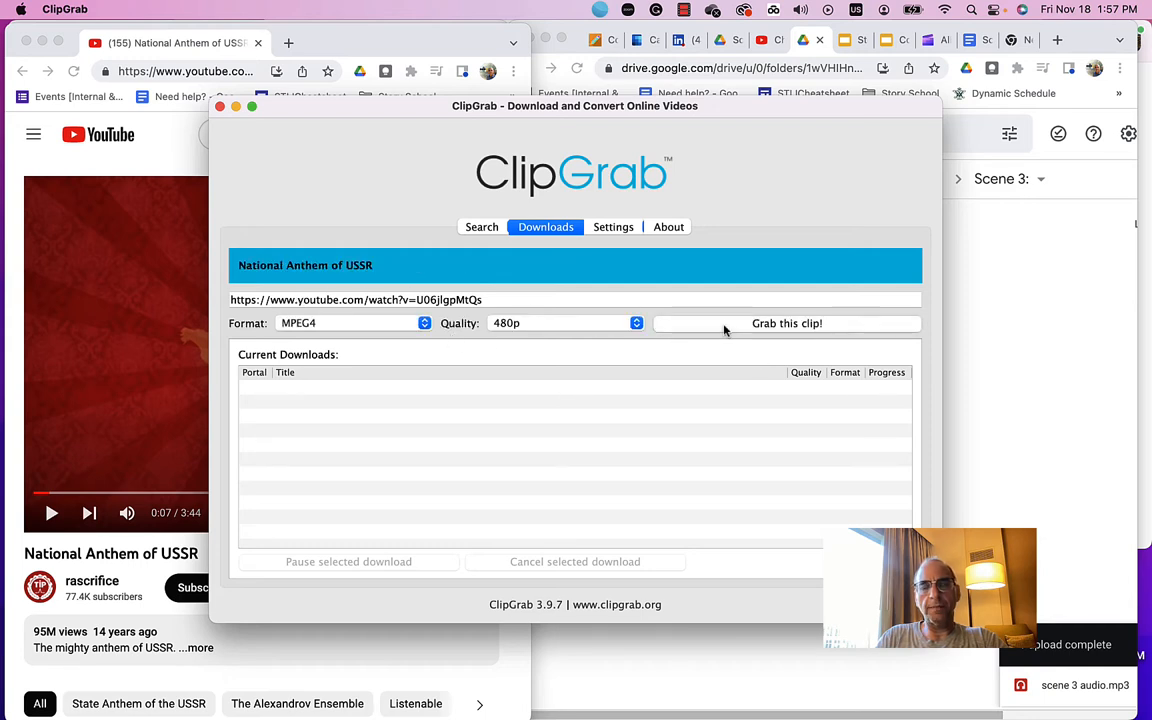
- Grab the anthem clip as a 480p MPEG4 saved into Downloads
click(787, 323)
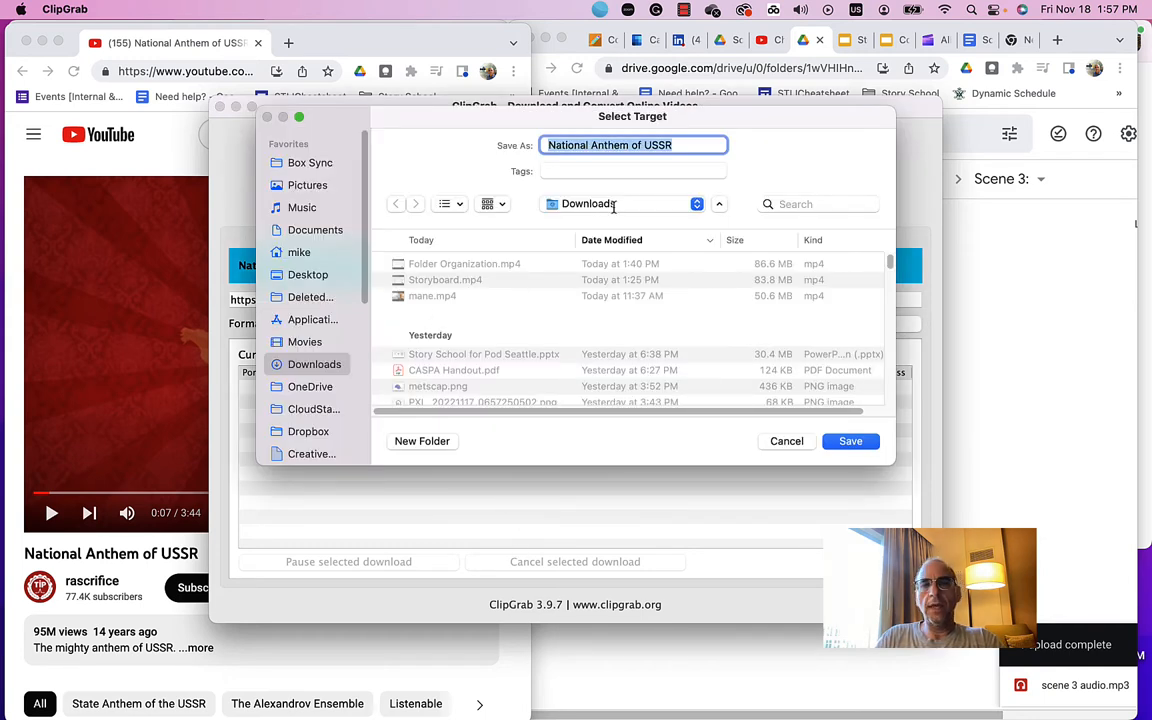
click(850, 441)
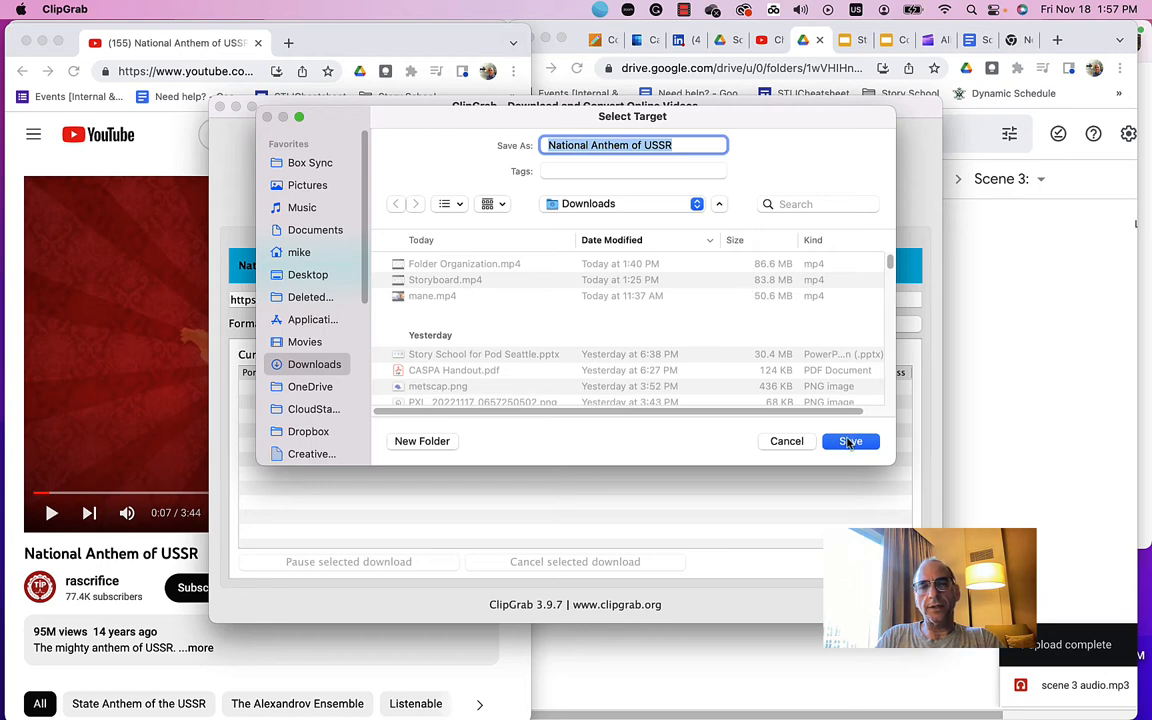
click(850, 441)
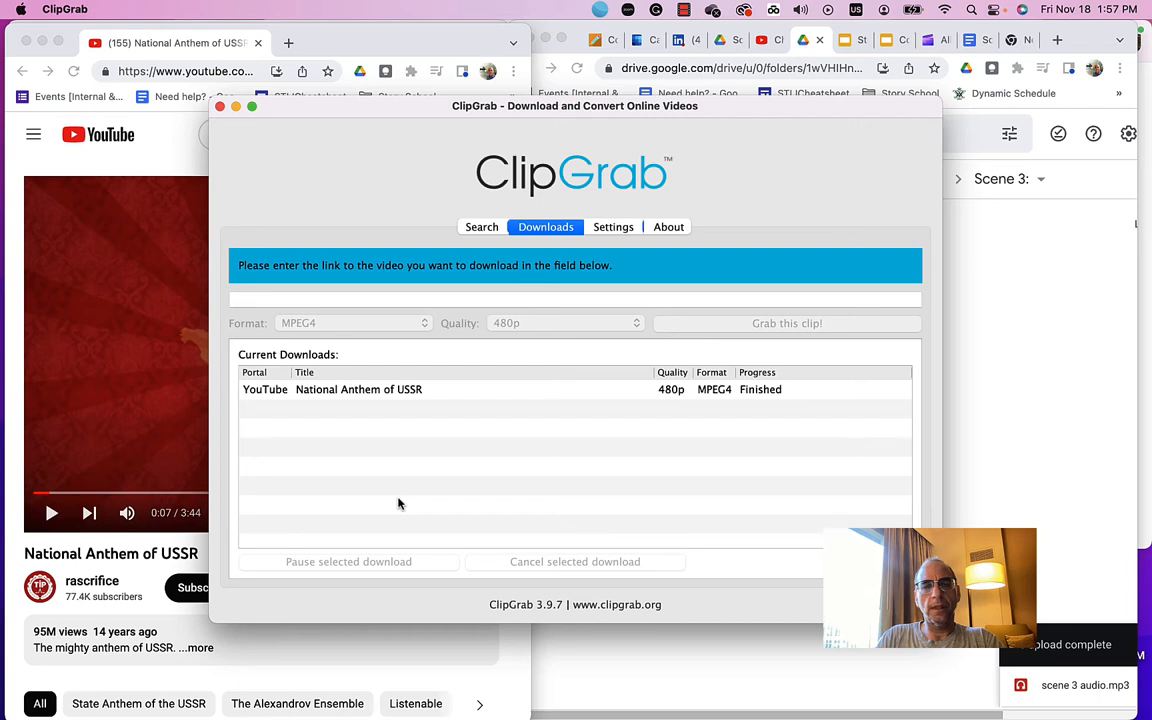
mouse_move(221, 107)
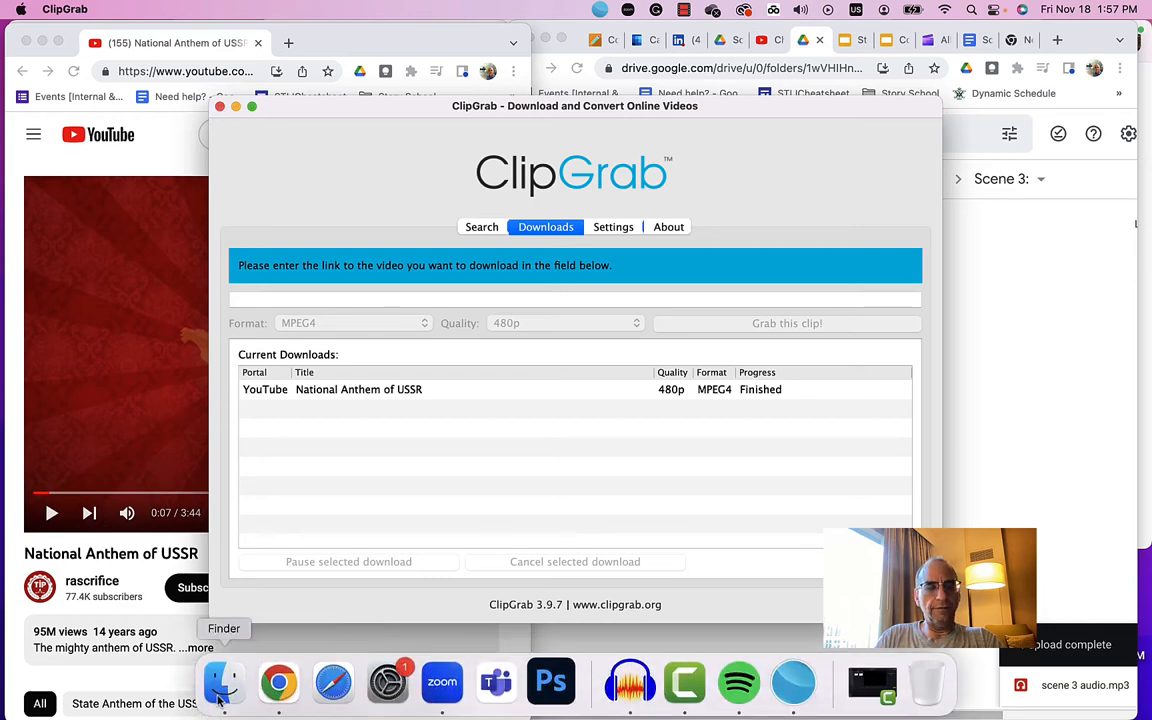
click(225, 683)
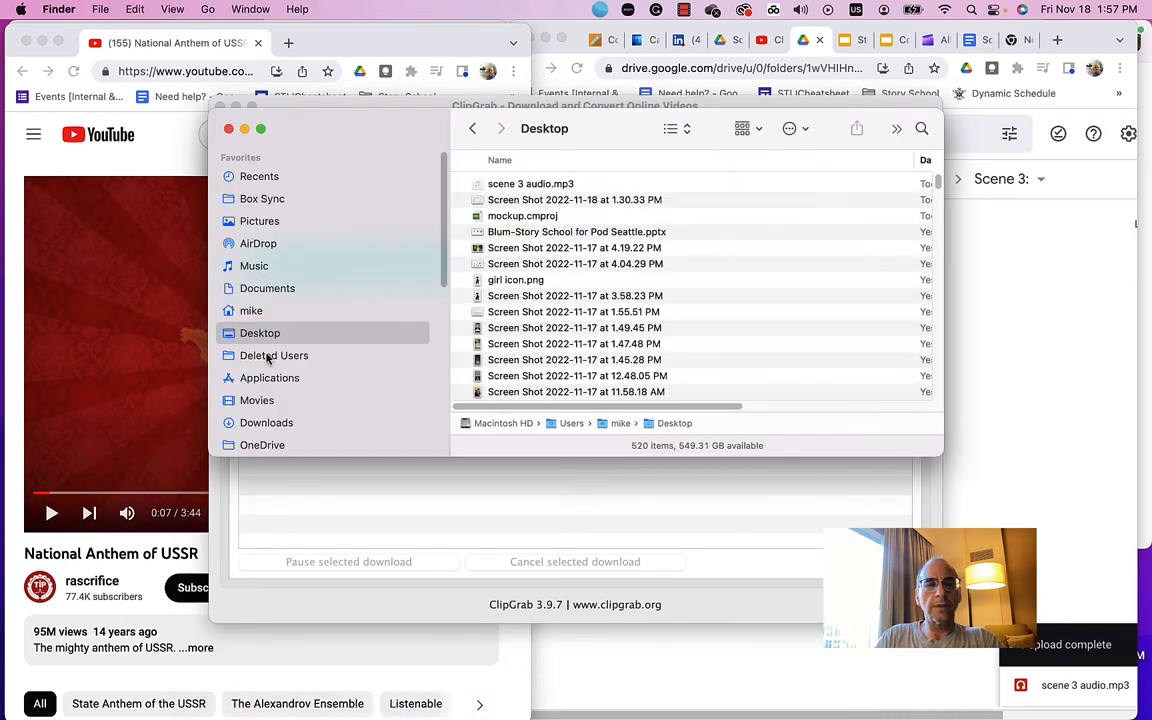
- Drag the anthem mp4 from Downloads into the Scene 3 Drive folder
click(267, 422)
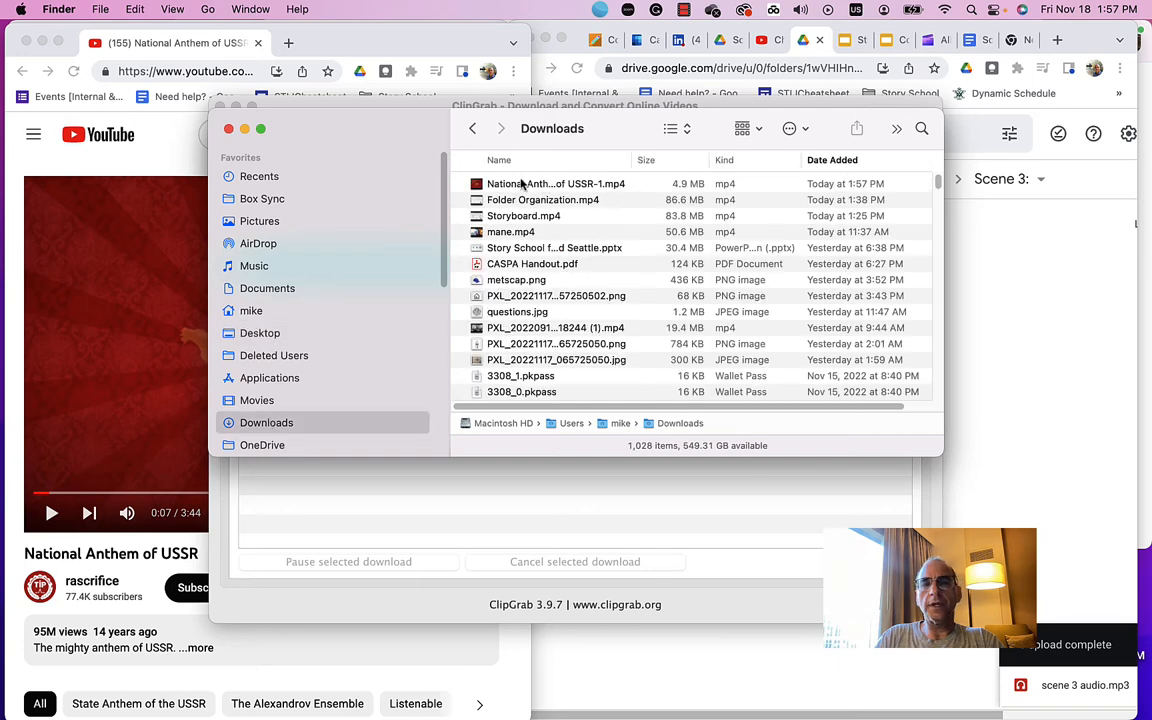
drag(555, 183, 1085, 375)
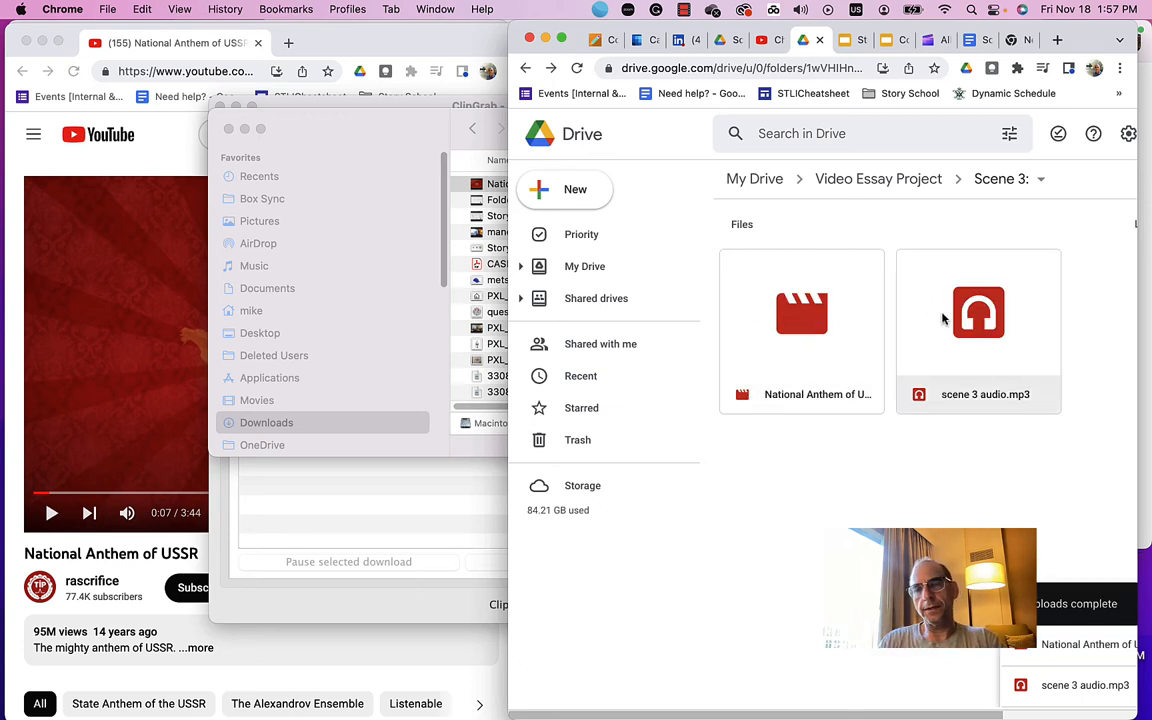
mouse_move(966, 348)
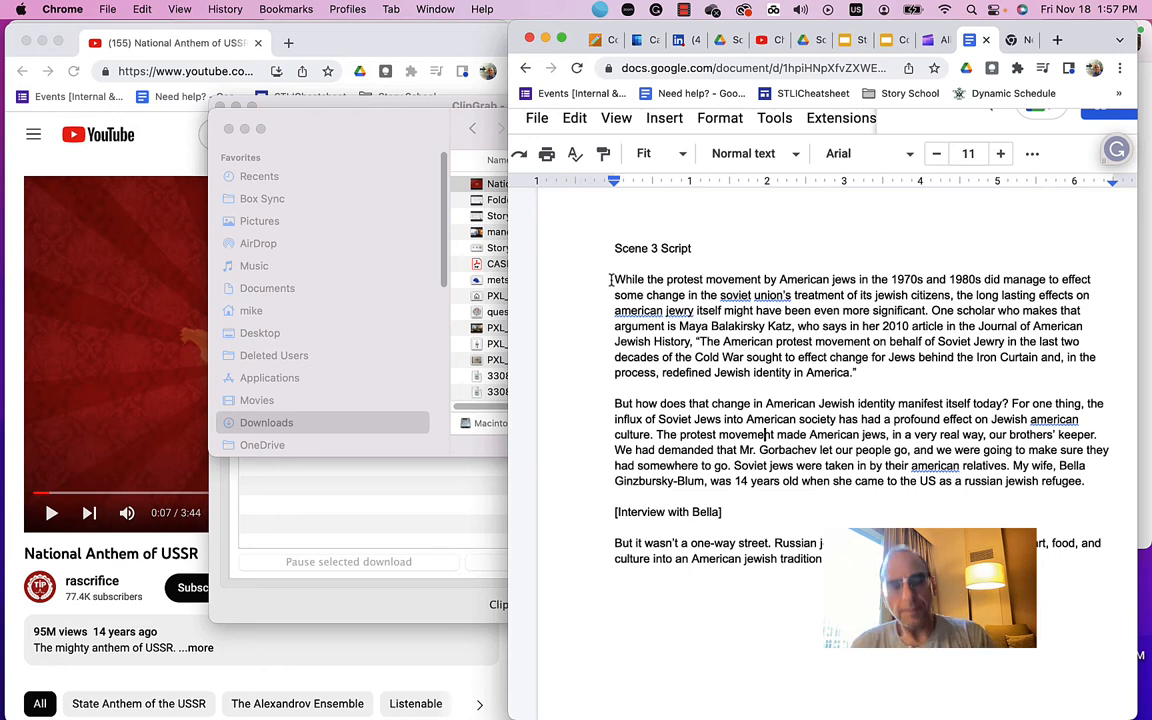
- Select the script's opening sentences about the protest movement through 'significant'
drag(614, 279, 858, 279)
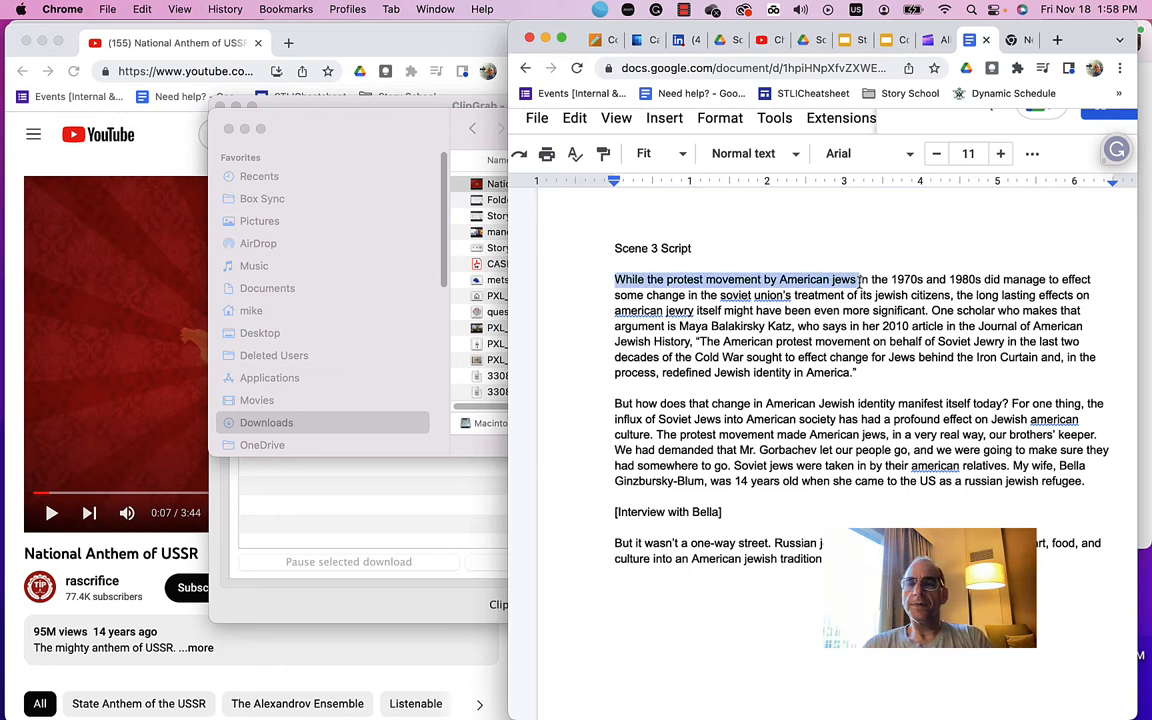
drag(857, 279, 981, 279)
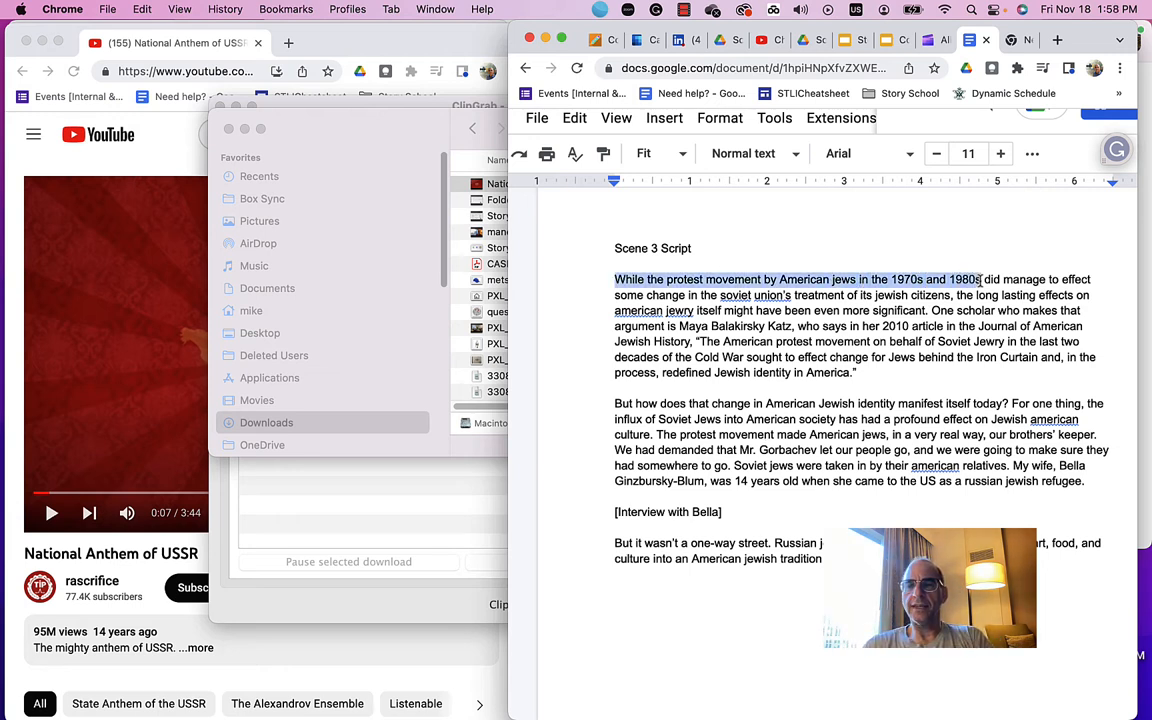
drag(980, 279, 975, 294)
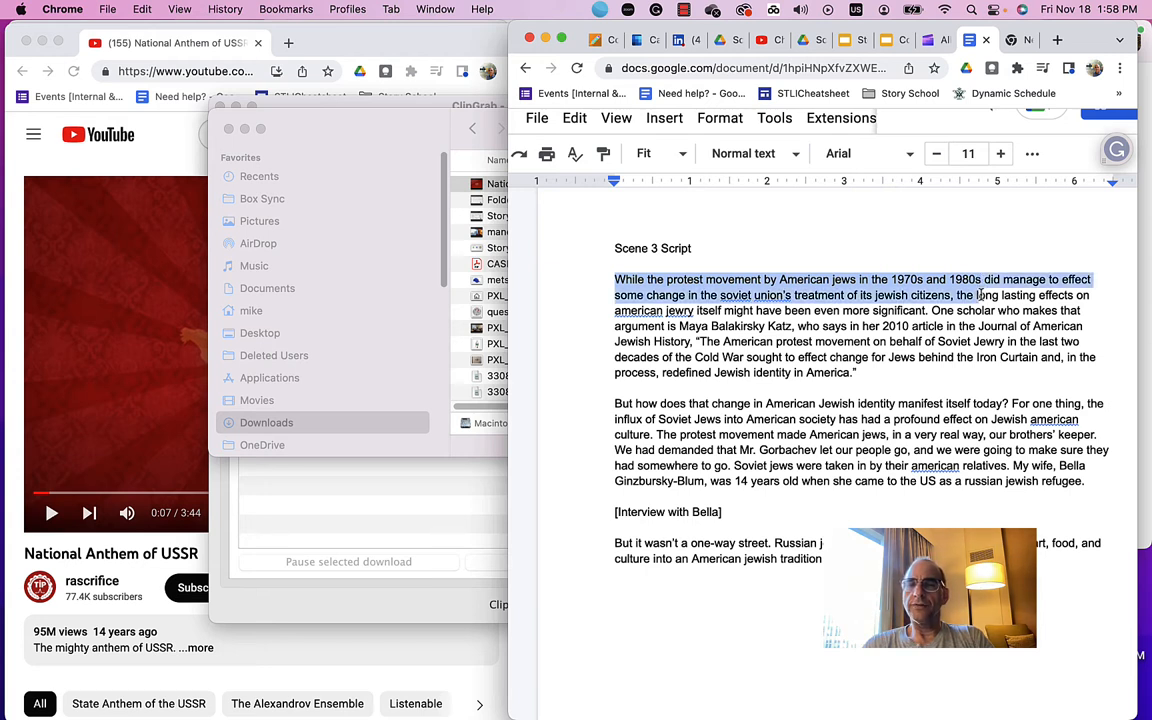
drag(984, 294, 947, 310)
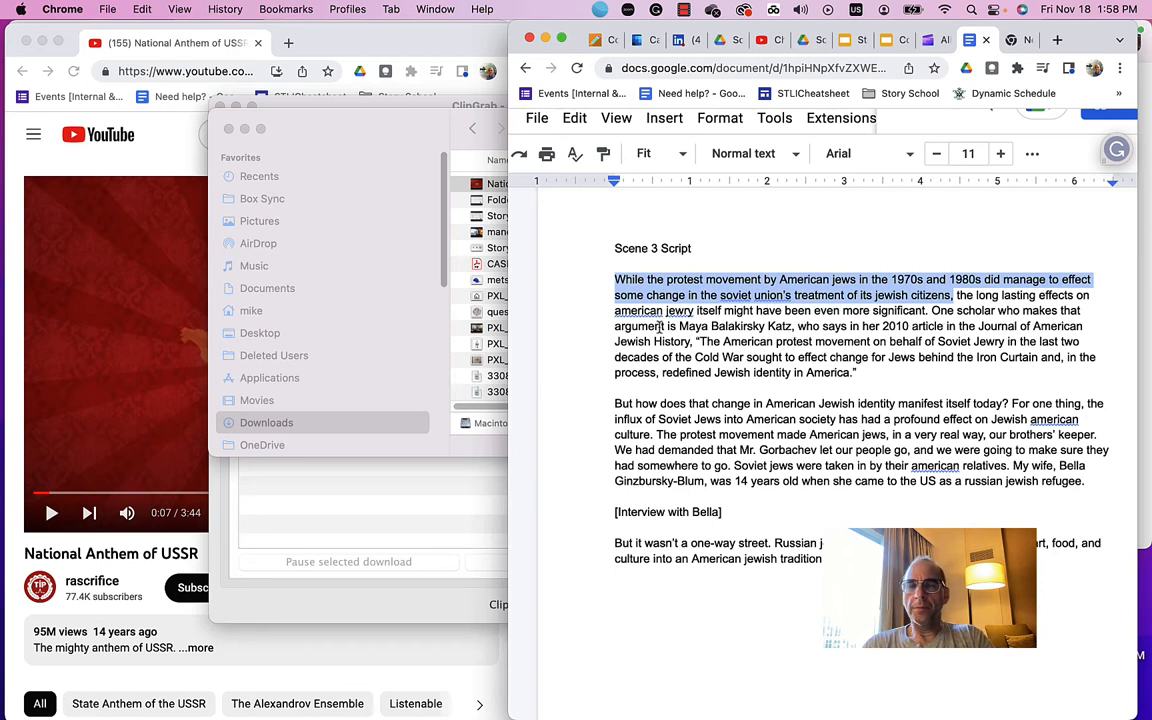
click(616, 279)
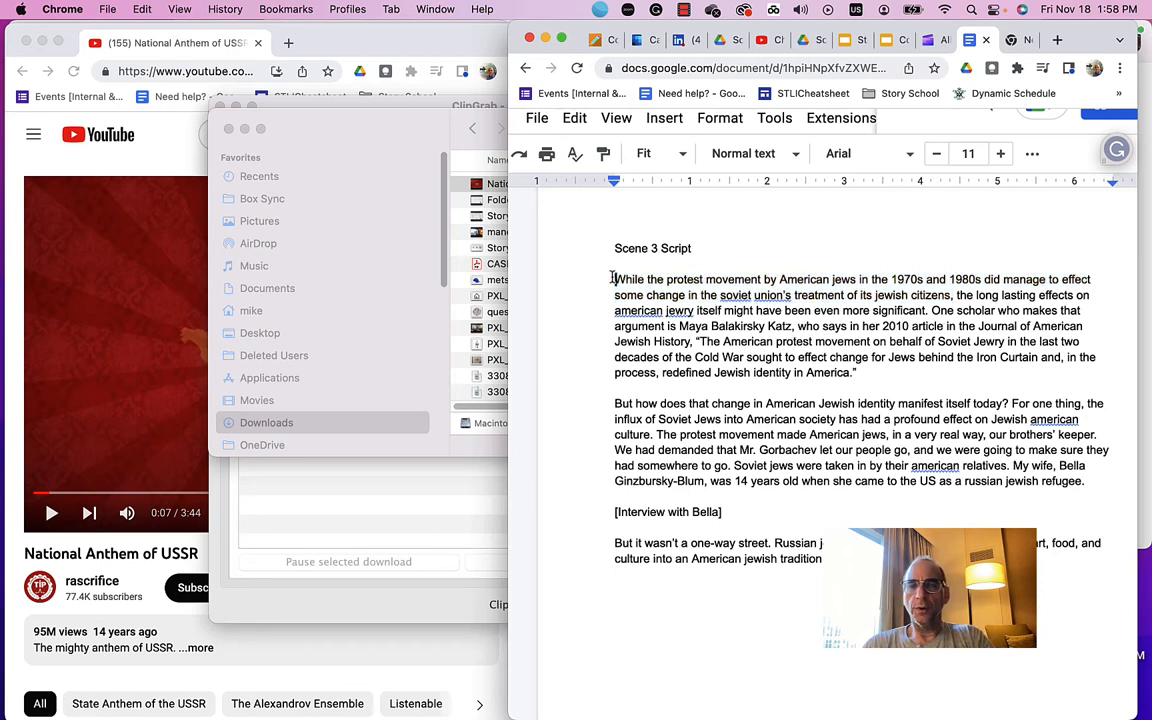
drag(614, 279, 927, 310)
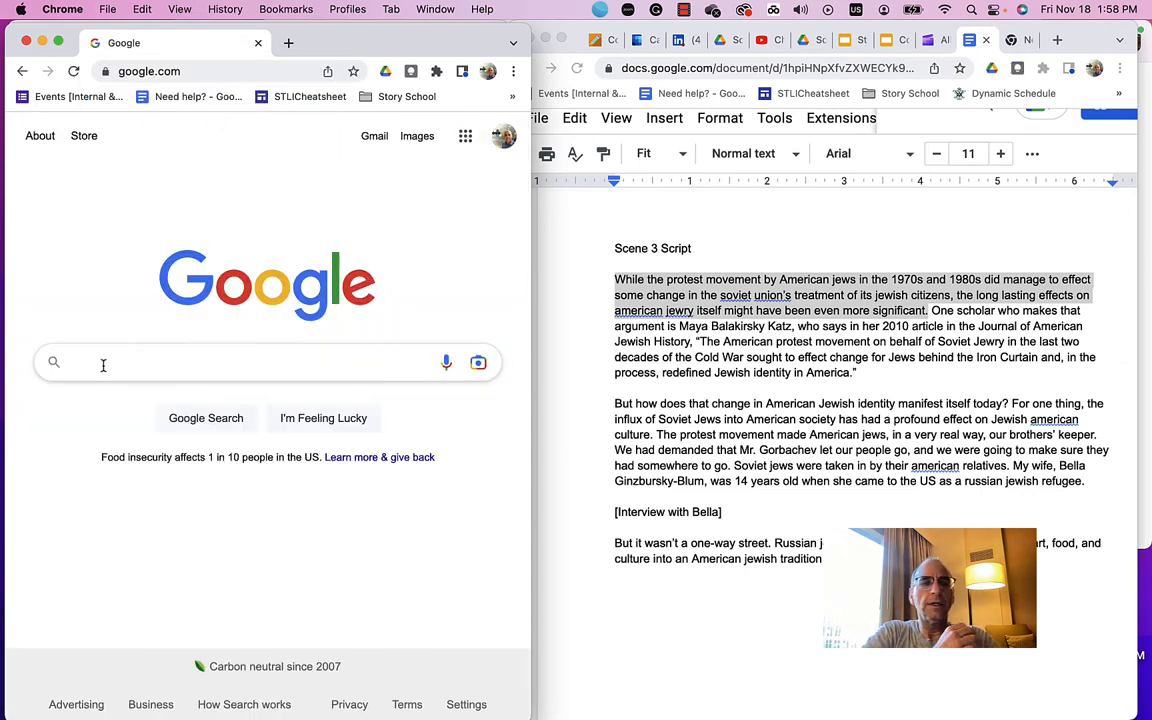
- Search images for 'soviet jewry march' filtered to Creative Commons usage rights and Large size
text(s)
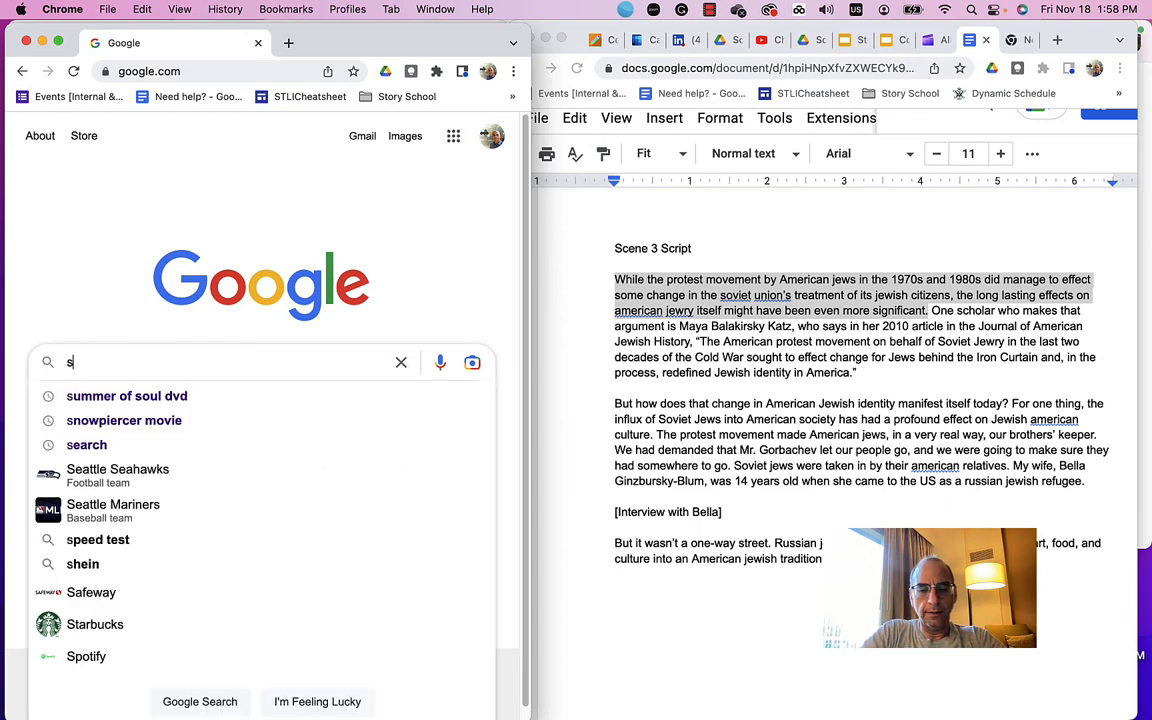
text(oviet jewry march)
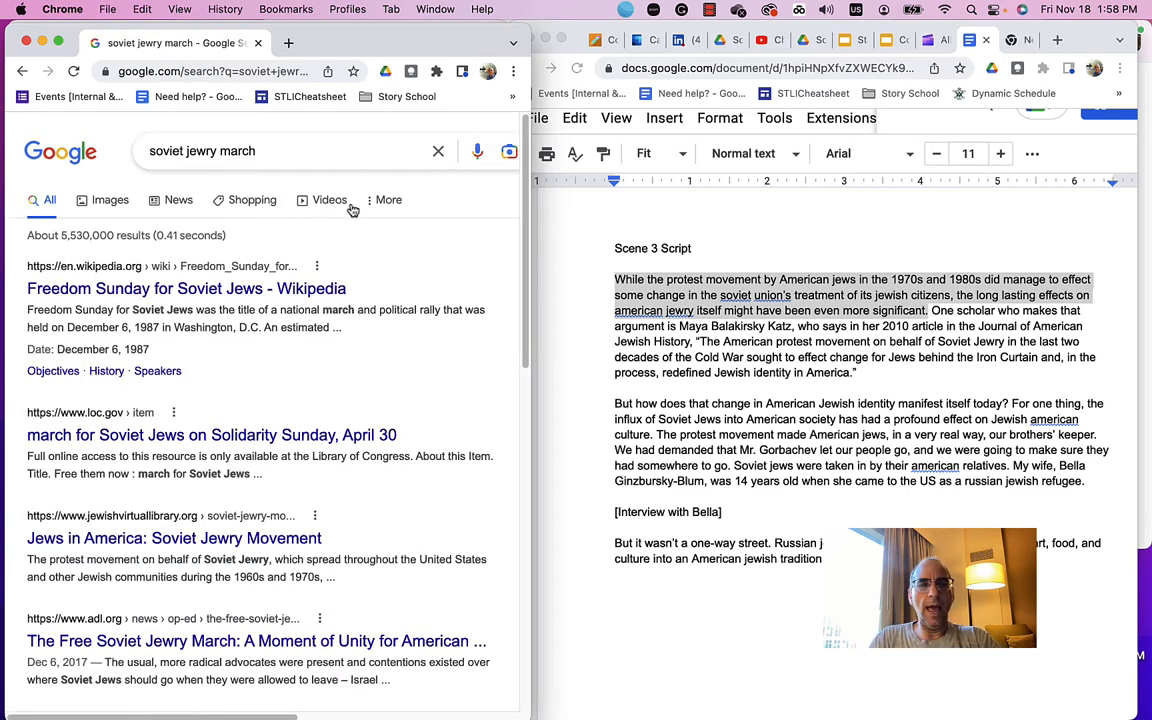
click(388, 199)
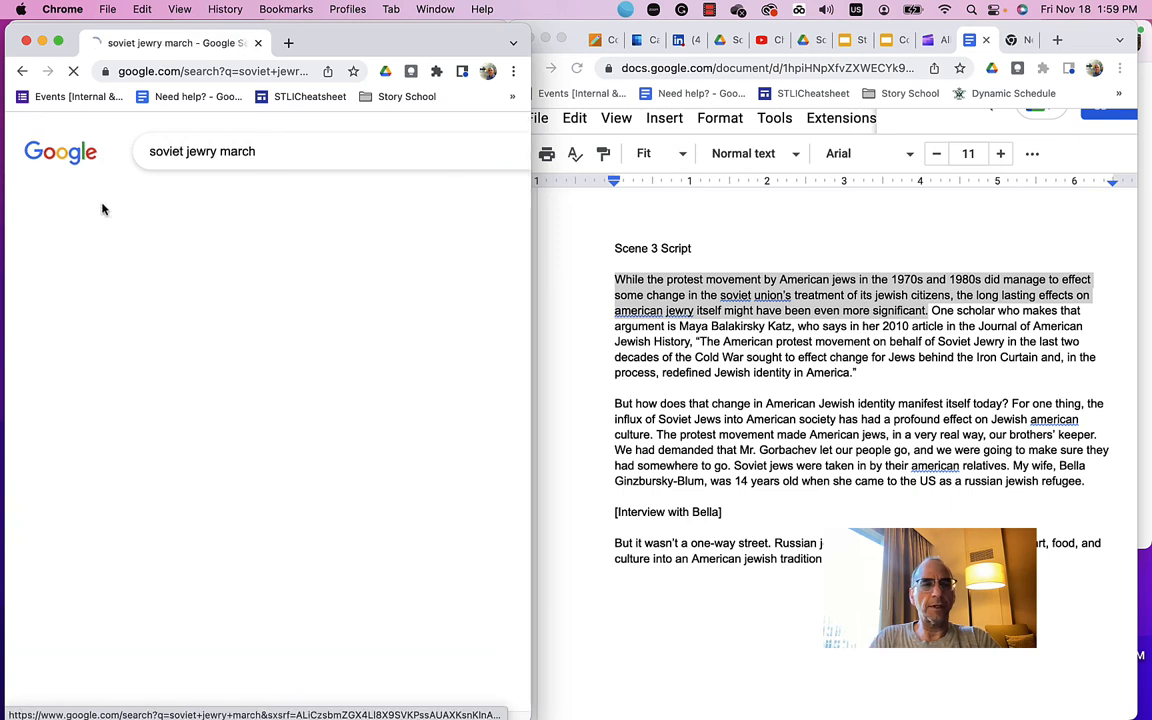
click(231, 199)
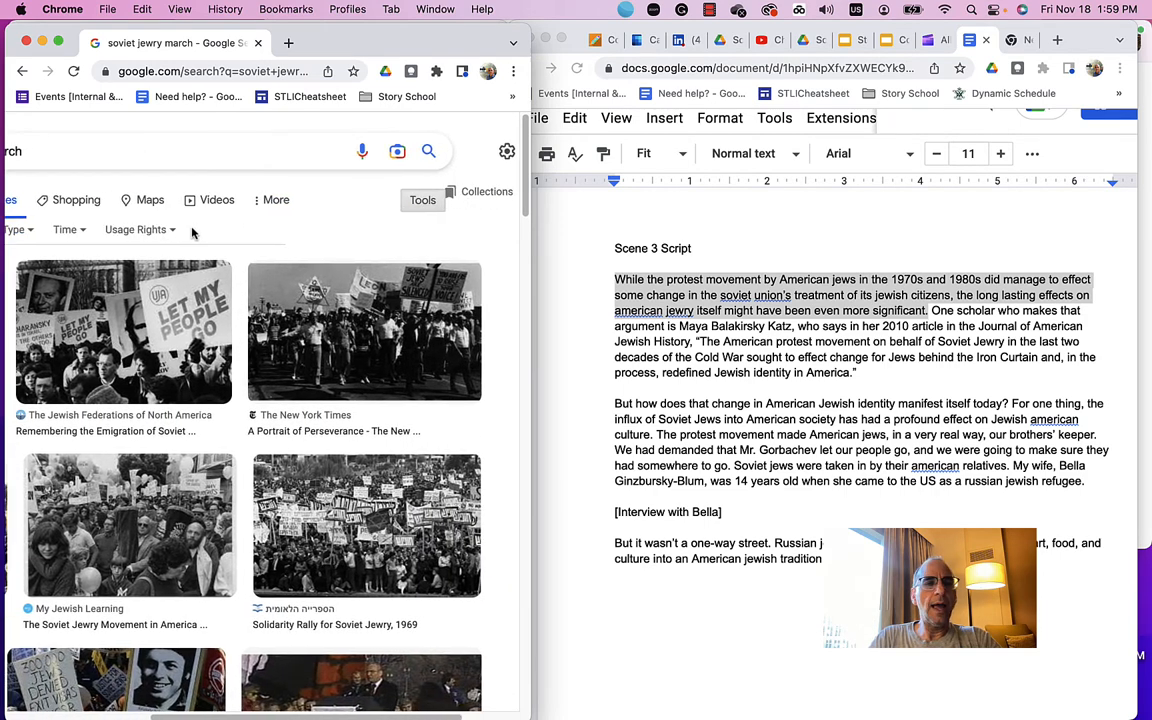
click(302, 229)
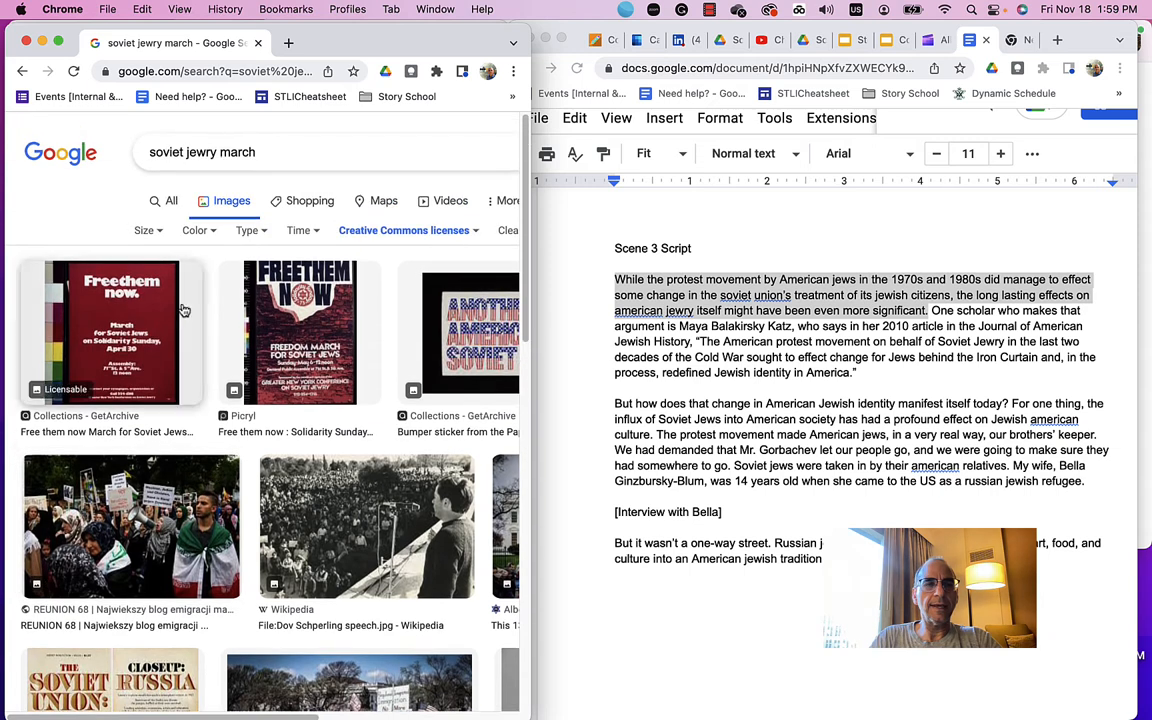
click(144, 230)
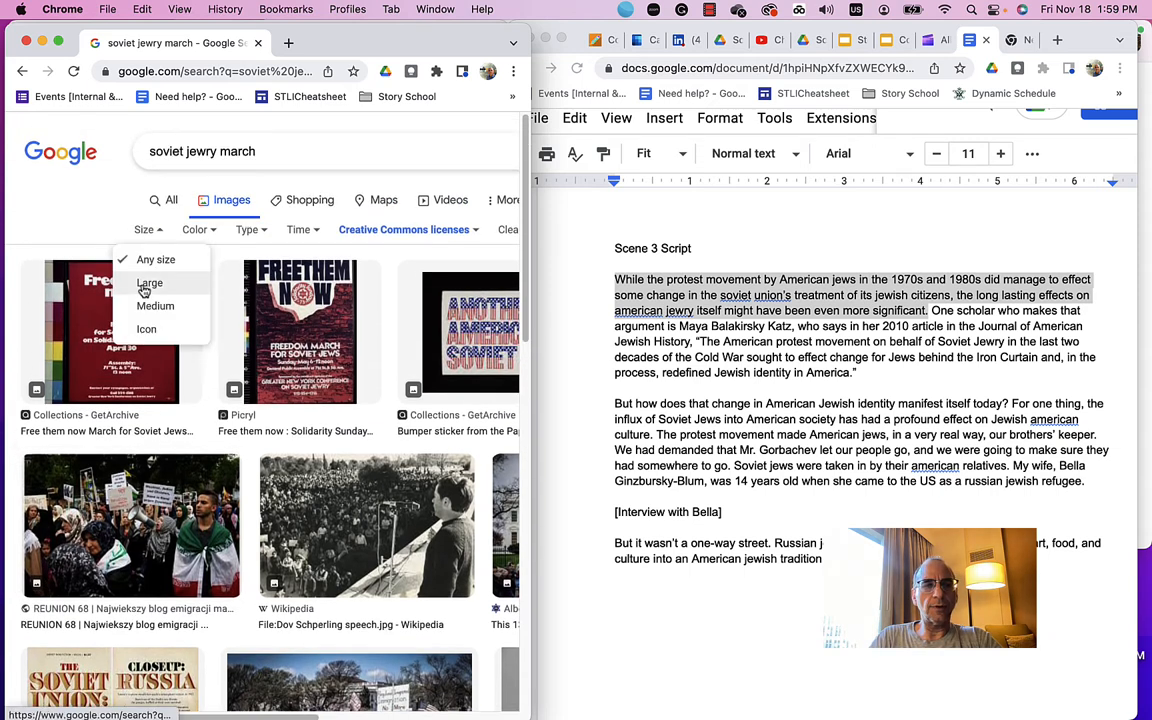
click(149, 283)
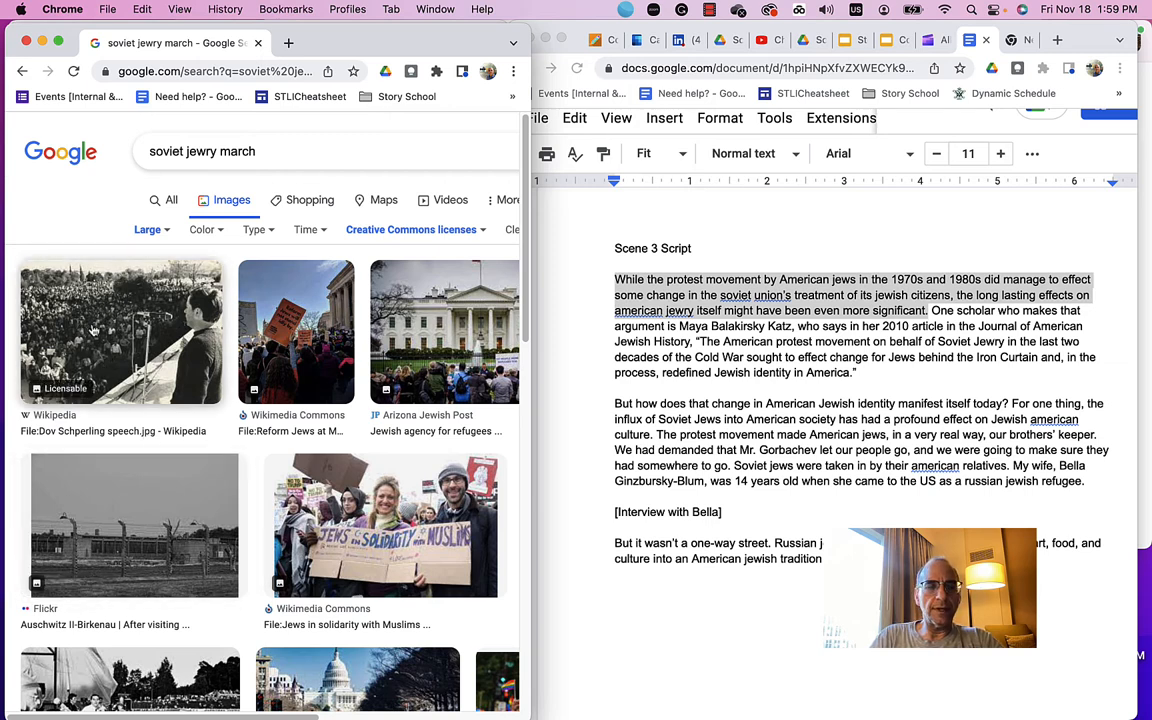
- Preview the Wikipedia photo of Dov Schperling's speech from the results
click(120, 331)
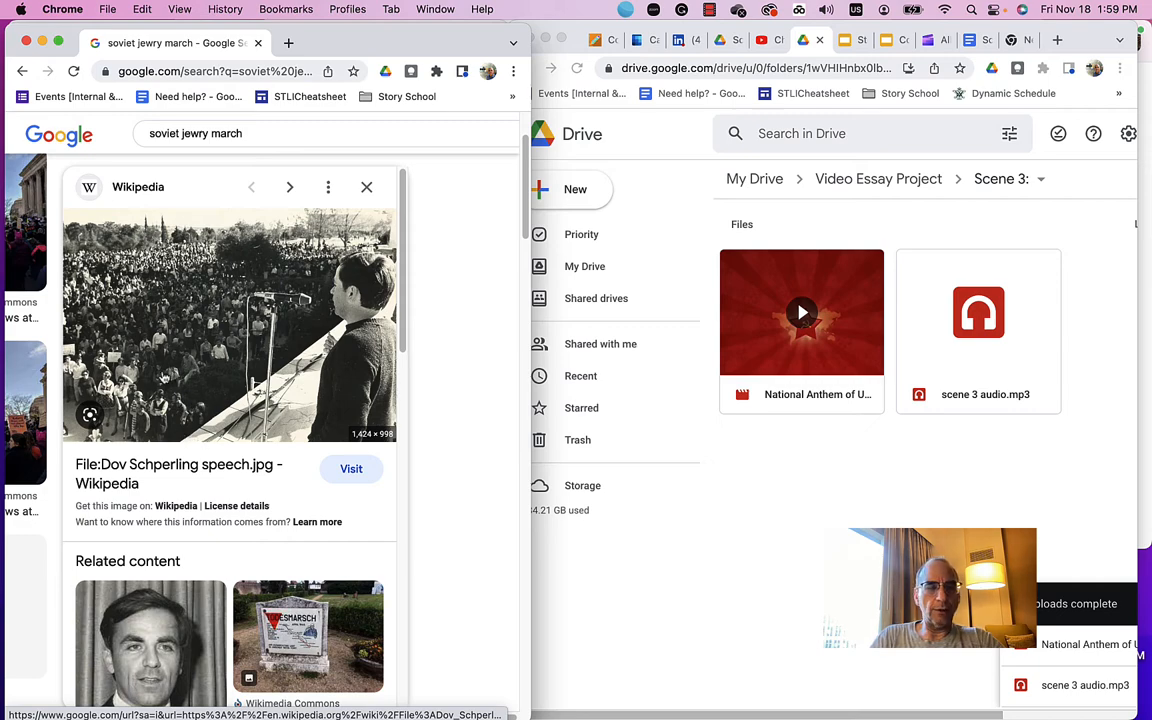
- Save the Schperling speech photo to Downloads as Dov_Schperling_speech and view its download options
right_click(230, 320)
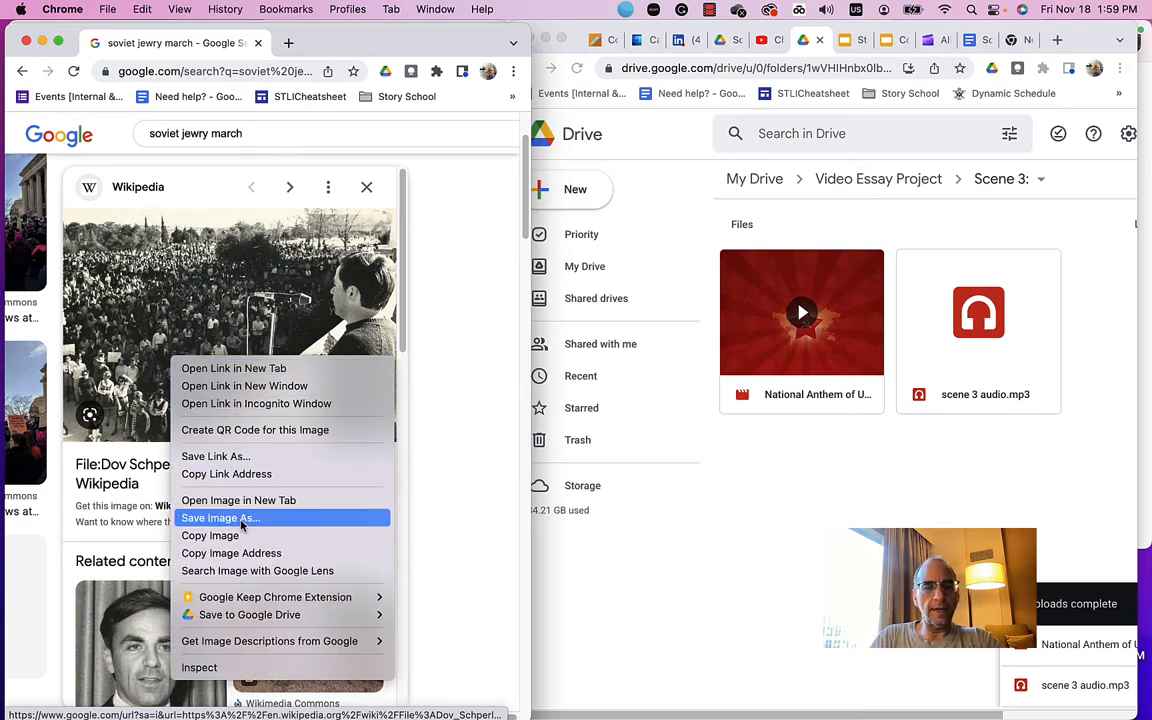
click(219, 518)
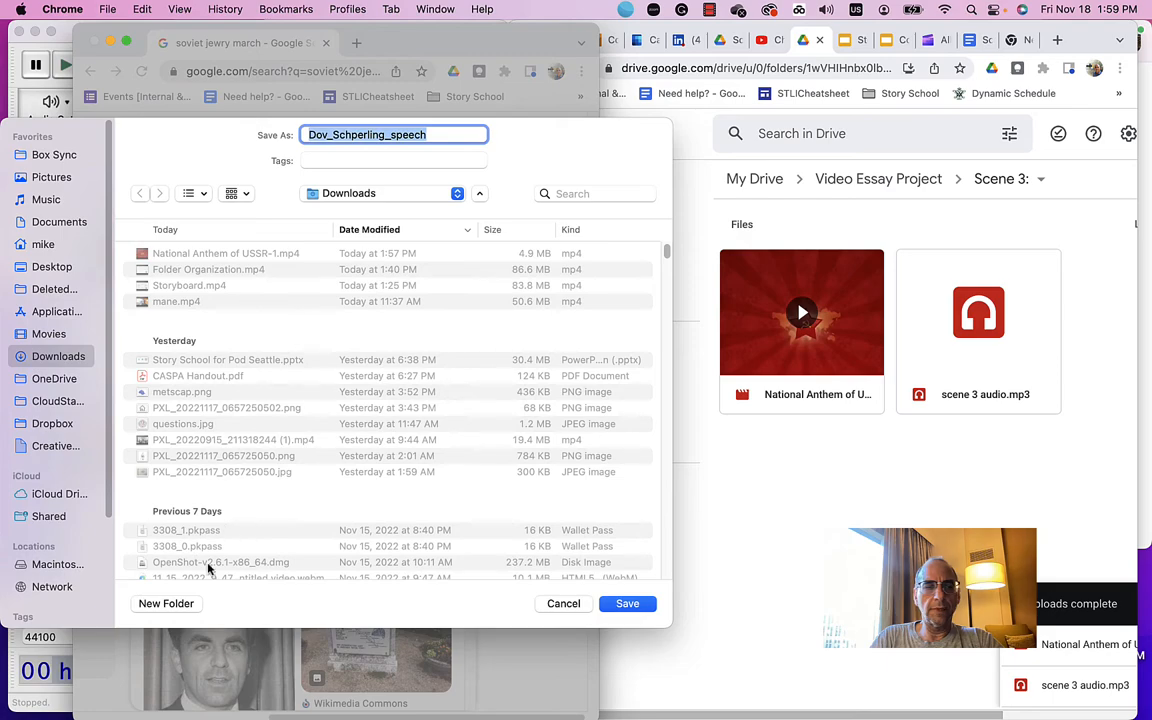
mouse_move(239, 303)
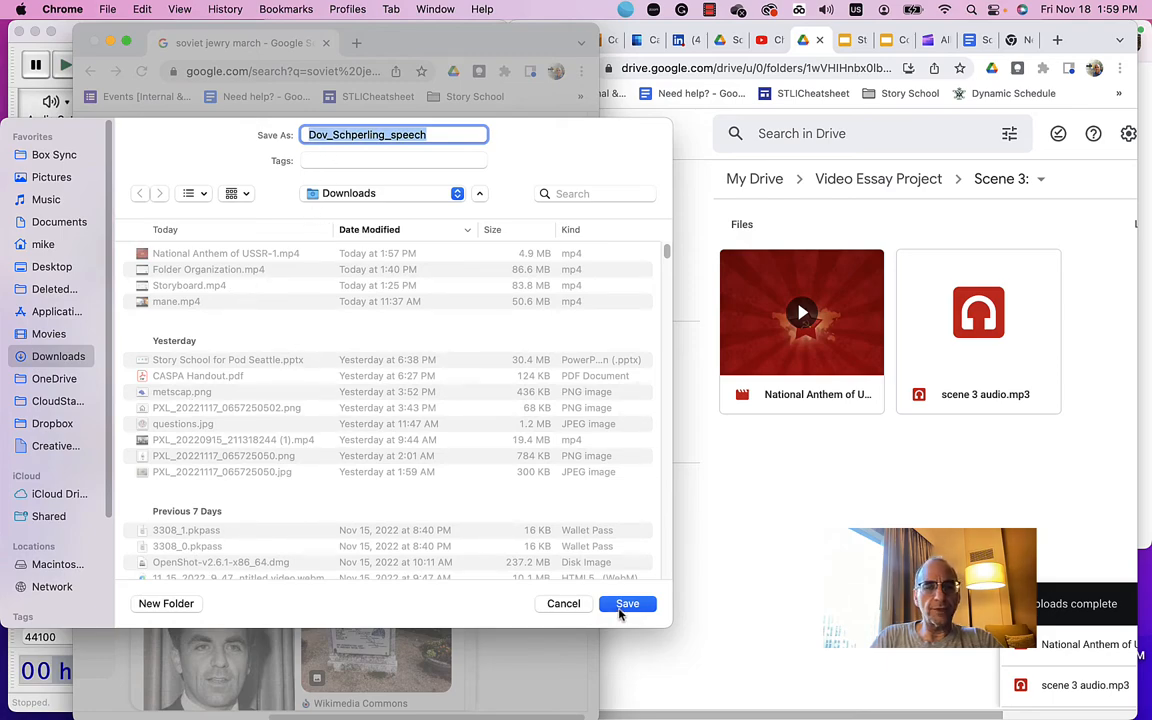
click(627, 604)
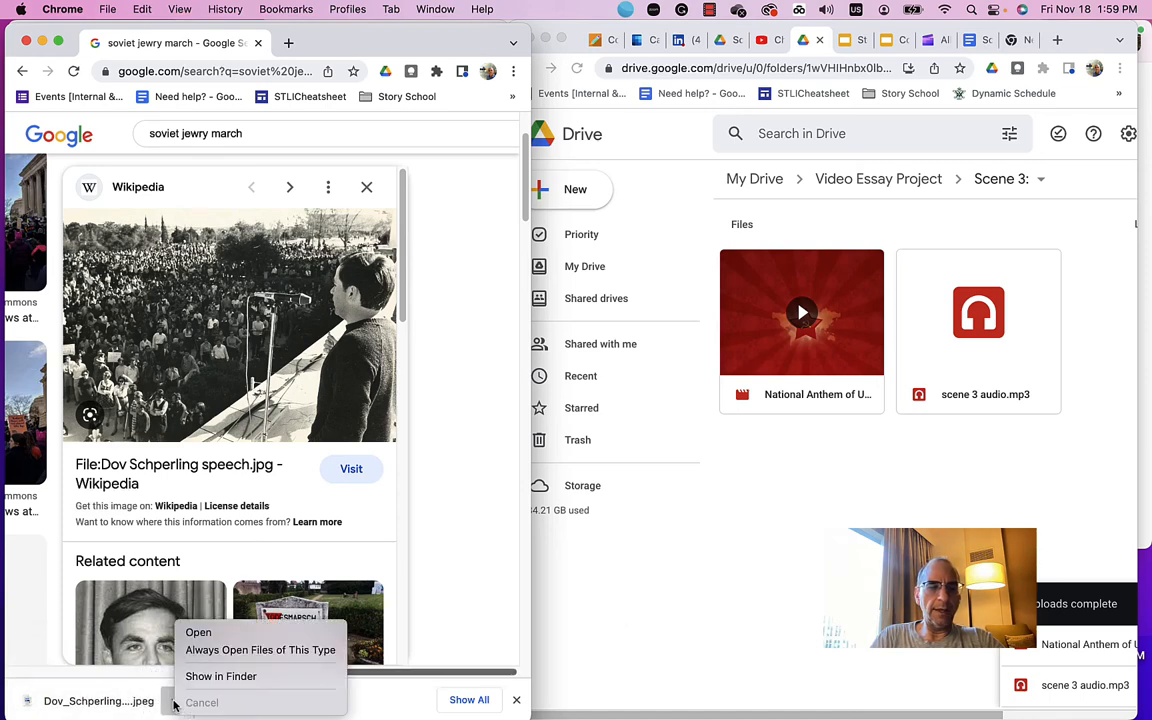
click(221, 676)
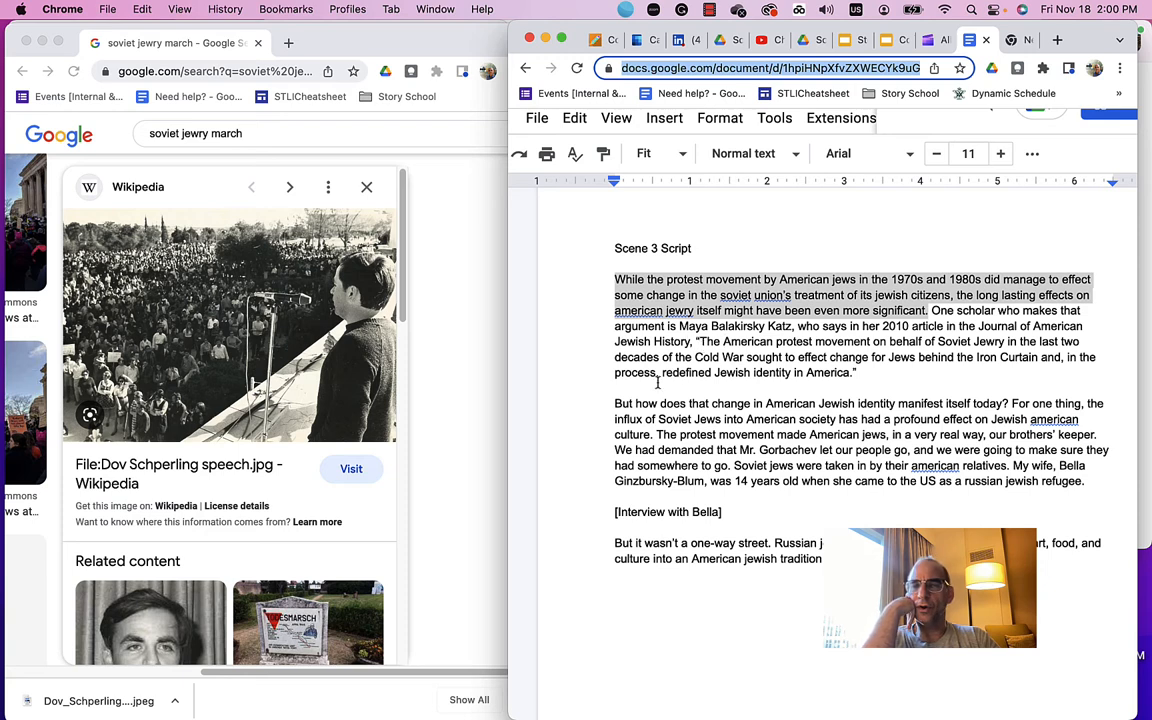
mouse_move(588, 412)
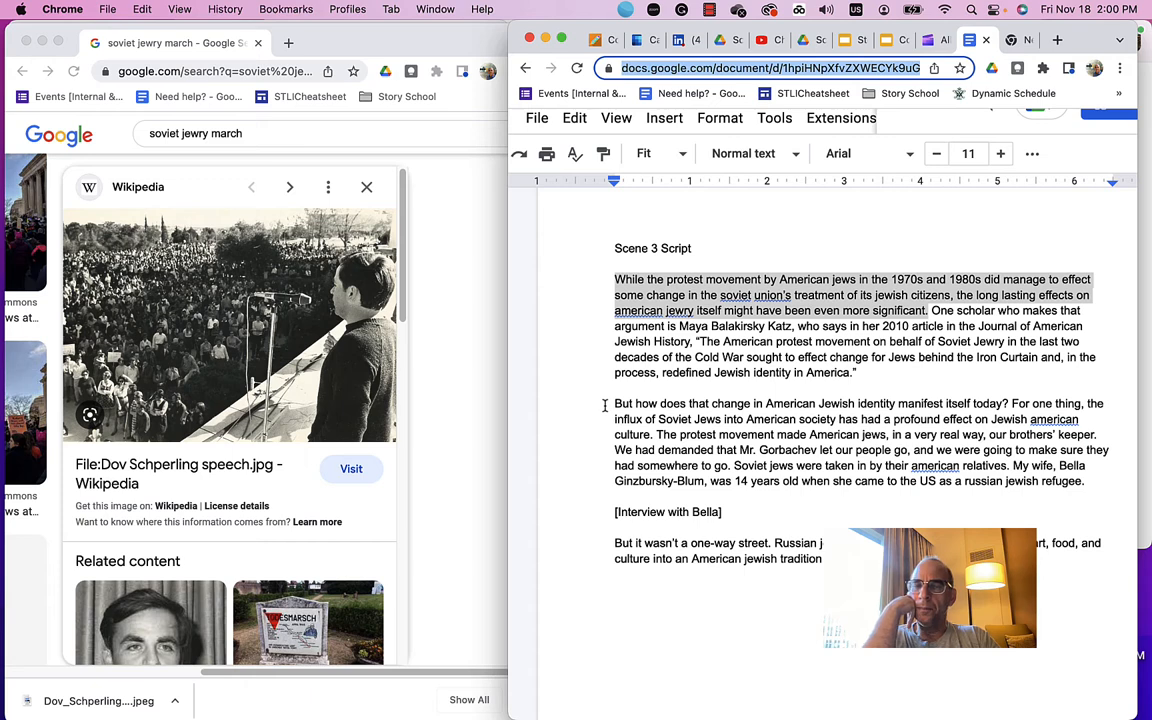
- Select the second paragraph's opening sentence about American Jewish identity and culture in the Scene 3 Script
drag(614, 403, 760, 434)
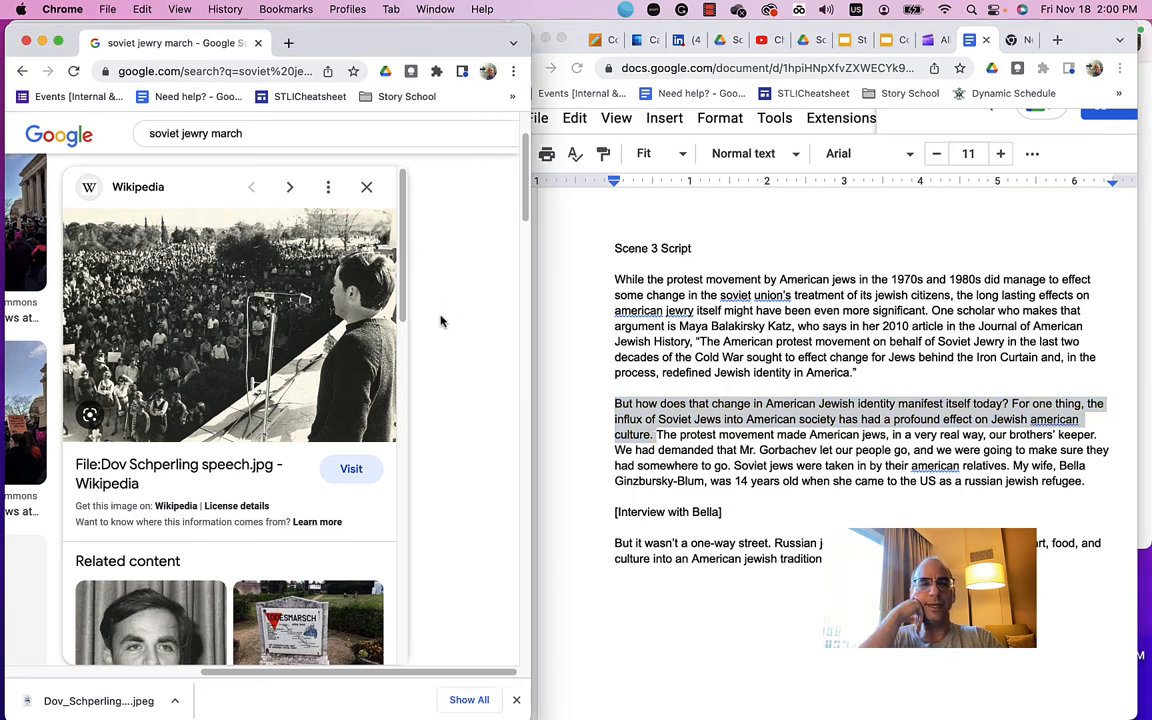
- Browse the 'soviet jews in america' image results and preview the Detroit Jewish News arrival photo
click(200, 133)
text(s in americ)
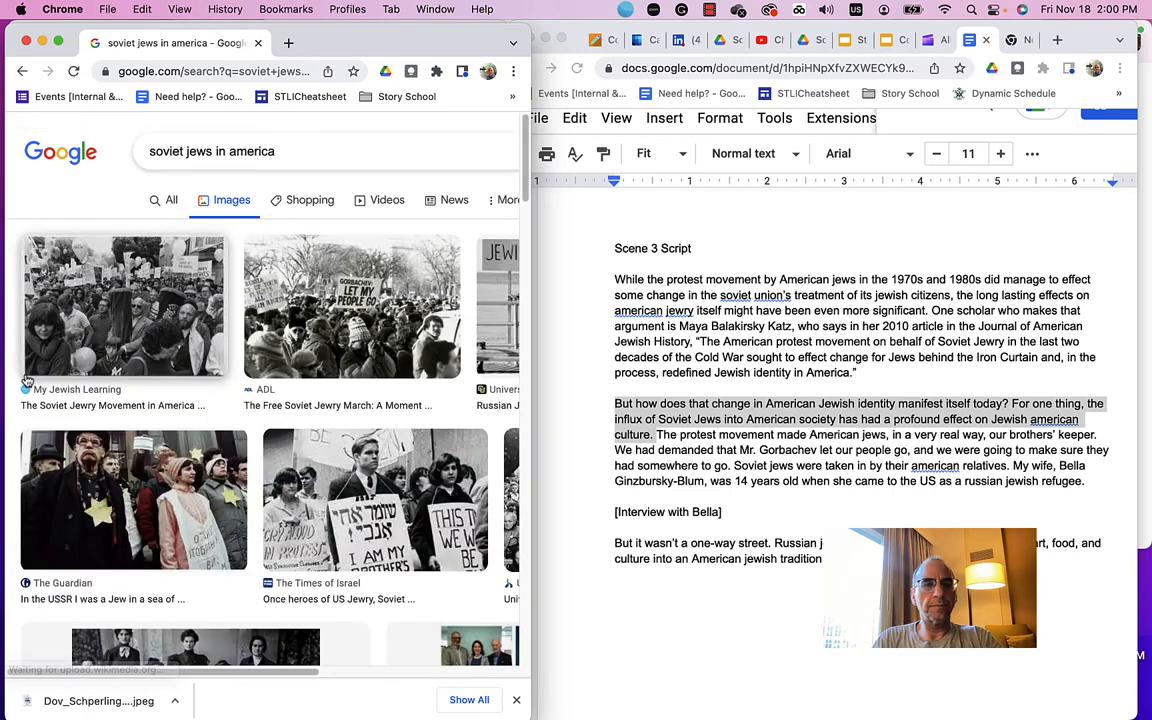
scroll(down, 3)
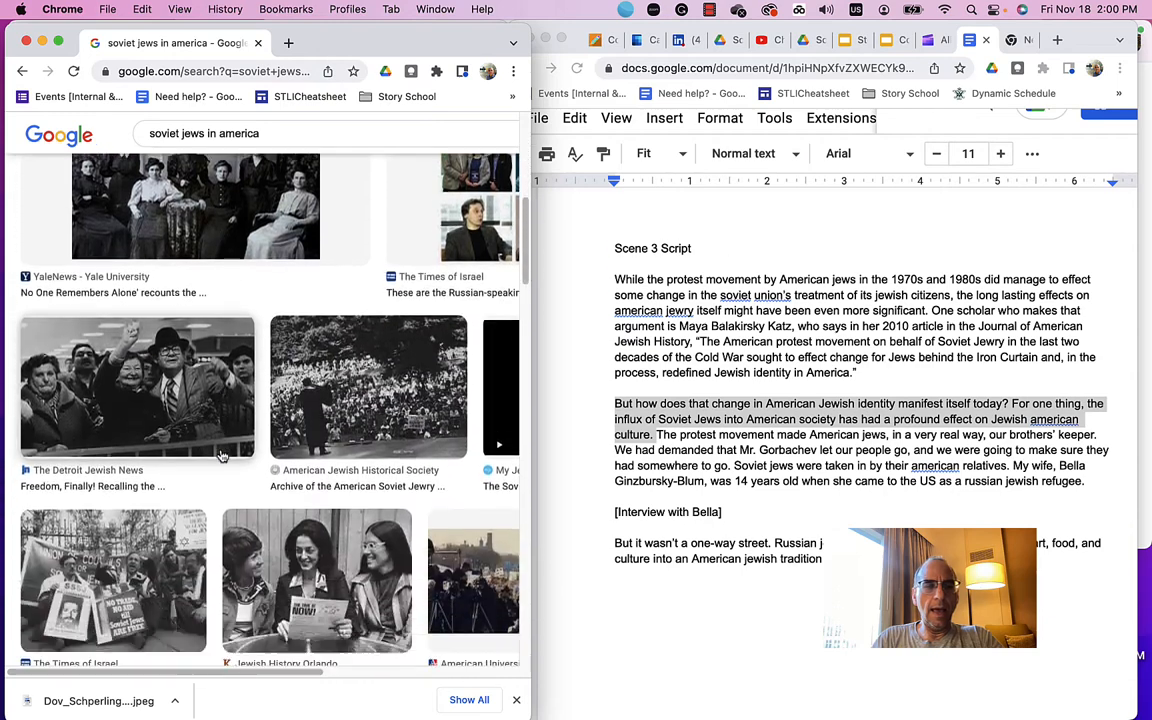
scroll(down, 3)
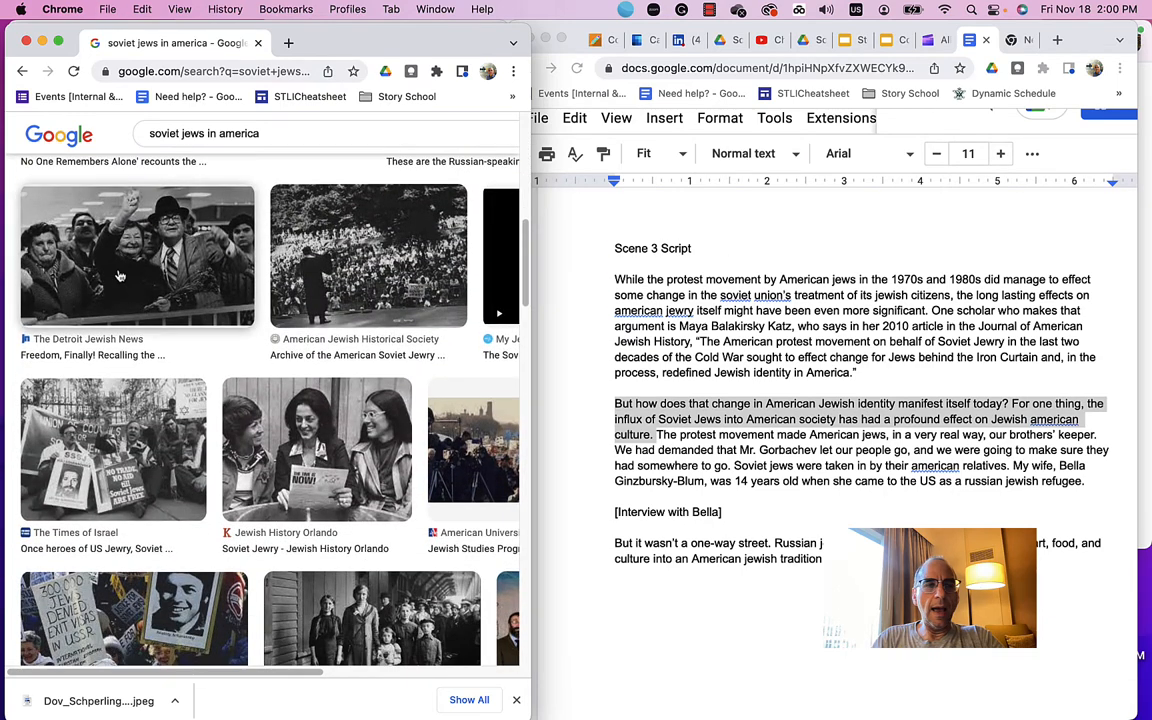
scroll(down, 3)
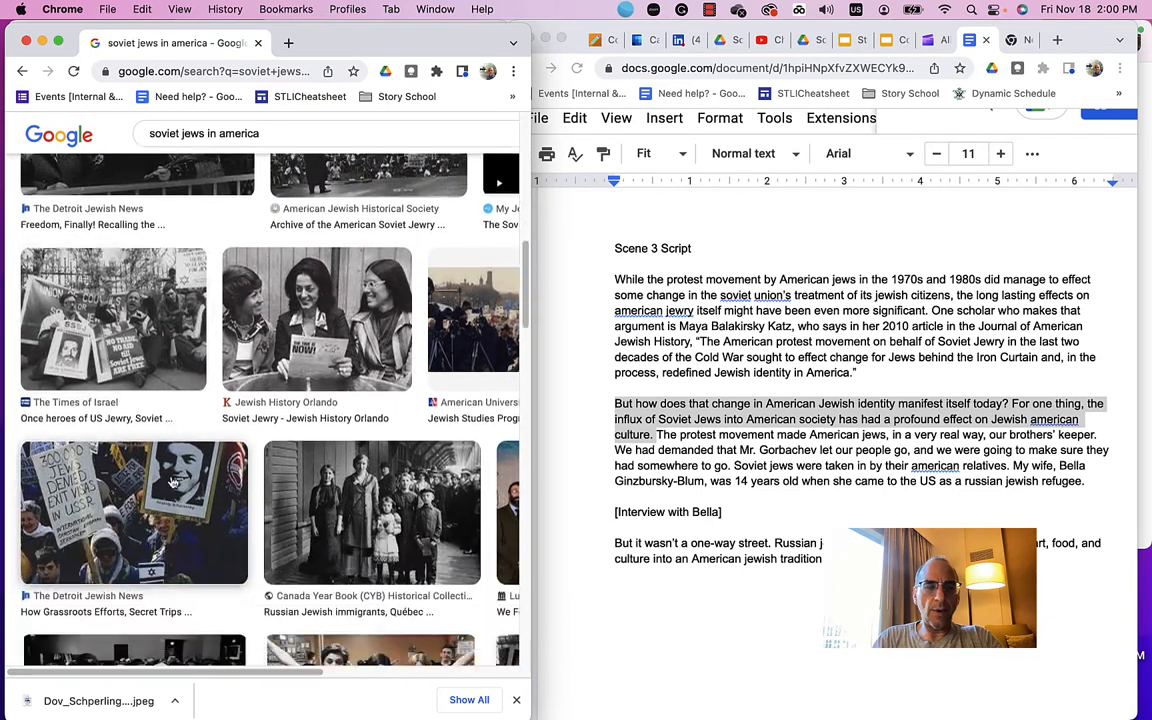
scroll(down, 3)
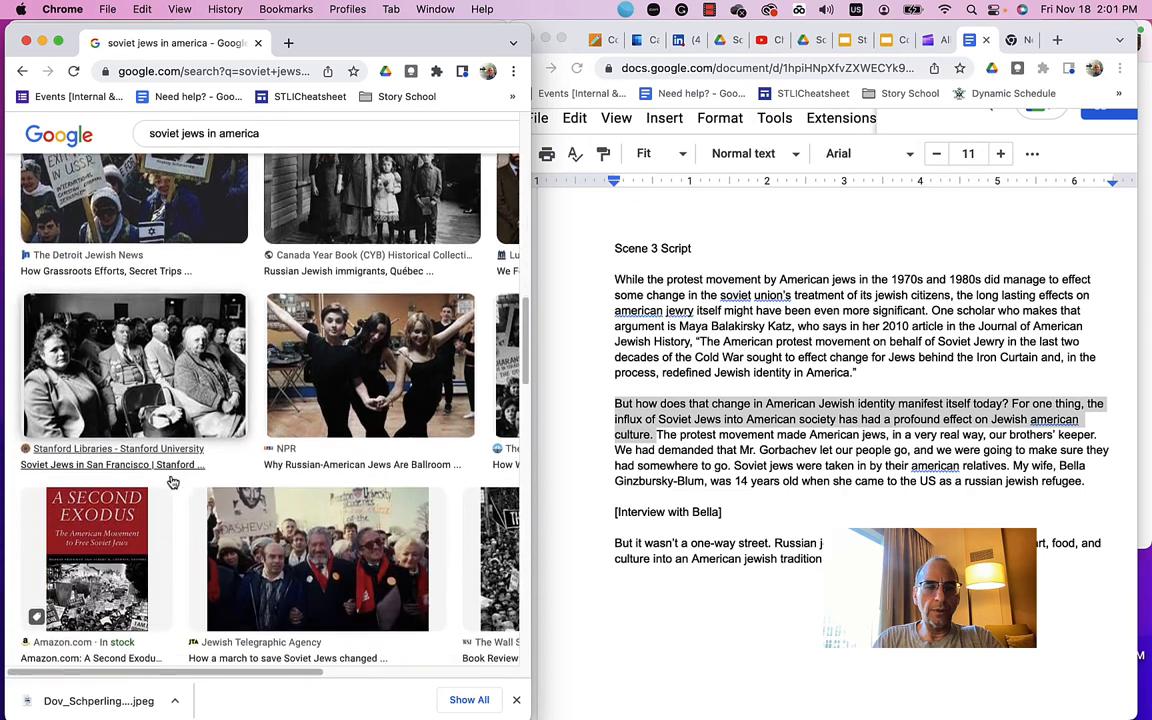
scroll(down, 3)
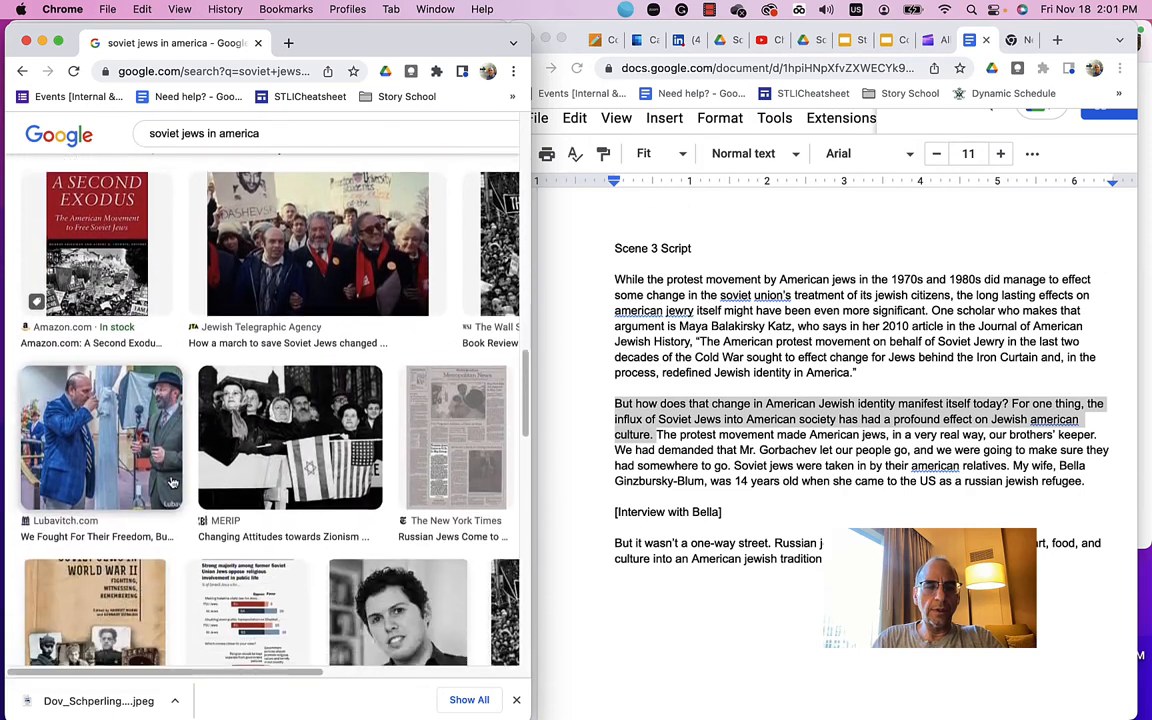
scroll(down, 3)
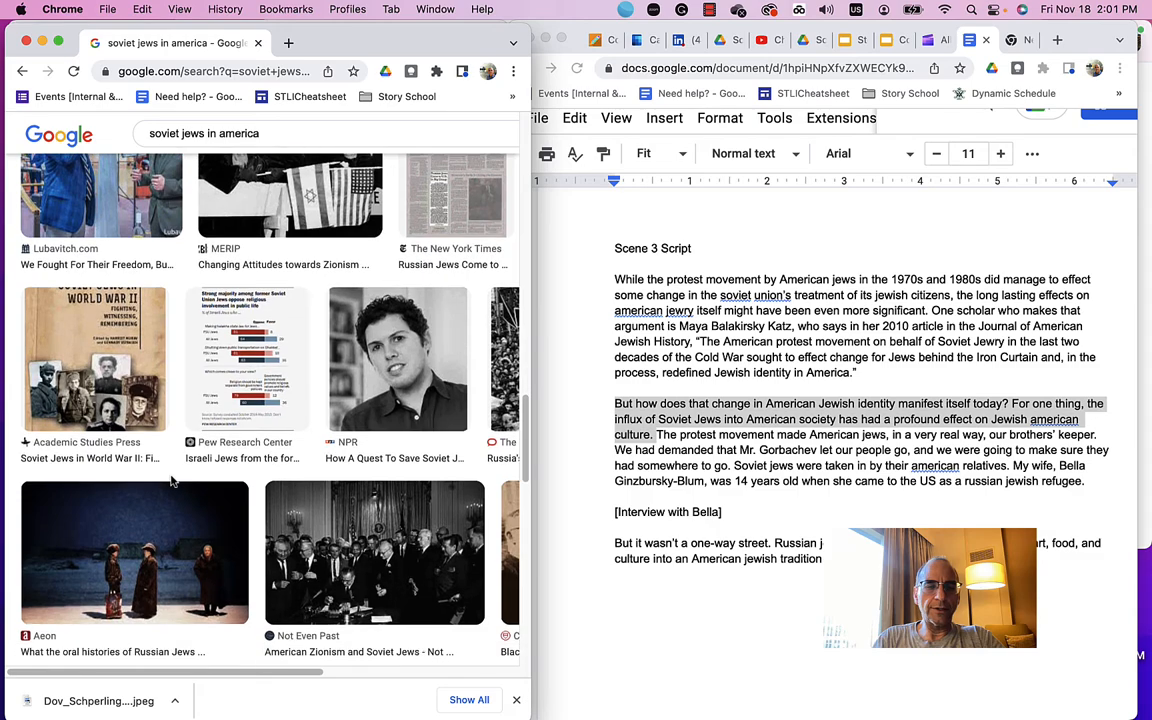
scroll(down, 3)
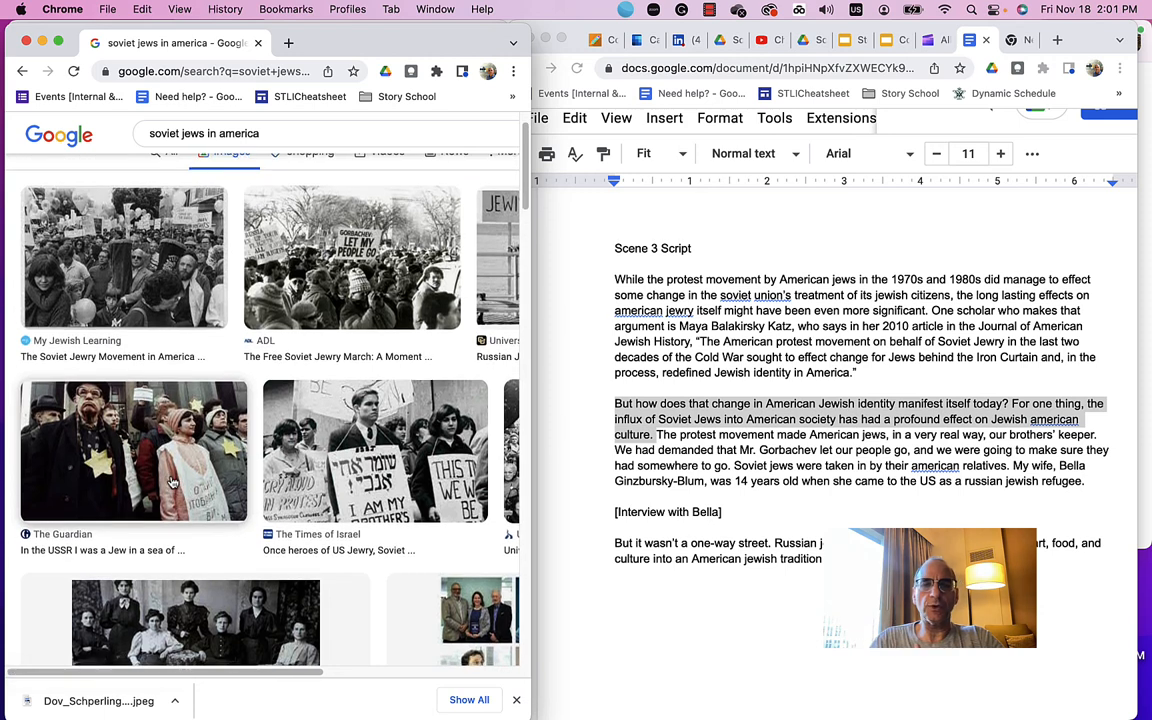
scroll(down, 3)
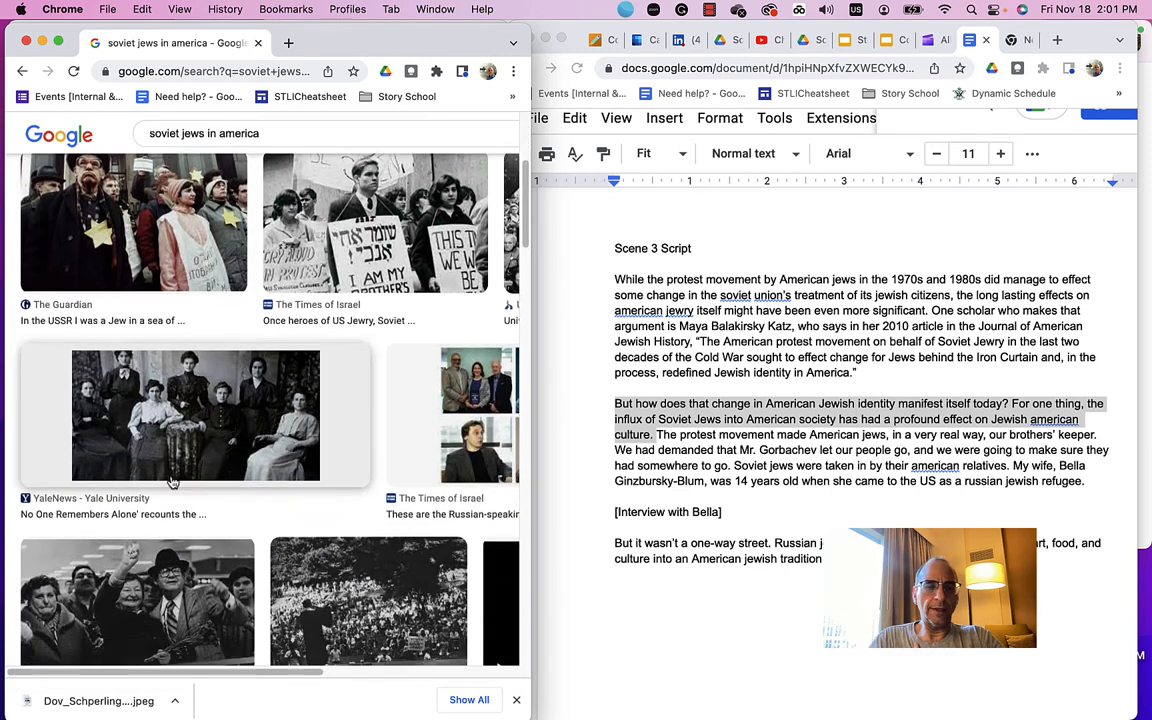
scroll(down, 3)
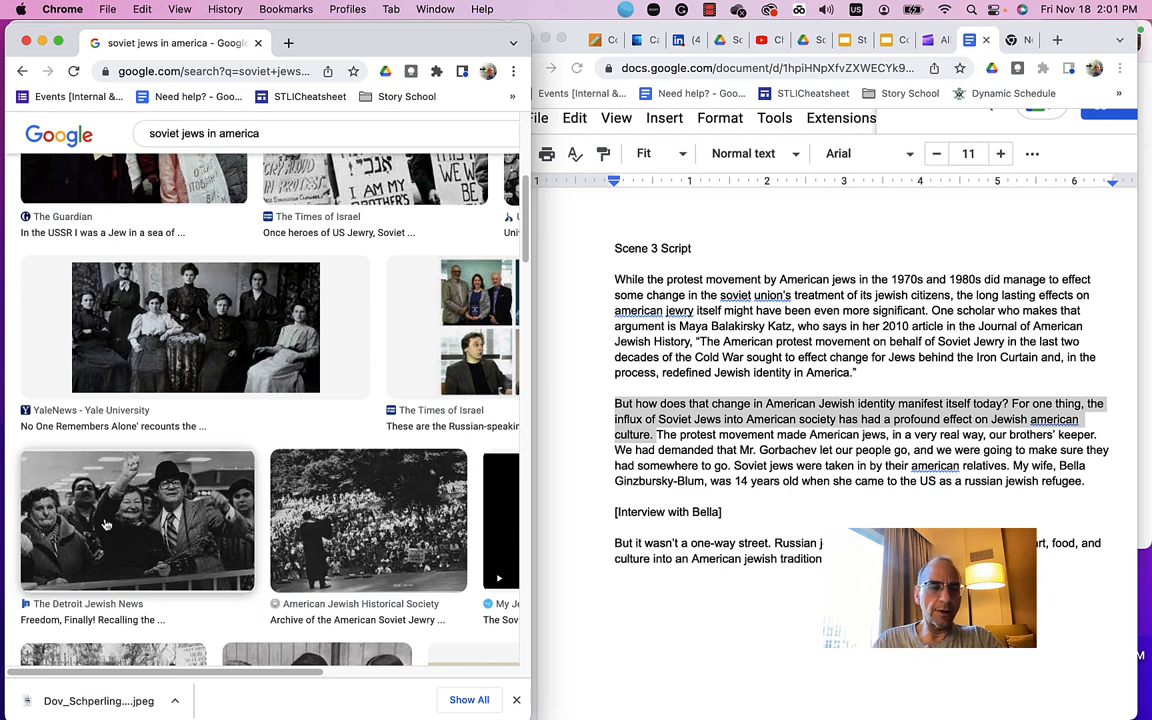
click(137, 527)
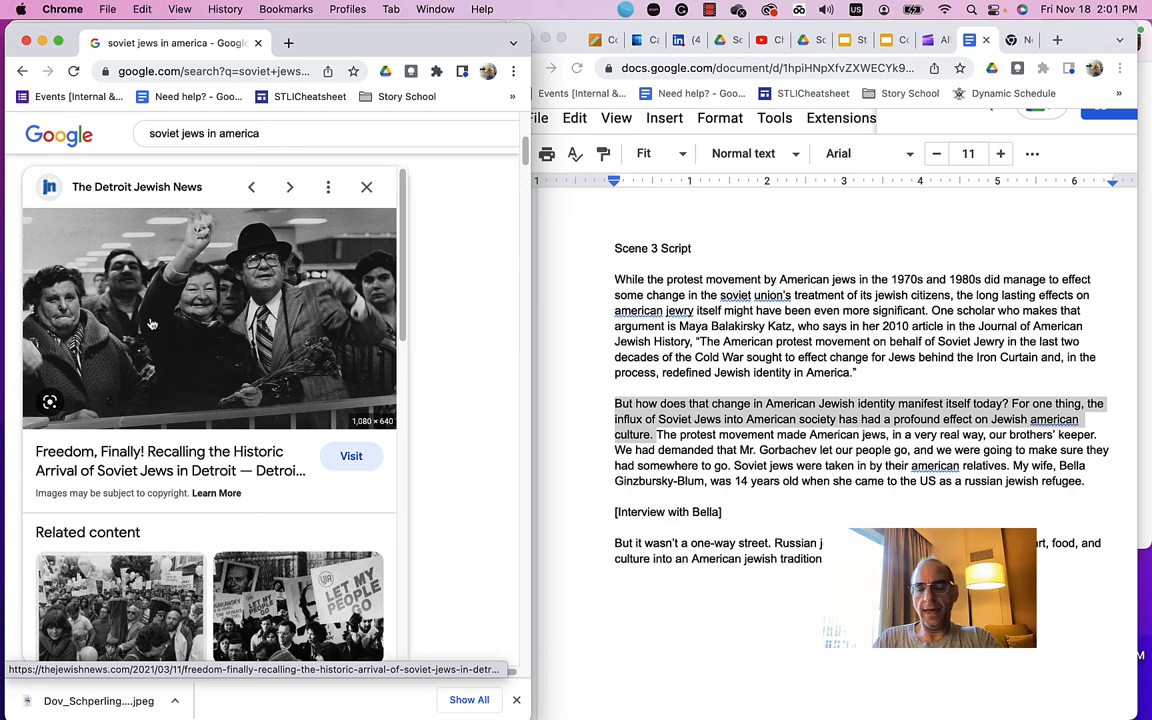
- Save the Detroit Jewish News arrival photo as Immigrants.jpeg
right_click(178, 320)
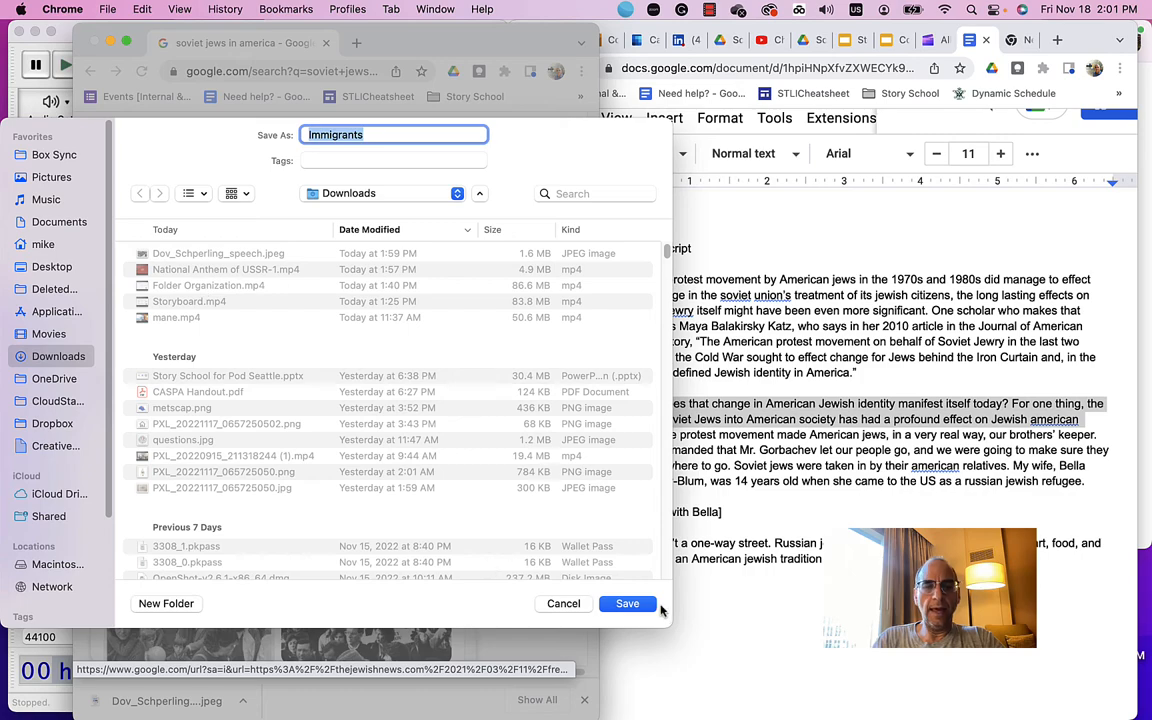
click(627, 604)
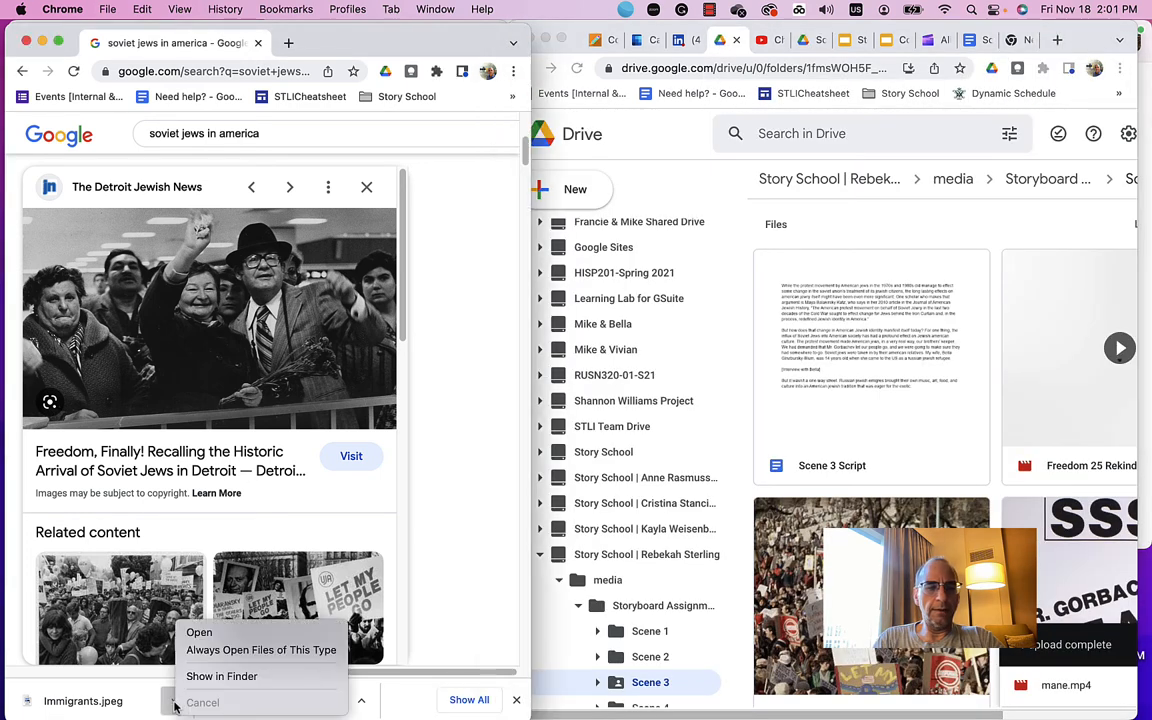
mouse_move(199, 632)
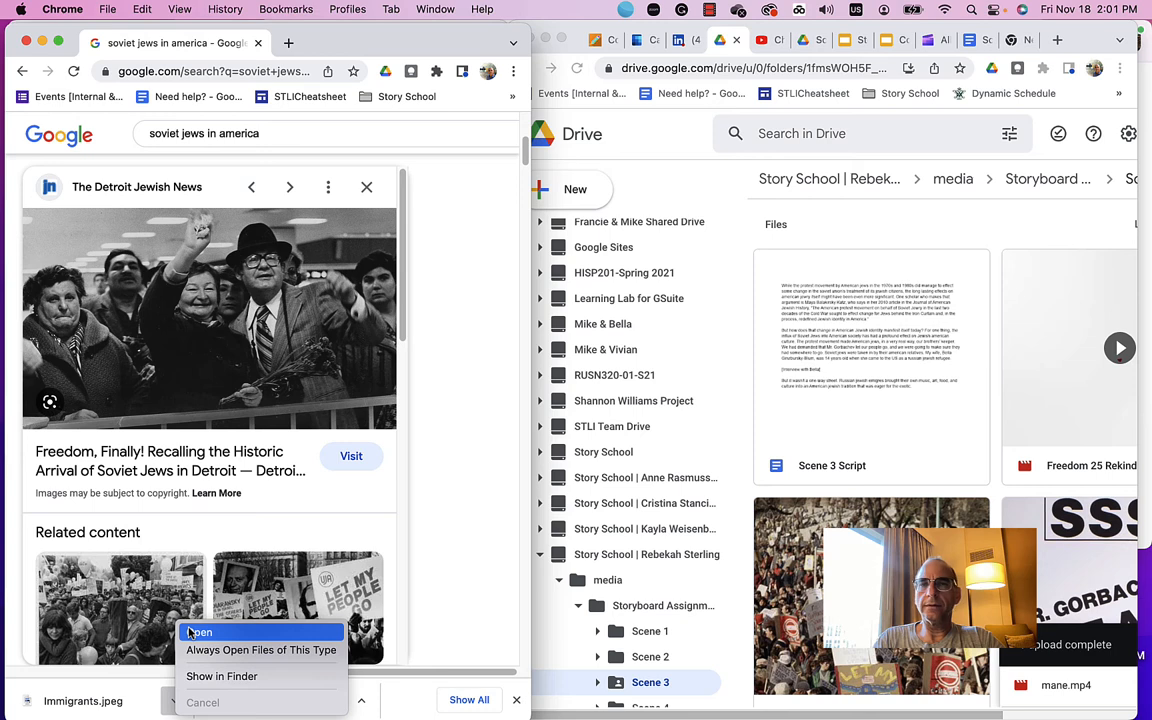
mouse_move(260, 650)
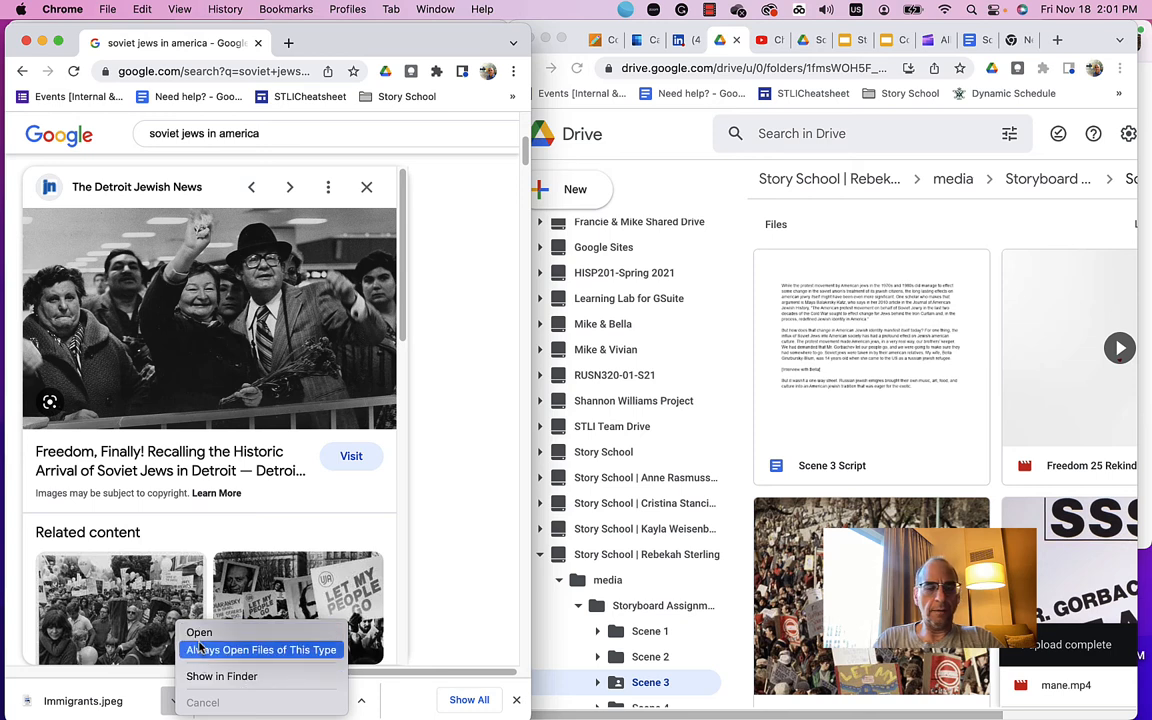
mouse_move(221, 676)
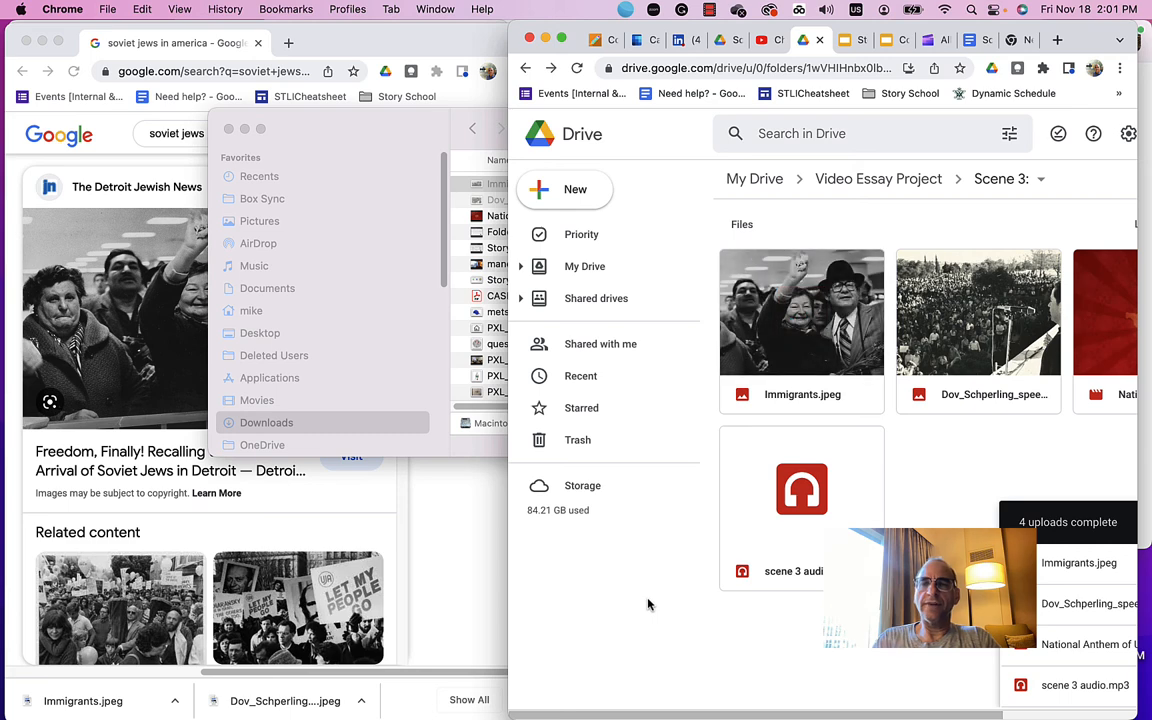
mouse_move(442, 596)
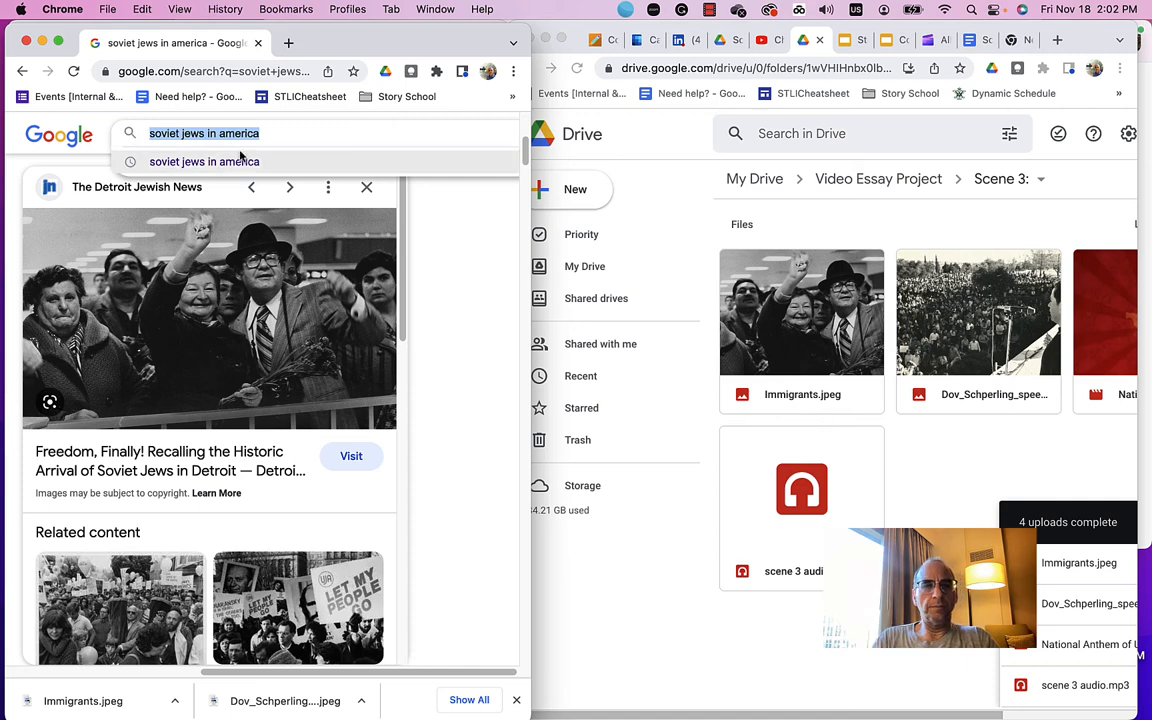
text(bella ginzbursky)
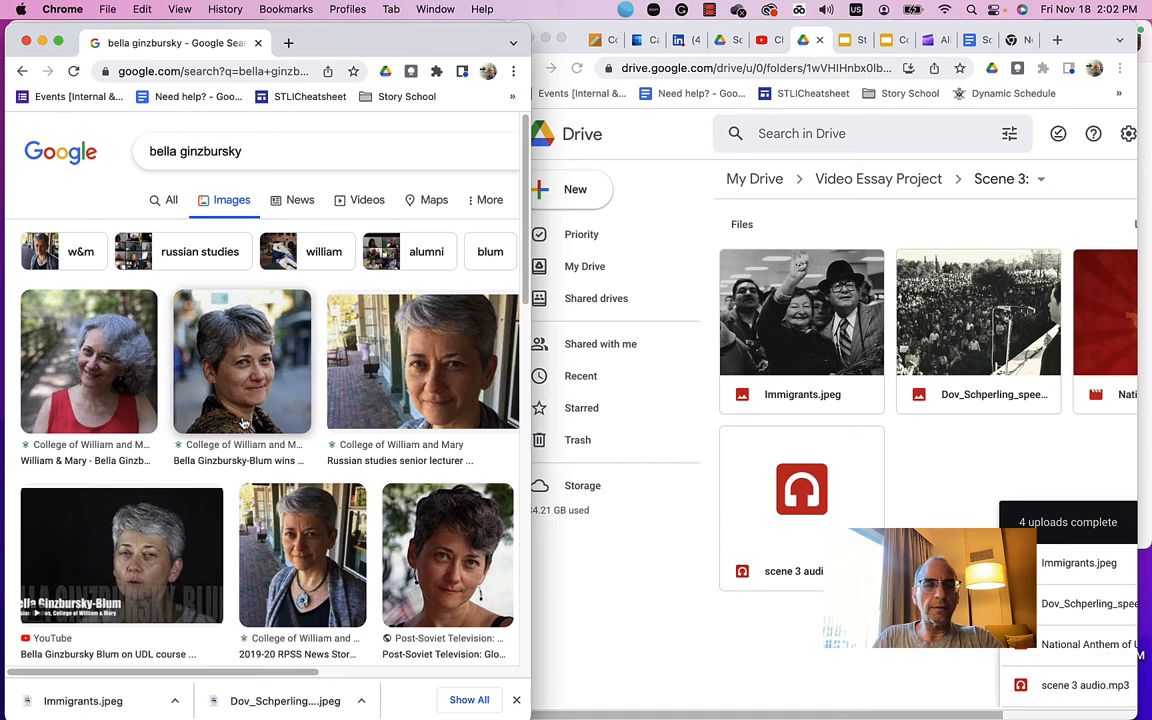
click(242, 362)
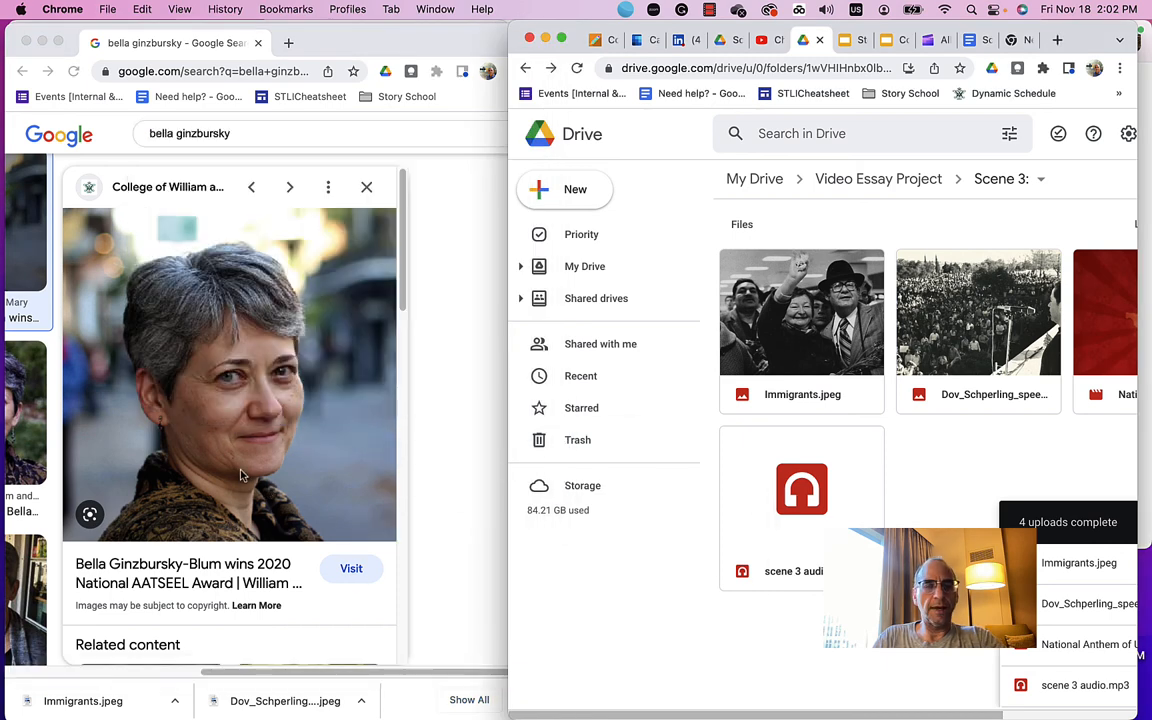
right_click(240, 475)
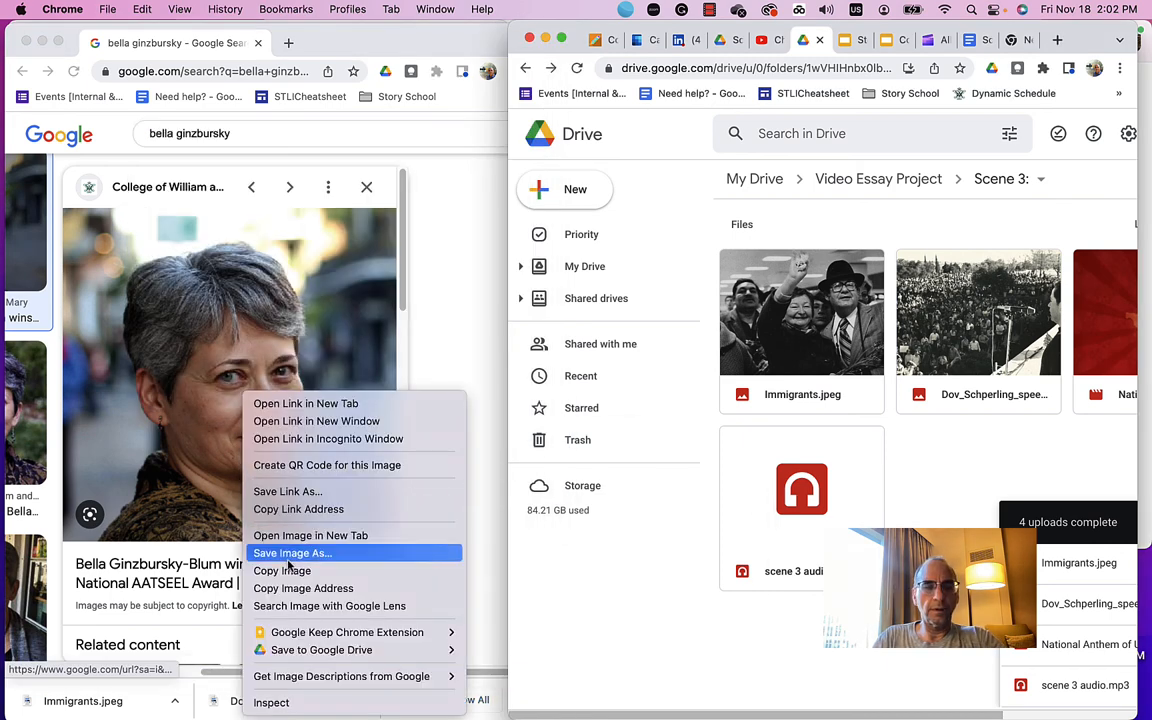
click(293, 553)
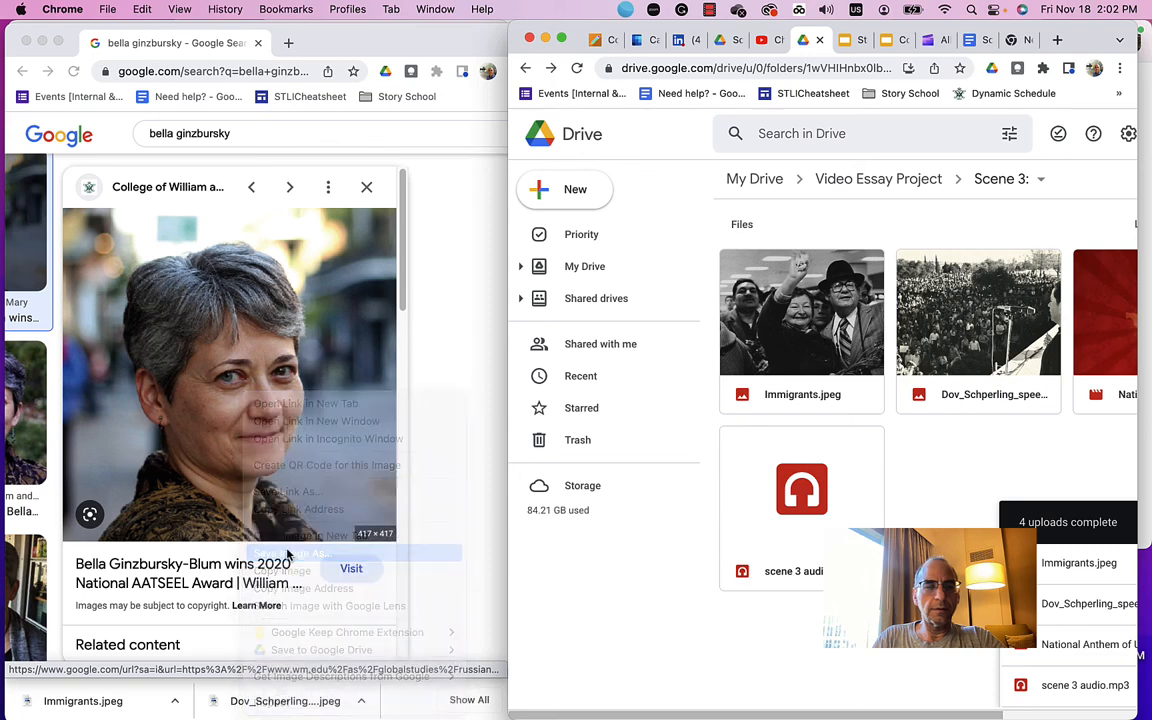
click(300, 554)
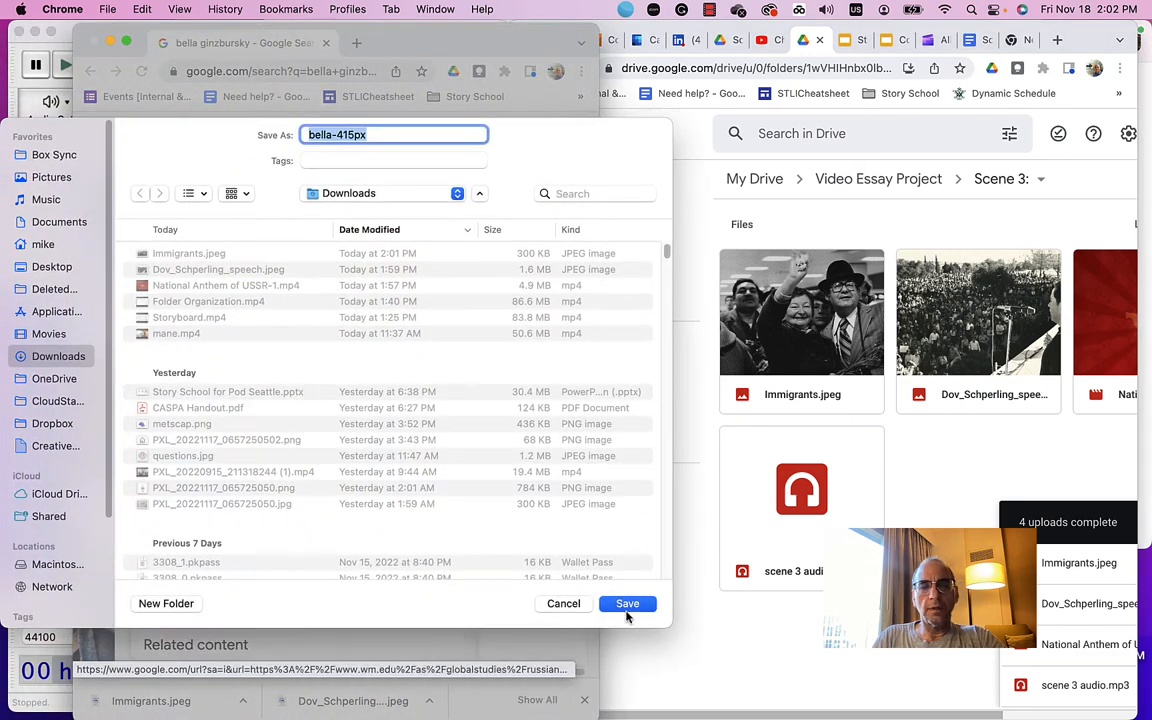
click(627, 603)
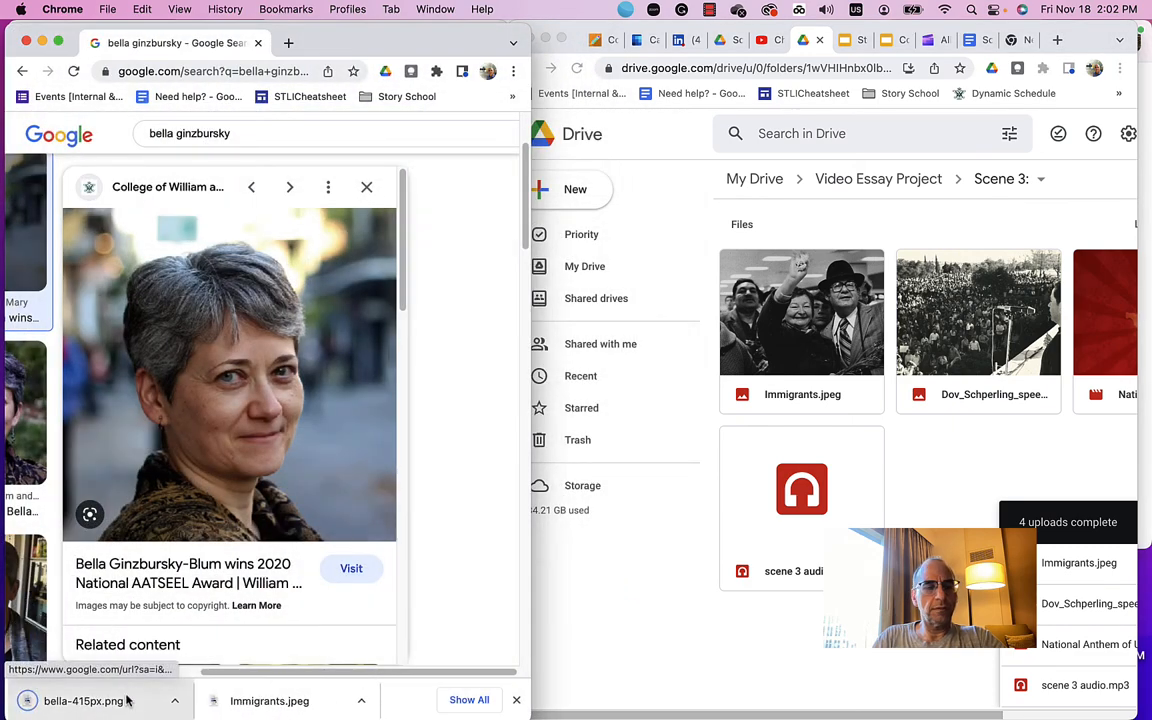
click(85, 700)
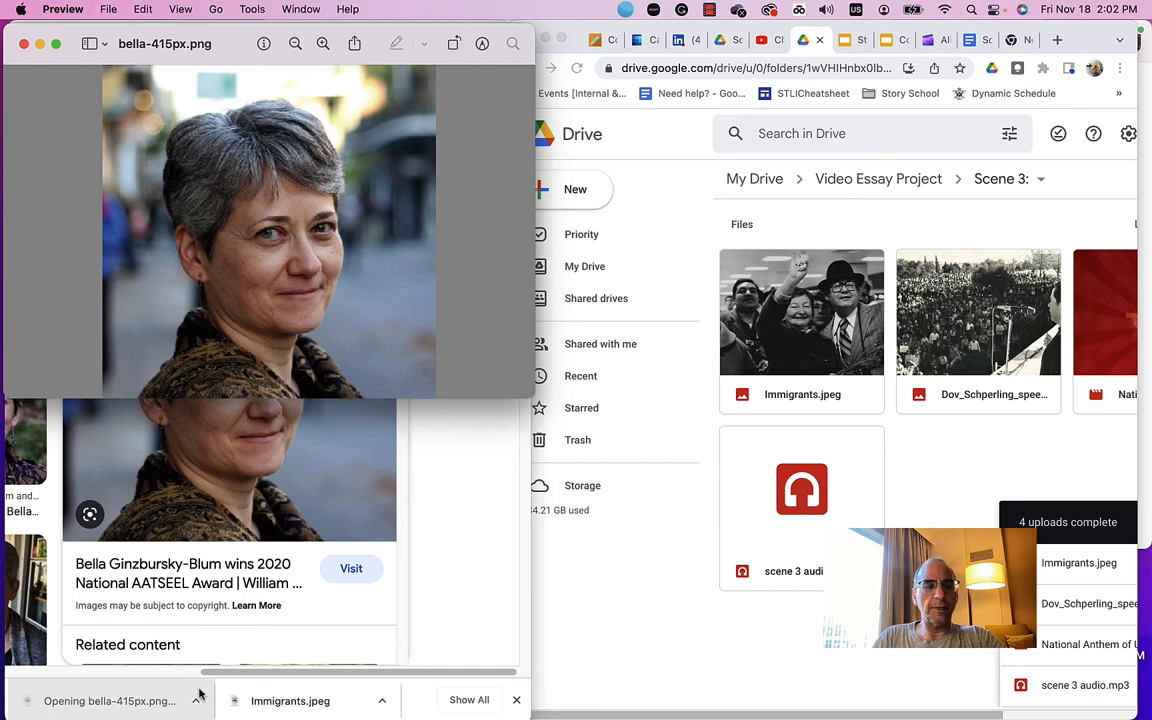